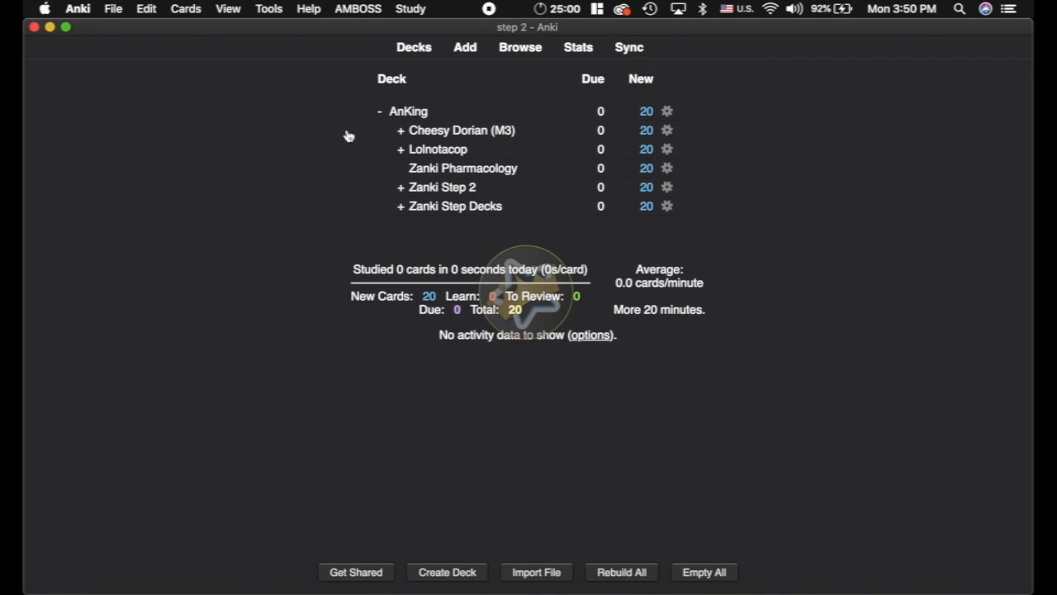
{"action": "mouse_move", "coordinate": [430, 155]}
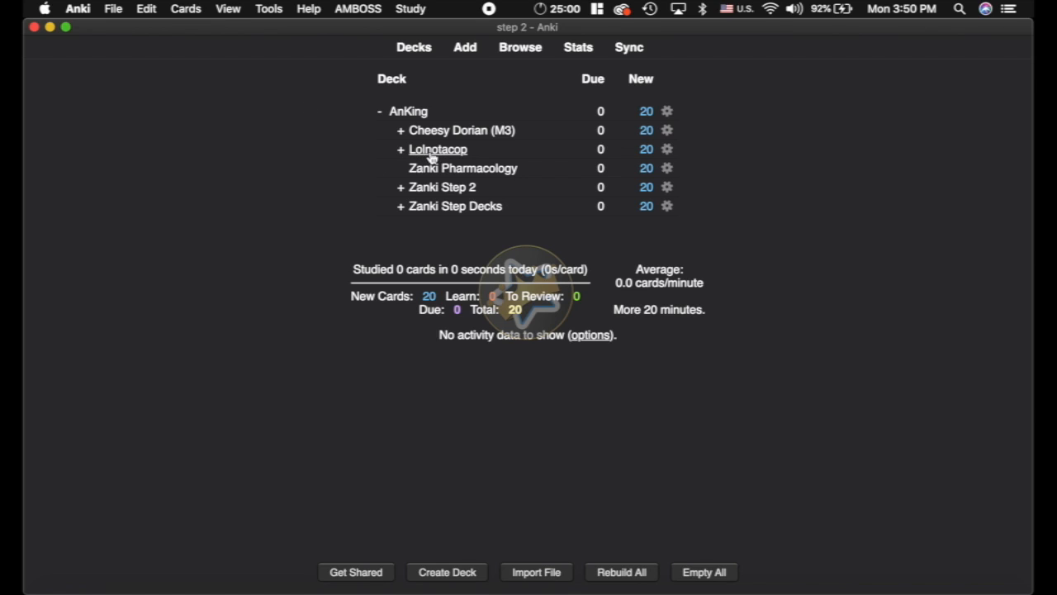
{"action": "mouse_move", "coordinate": [439, 151]}
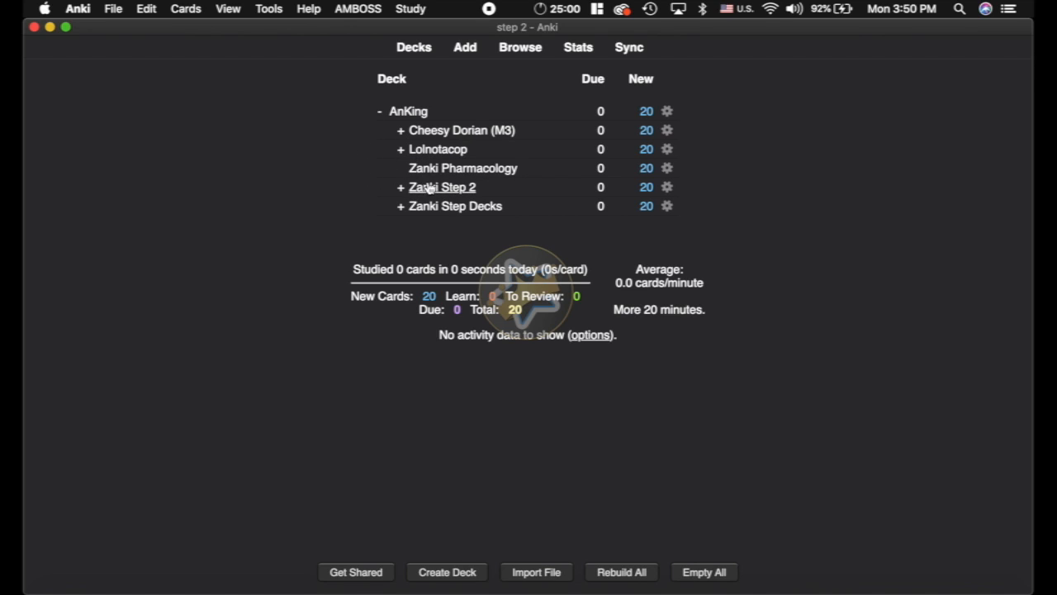
Bring up the card browser from the deck list's top bar
{"action": "left_click", "coordinate": [518, 46]}
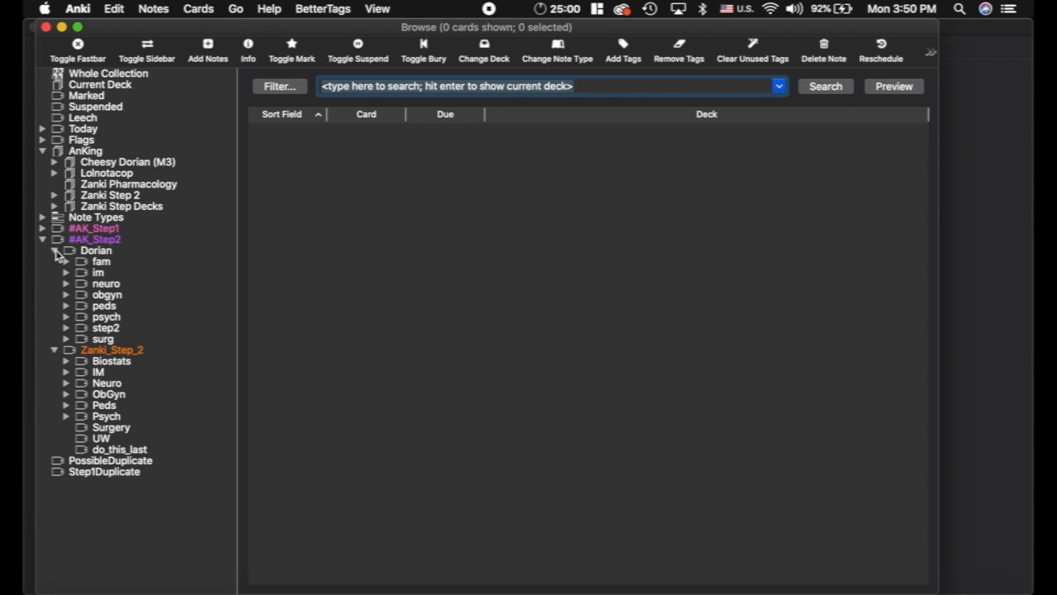
{"action": "mouse_move", "coordinate": [135, 330]}
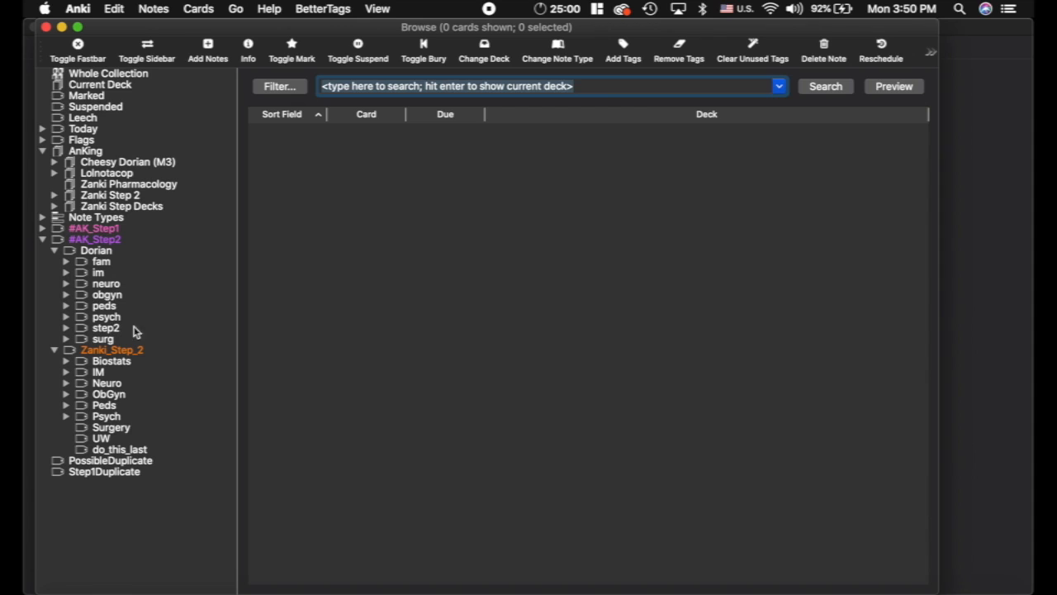
{"action": "mouse_move", "coordinate": [98, 251]}
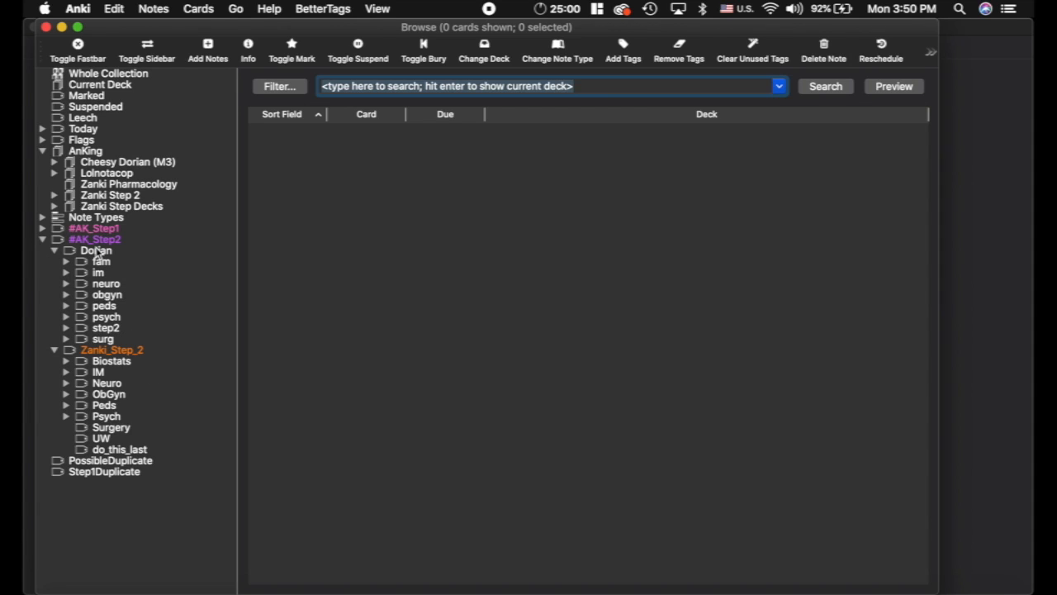
Browse the Zanki_Step_2 tag, Zanki Step 2 and Cheesy Dorian decks, then the Dorian subtag's 11,303 cards
{"action": "left_click", "coordinate": [113, 351]}
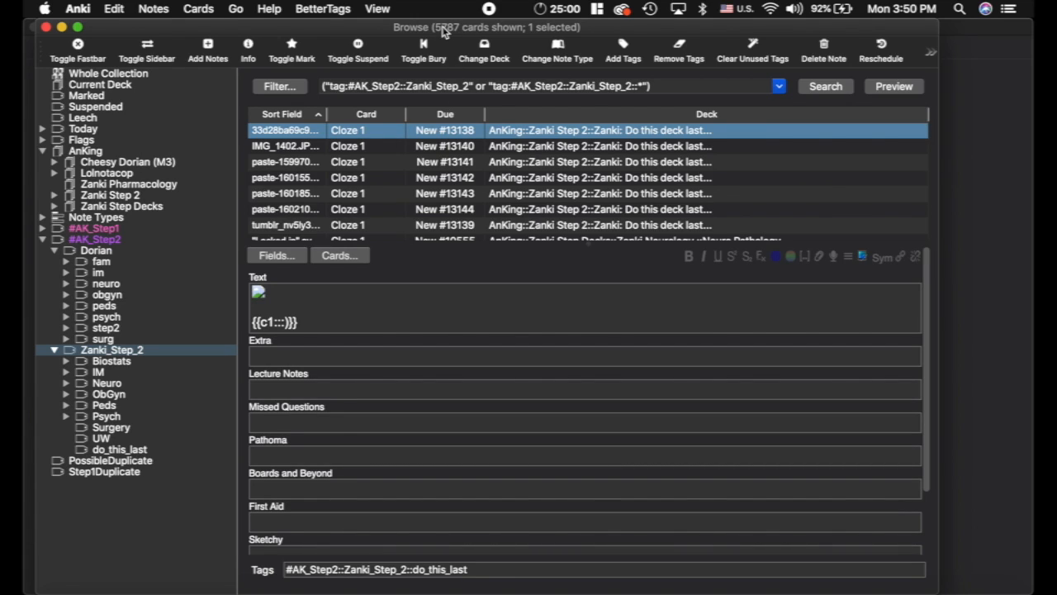
{"action": "left_click", "coordinate": [109, 195]}
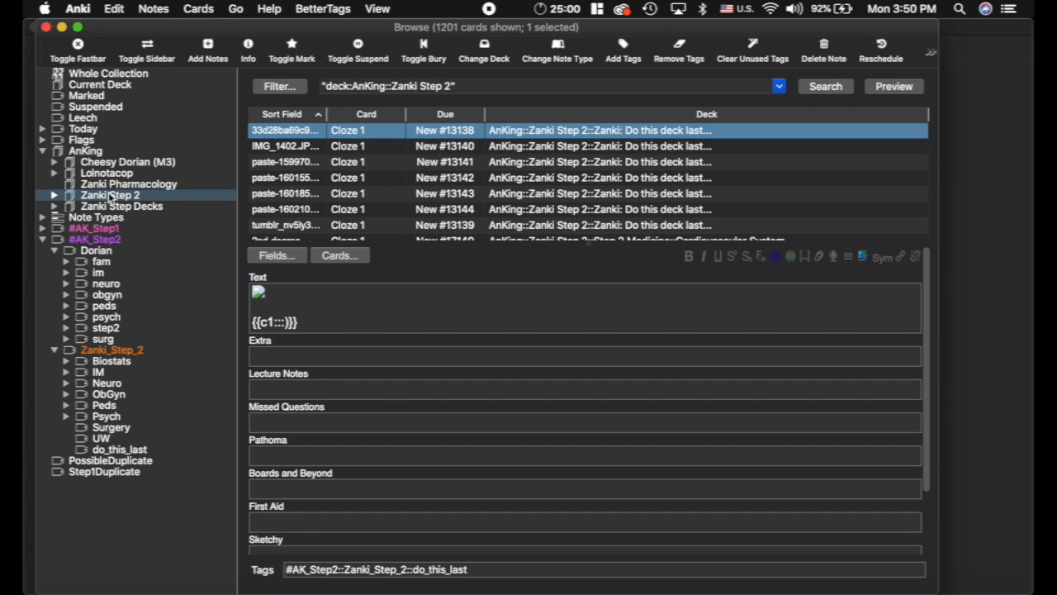
{"action": "mouse_move", "coordinate": [178, 163]}
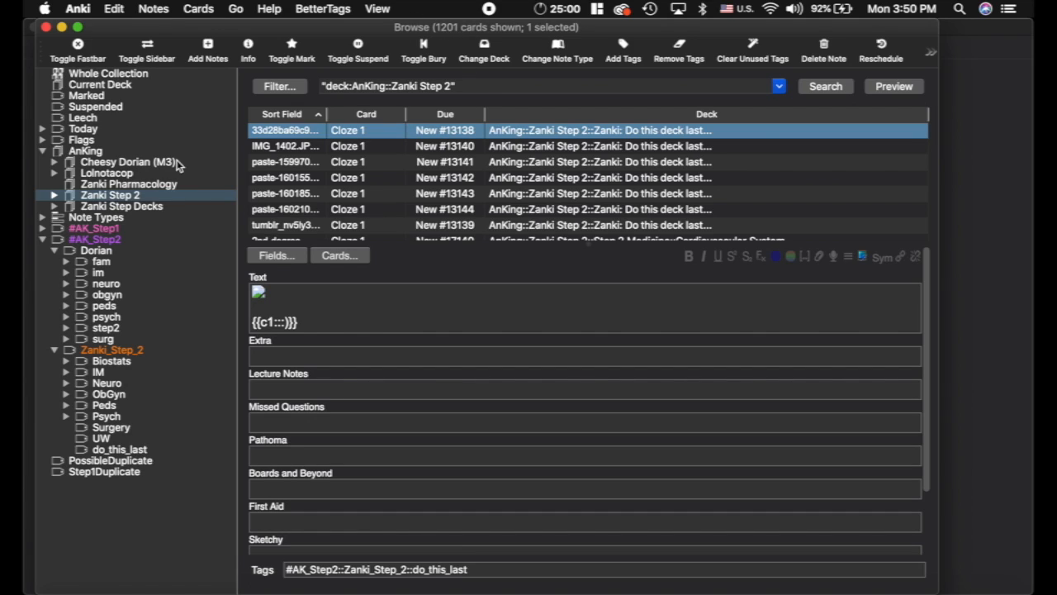
{"action": "mouse_move", "coordinate": [157, 165]}
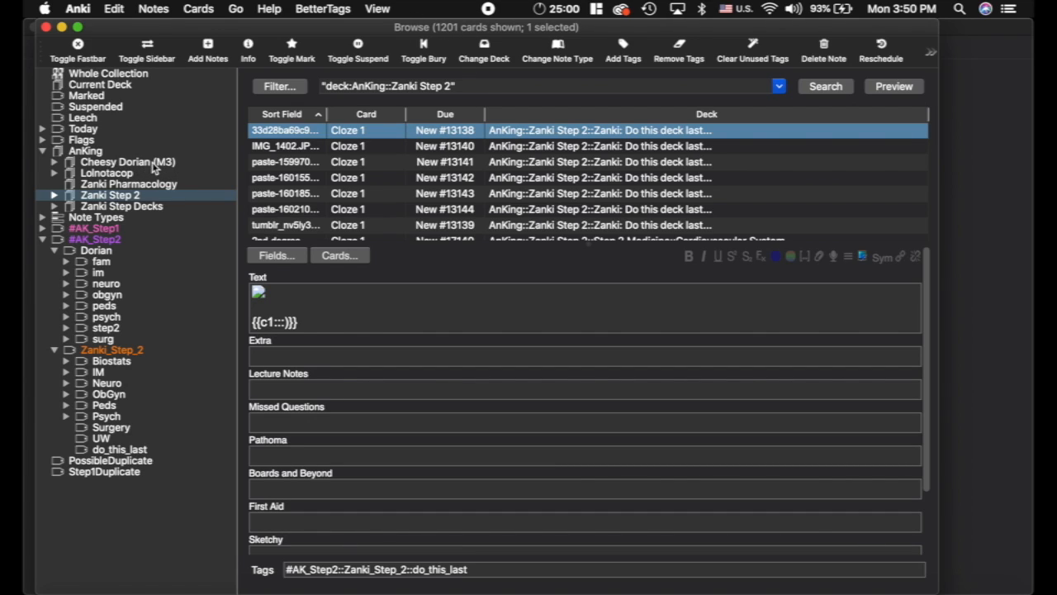
{"action": "mouse_move", "coordinate": [149, 164]}
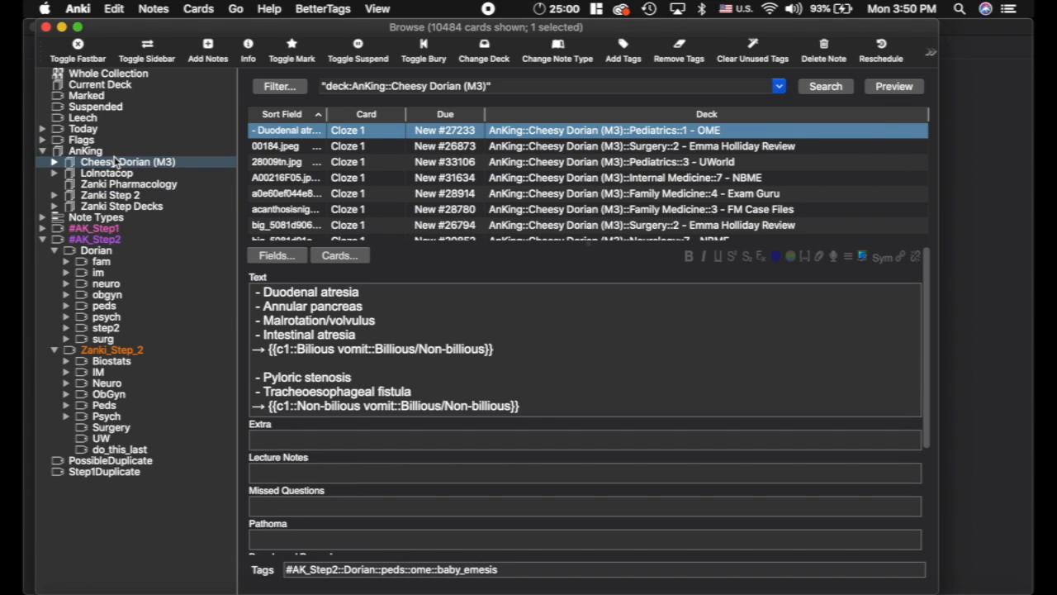
{"action": "left_click", "coordinate": [109, 195]}
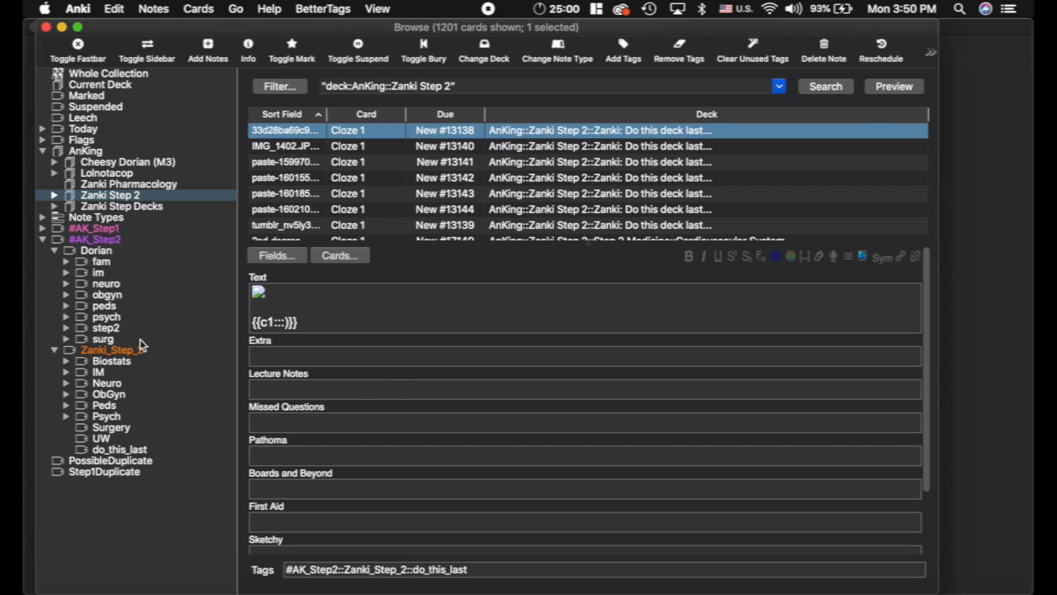
{"action": "left_click", "coordinate": [113, 350]}
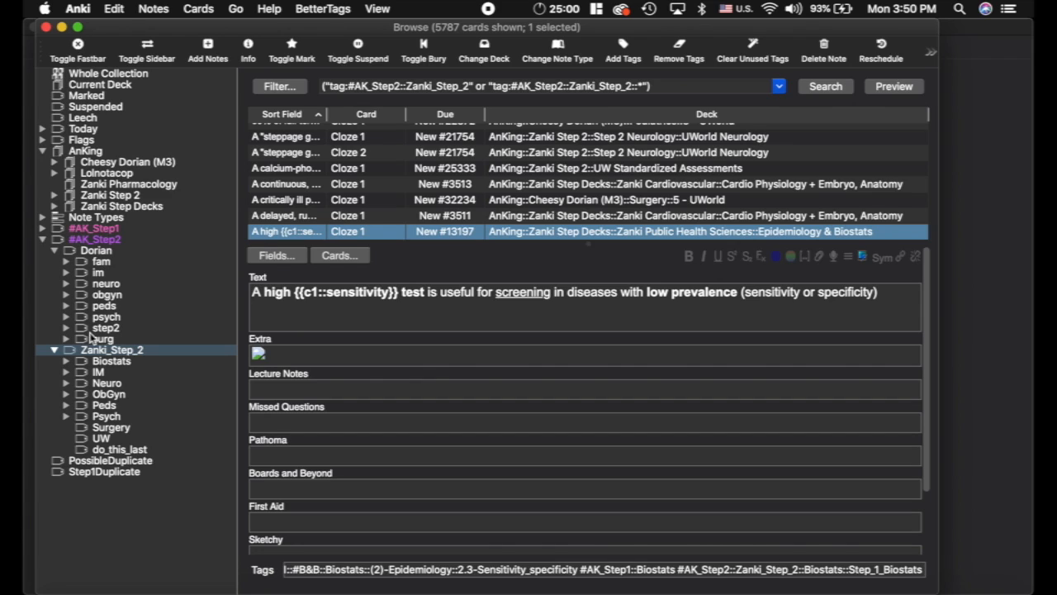
{"action": "mouse_move", "coordinate": [96, 251]}
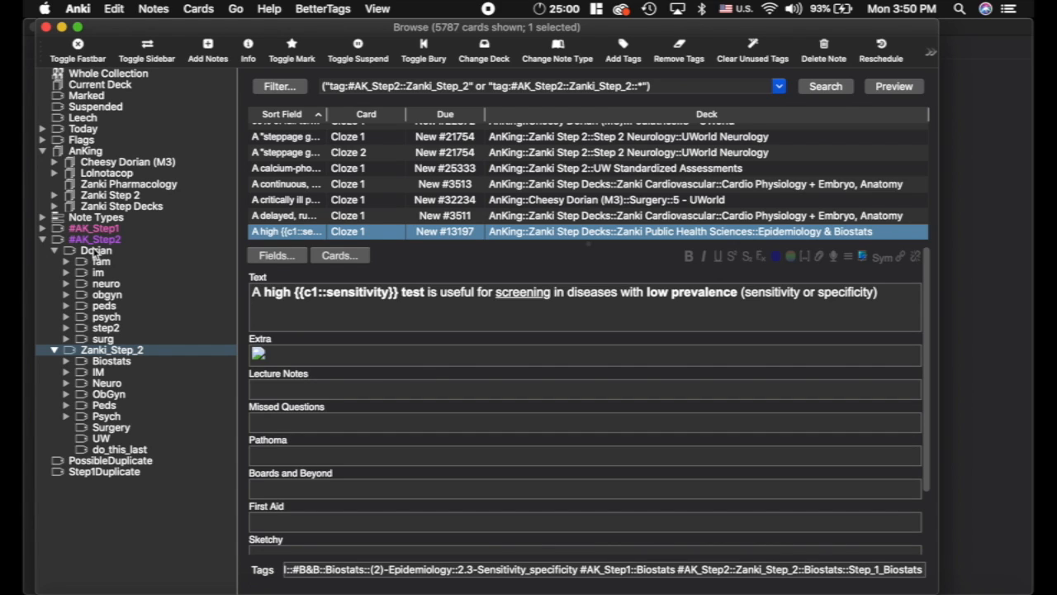
{"action": "left_click", "coordinate": [96, 251]}
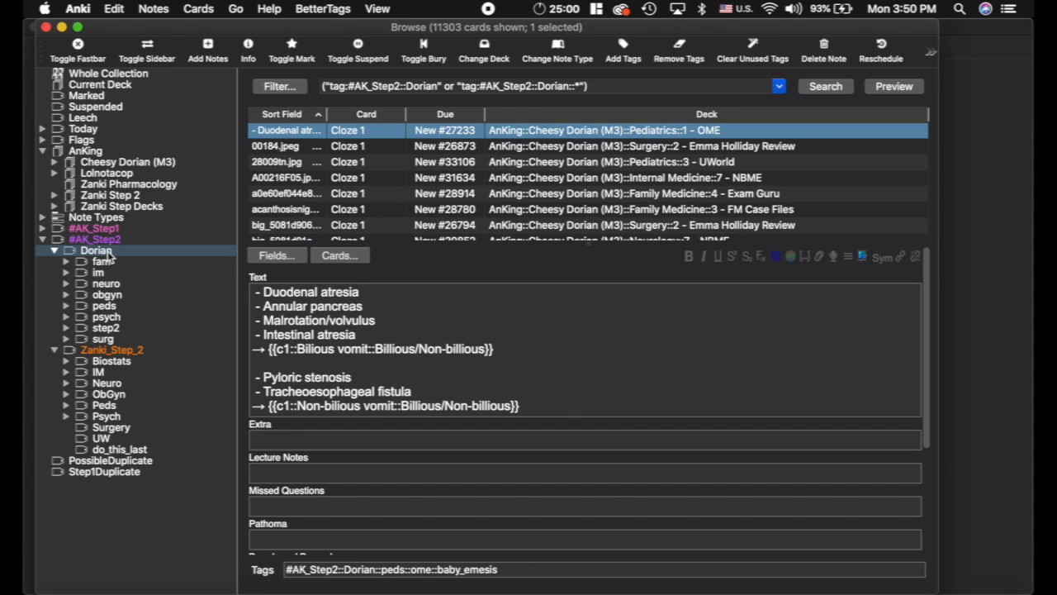
{"action": "mouse_move", "coordinate": [80, 272]}
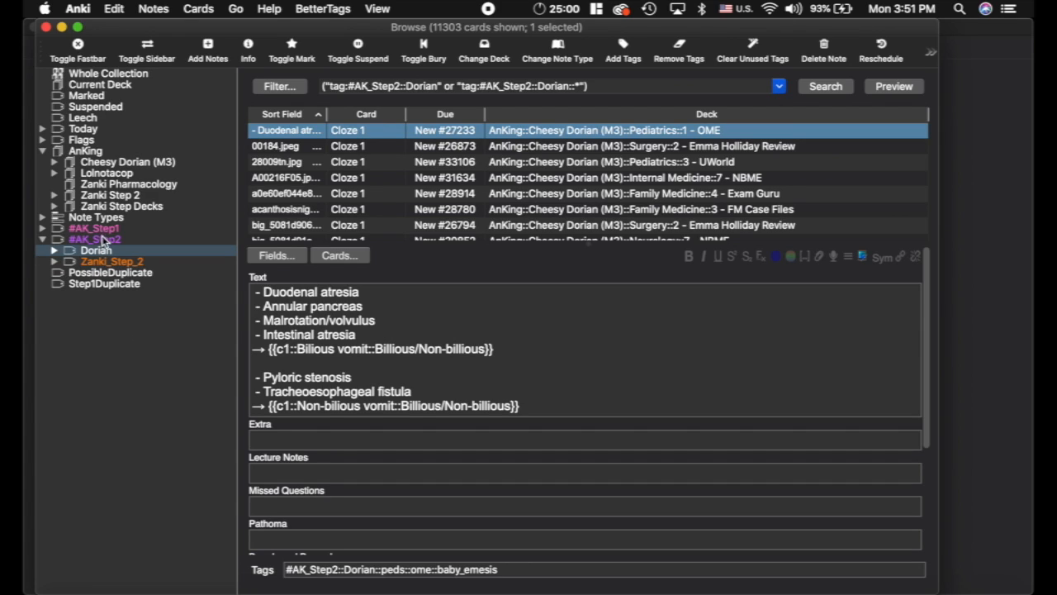
Compare AK_Step1 and AK_Step2 tag overlaps, then list all 14,499 AK_Step2 cards
{"action": "left_click", "coordinate": [94, 228]}
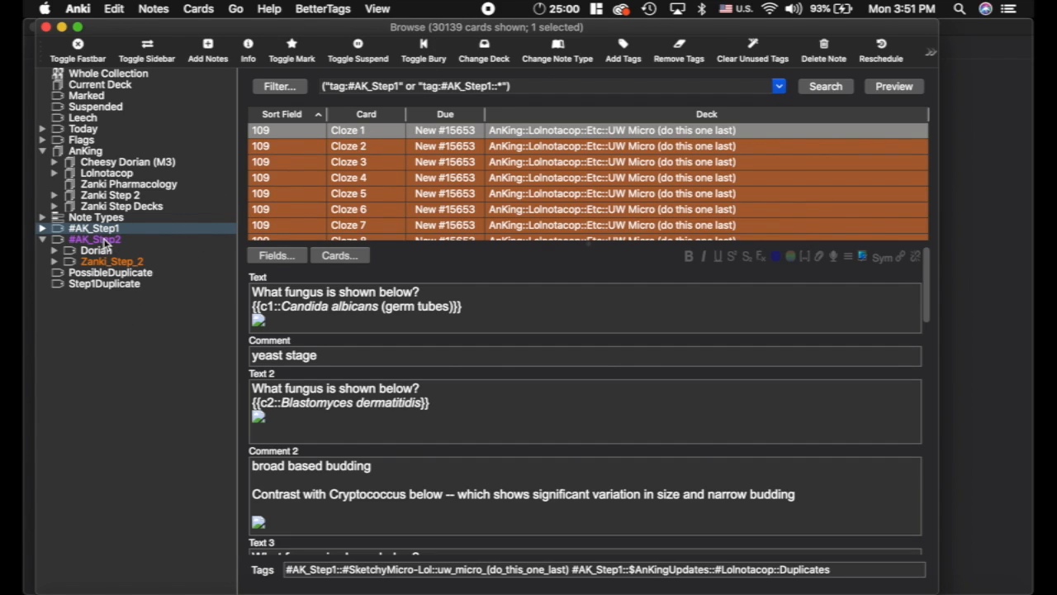
{"action": "left_click", "coordinate": [94, 238]}
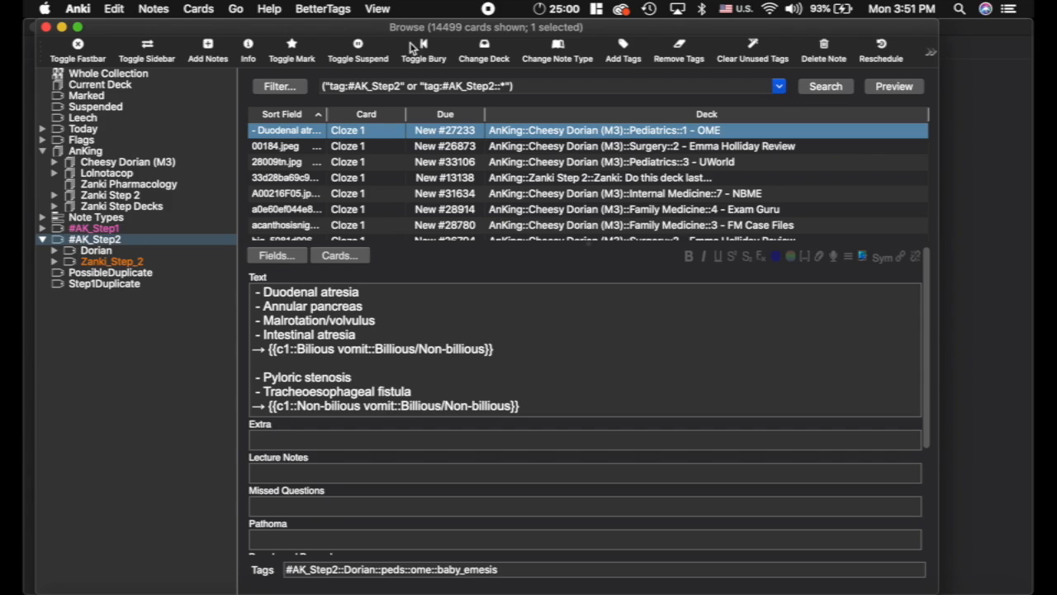
{"action": "mouse_move", "coordinate": [159, 239]}
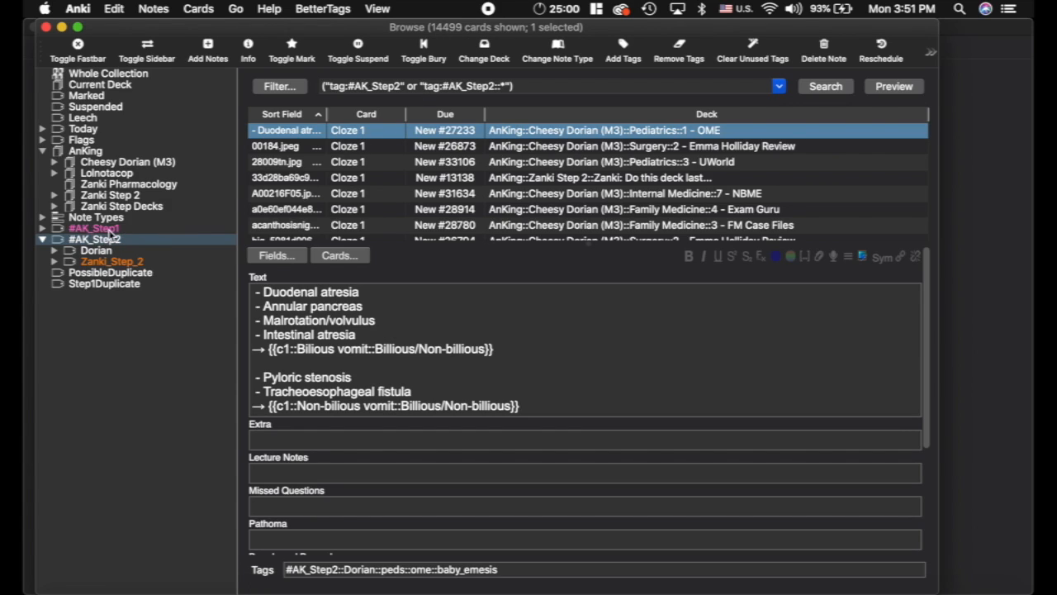
{"action": "left_click", "coordinate": [93, 228]}
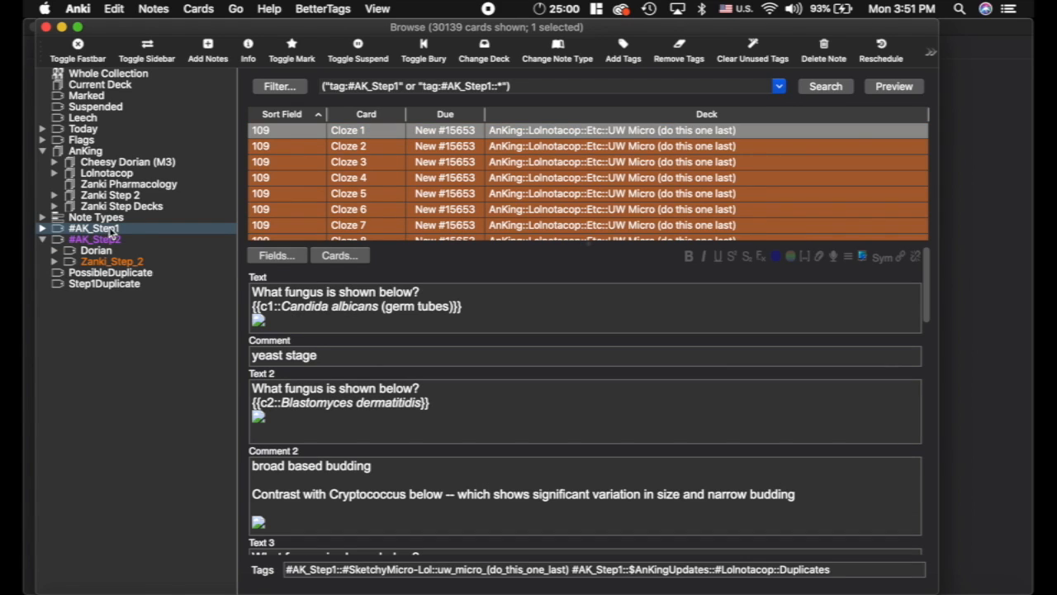
{"action": "mouse_move", "coordinate": [108, 232]}
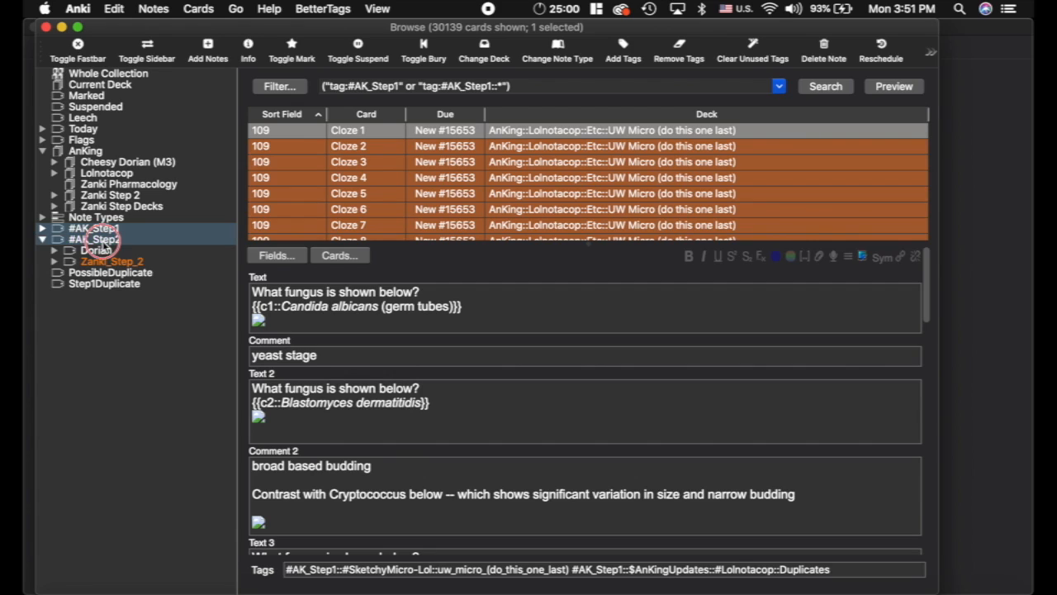
{"action": "left_click", "coordinate": [94, 238]}
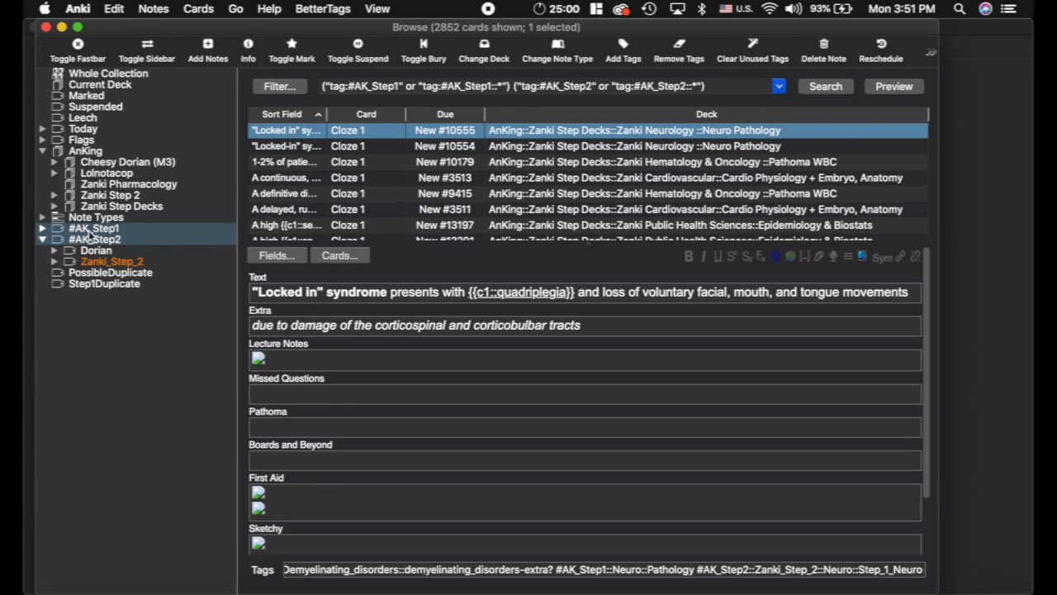
{"action": "mouse_move", "coordinate": [494, 163]}
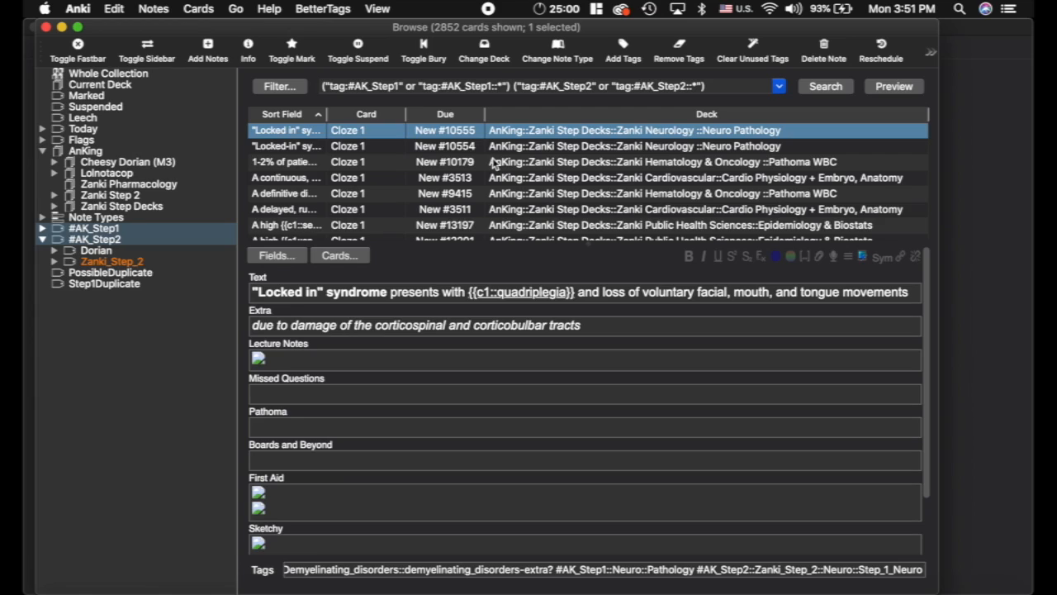
{"action": "mouse_move", "coordinate": [116, 249]}
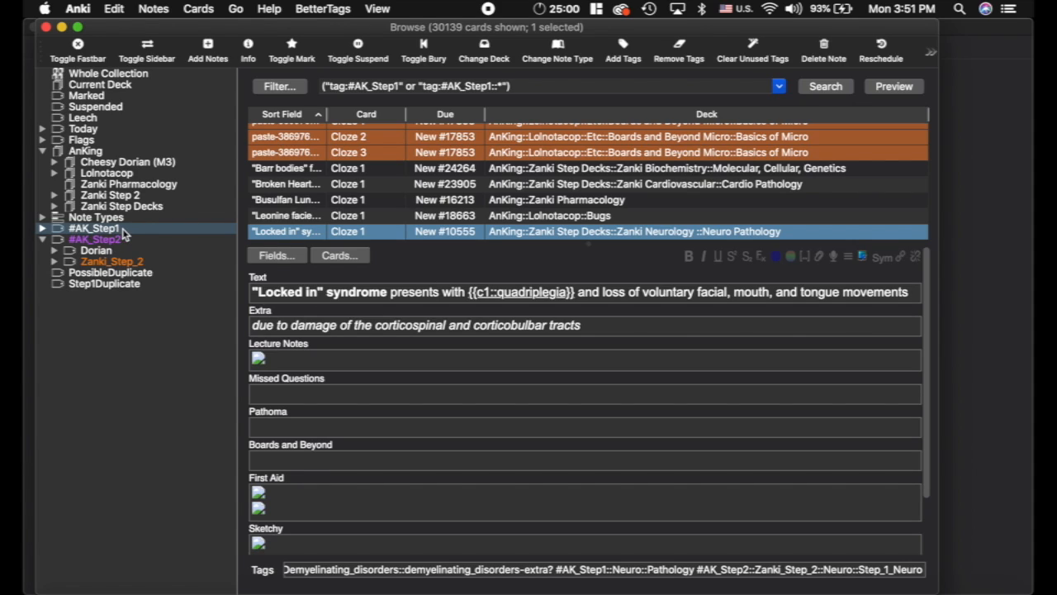
{"action": "mouse_move", "coordinate": [113, 247]}
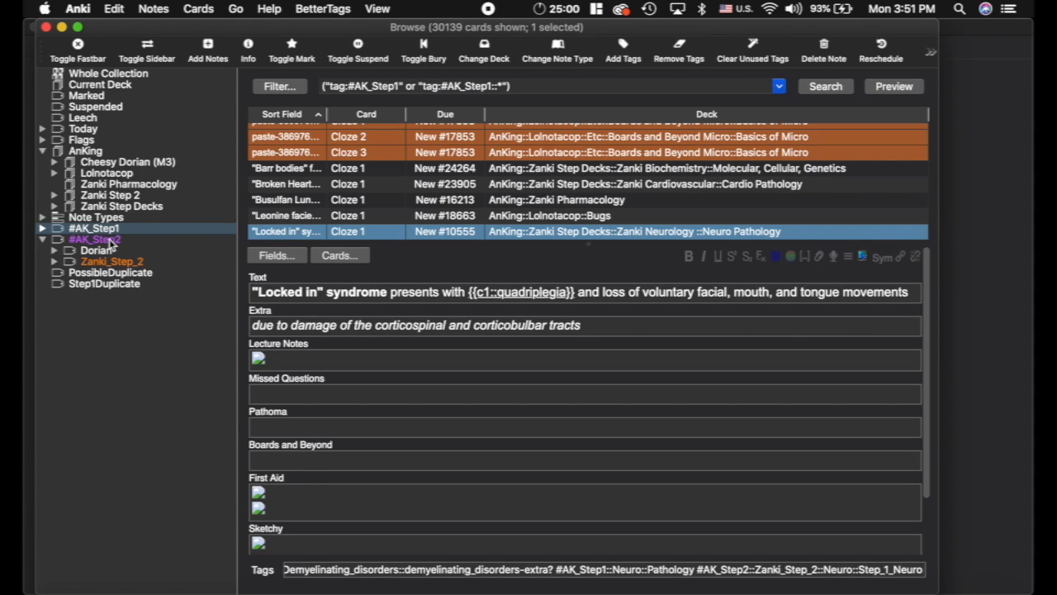
{"action": "mouse_move", "coordinate": [118, 243]}
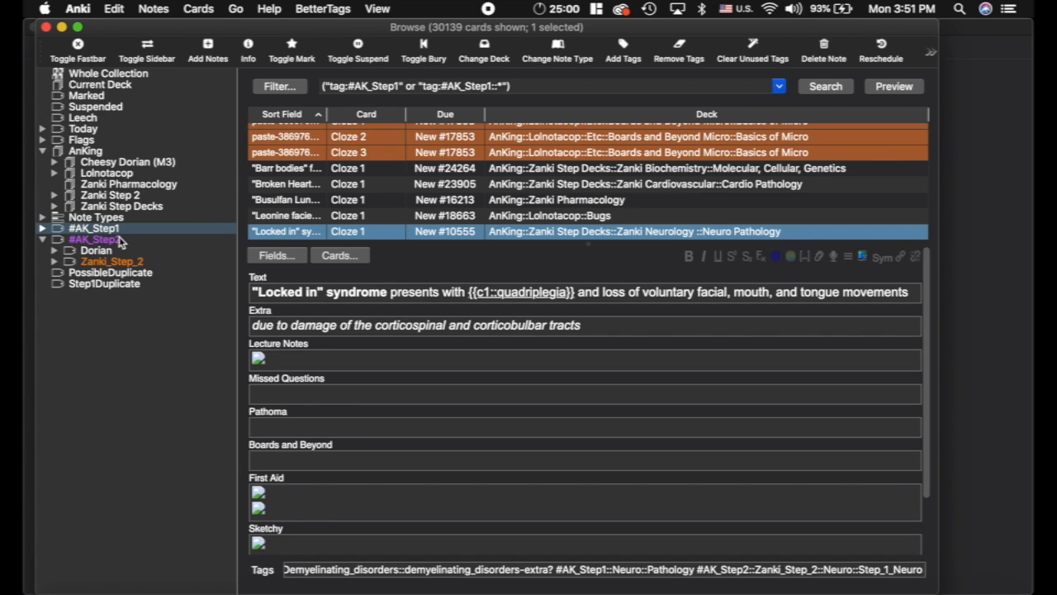
{"action": "mouse_move", "coordinate": [115, 244]}
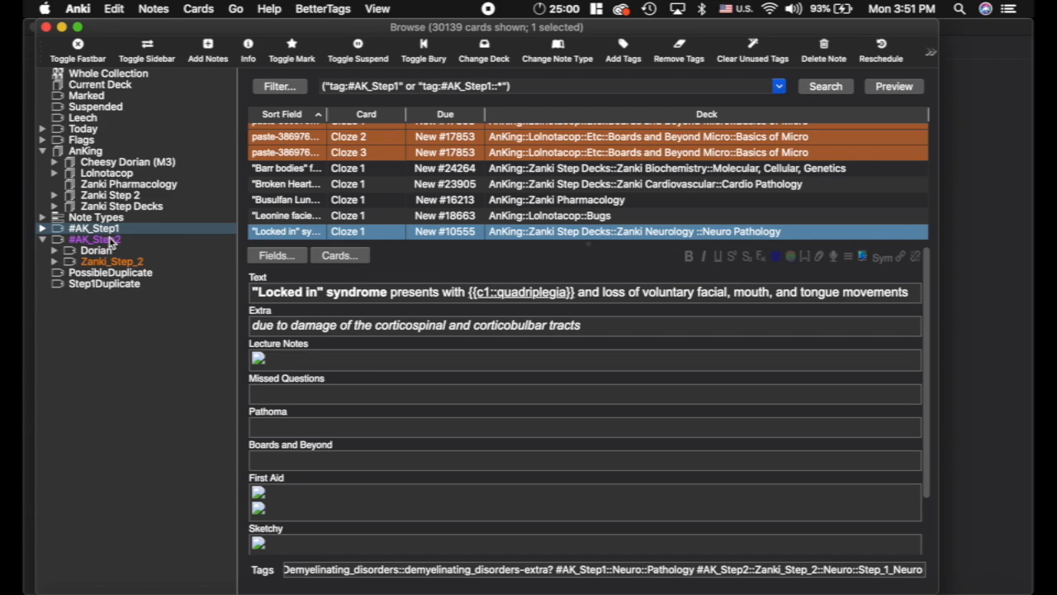
{"action": "left_click", "coordinate": [94, 238]}
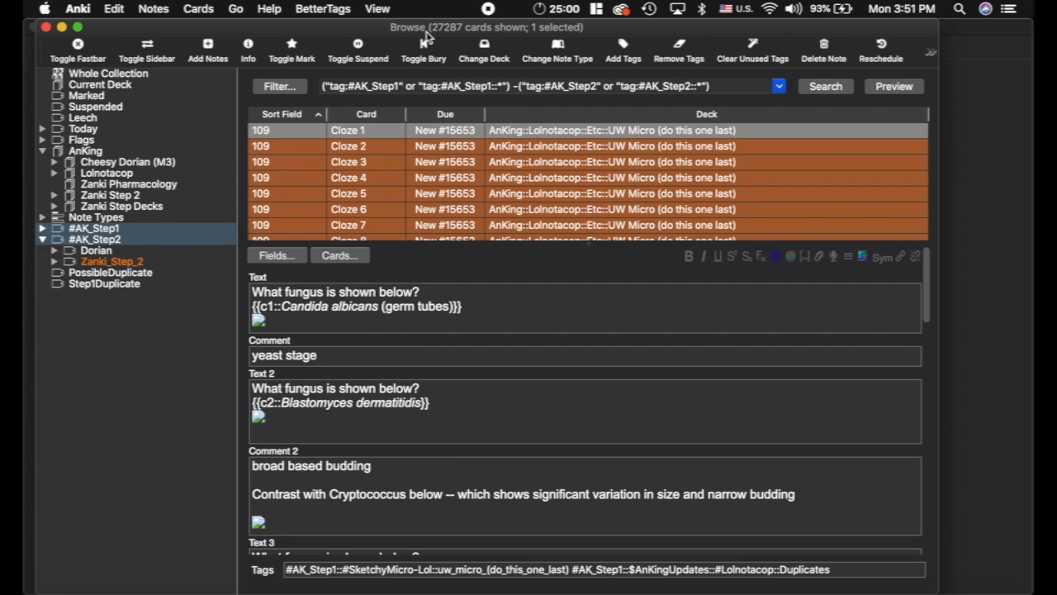
{"action": "mouse_move", "coordinate": [400, 178]}
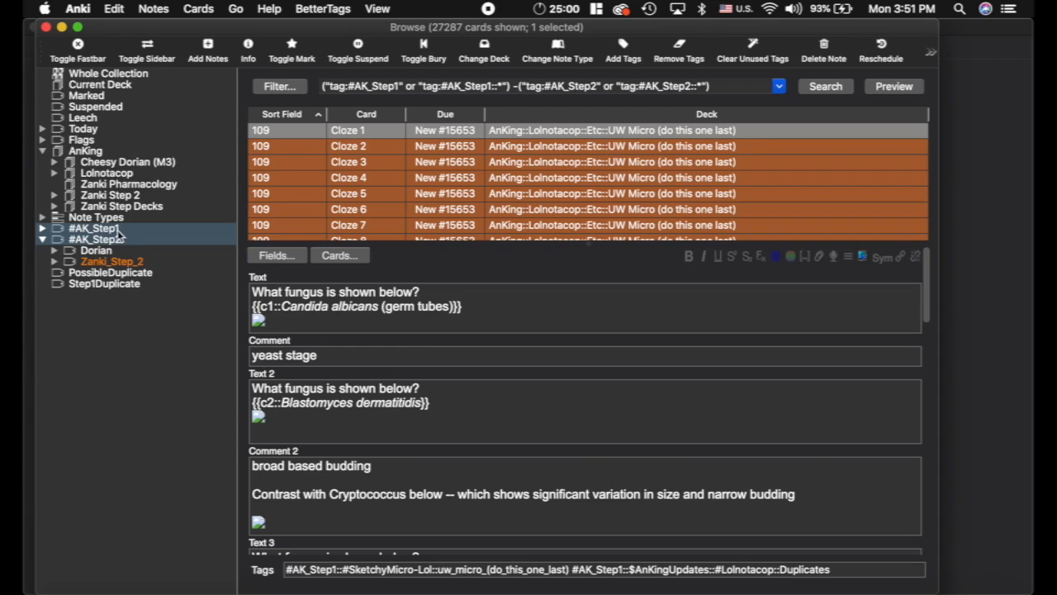
{"action": "left_click", "coordinate": [96, 238]}
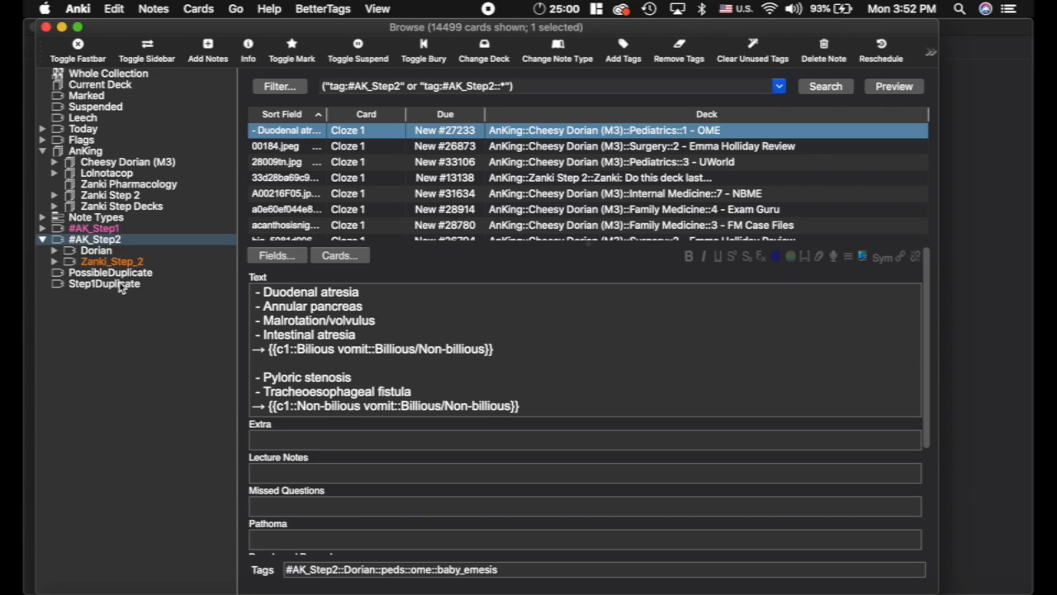
Select the Step1Duplicate tag and review the copper accumulation and Wilson notes' fields
{"action": "left_click", "coordinate": [104, 284]}
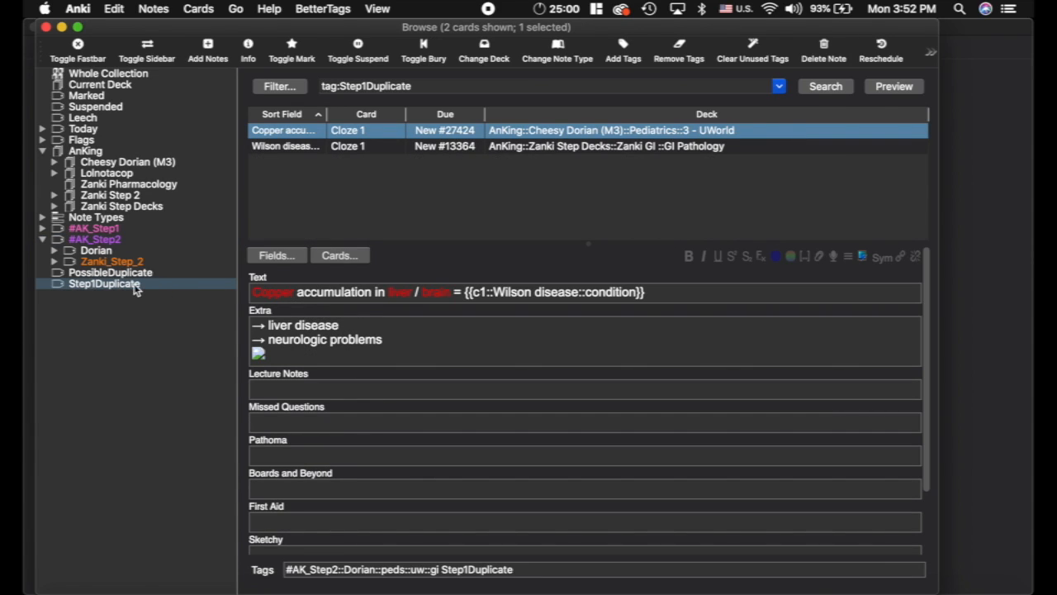
{"action": "mouse_move", "coordinate": [191, 273]}
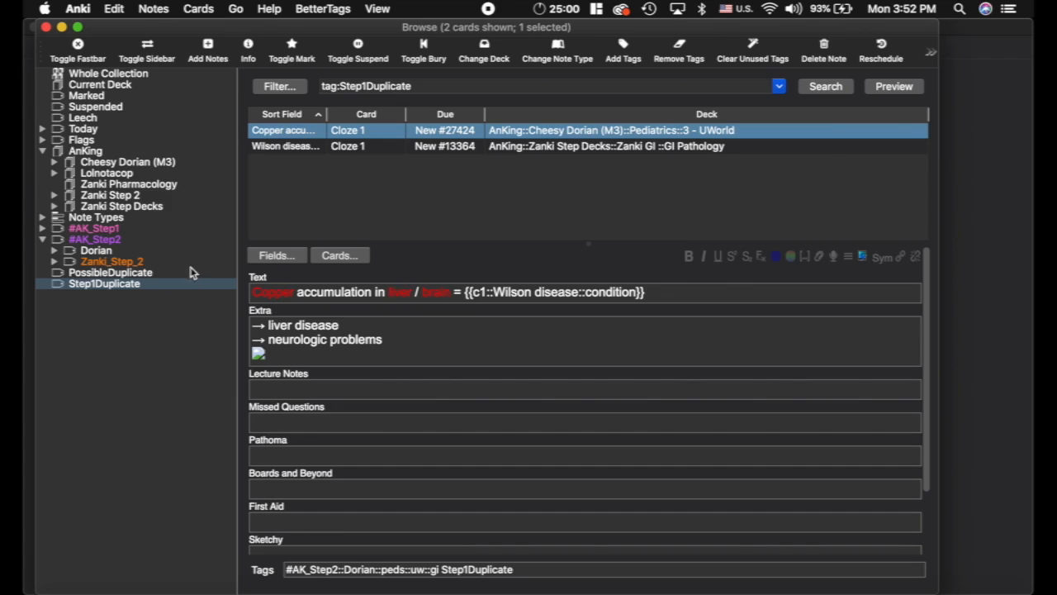
{"action": "mouse_move", "coordinate": [510, 135]}
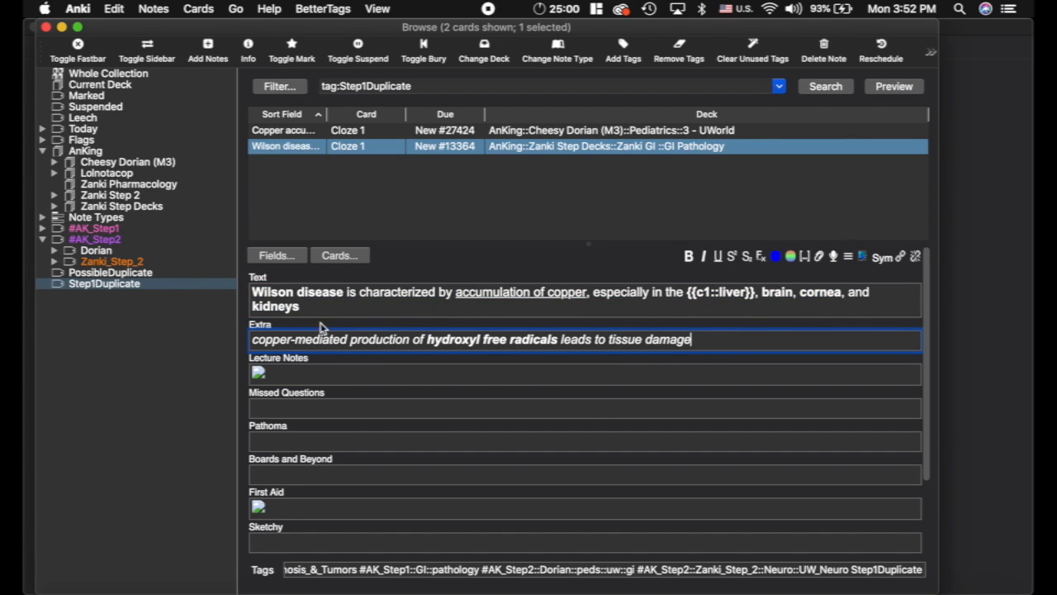
{"action": "left_click", "coordinate": [284, 129]}
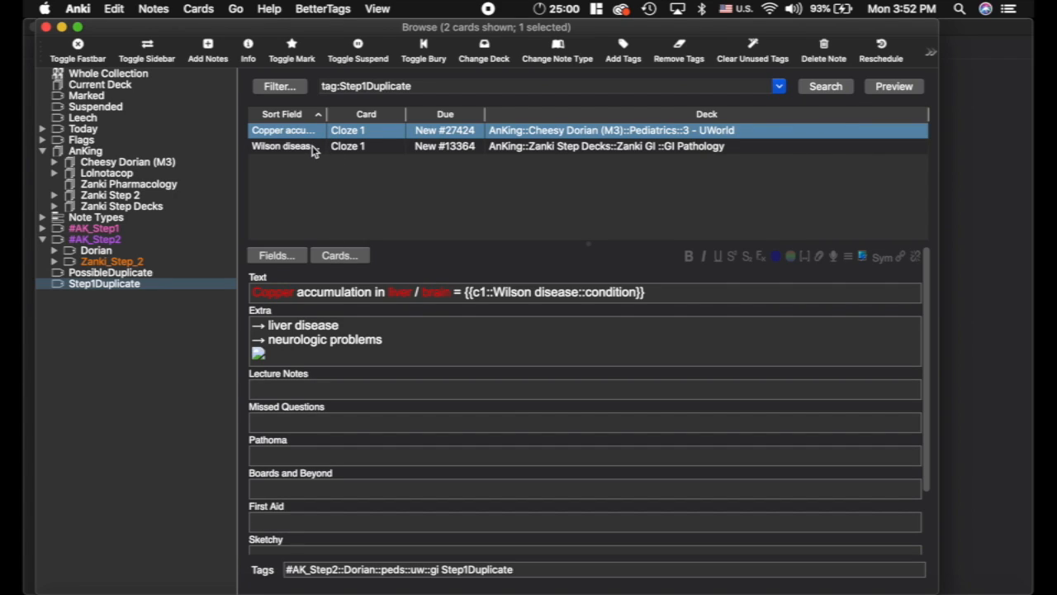
{"action": "mouse_move", "coordinate": [271, 364]}
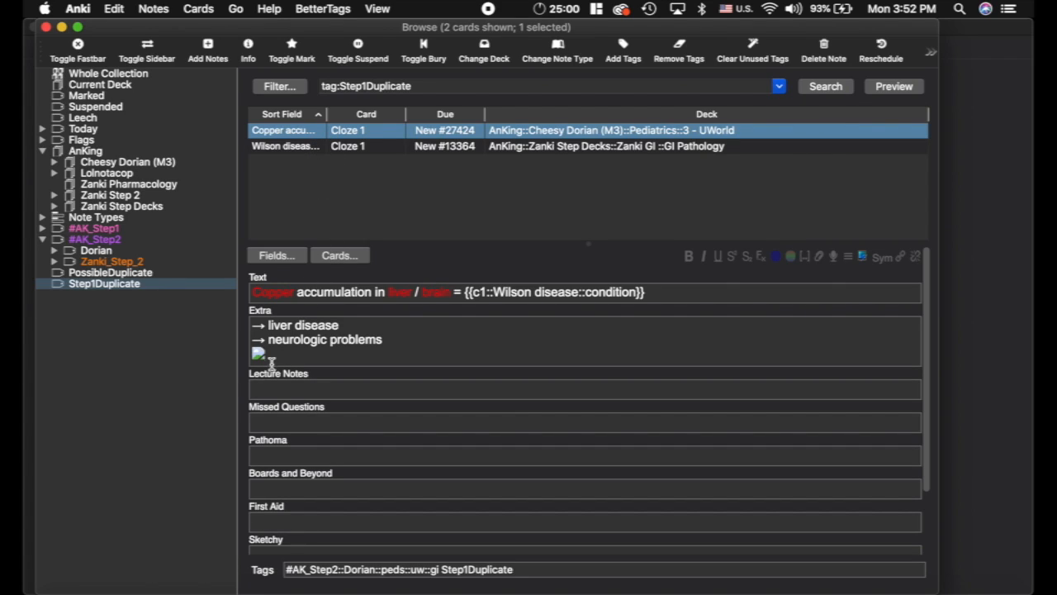
{"action": "left_click", "coordinate": [268, 354]}
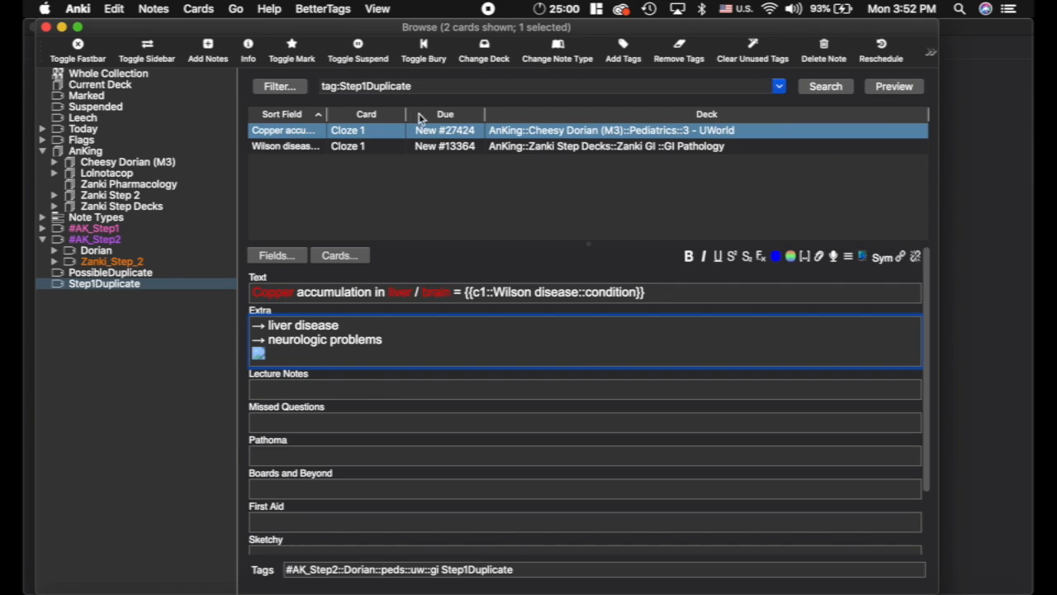
{"action": "mouse_move", "coordinate": [288, 362]}
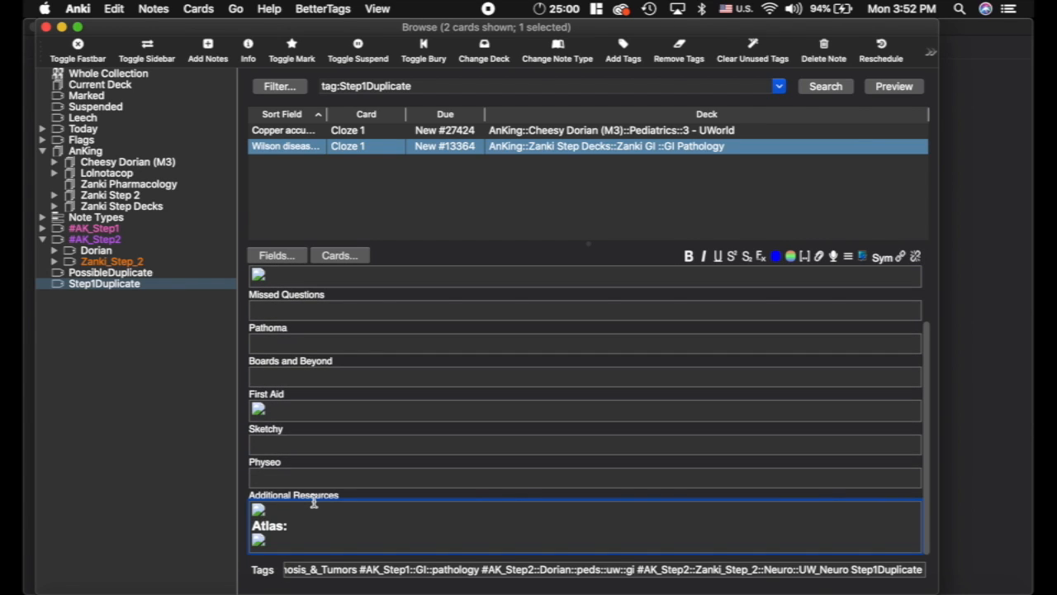
{"action": "left_click", "coordinate": [284, 129]}
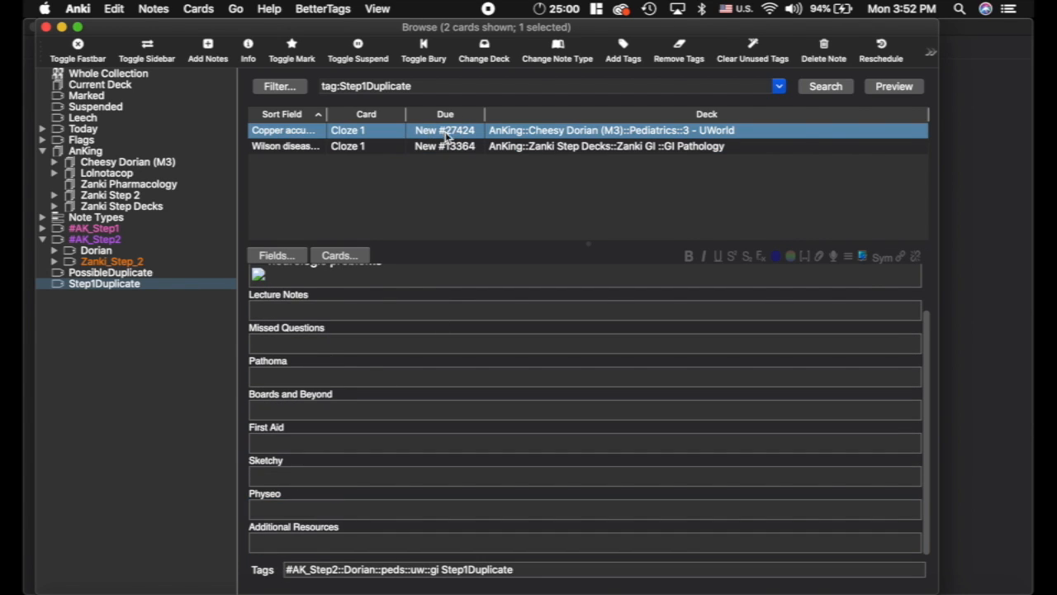
Switch between the copper accumulation and Wilson disease notes, comparing their remaining fields
{"action": "left_click", "coordinate": [522, 568]}
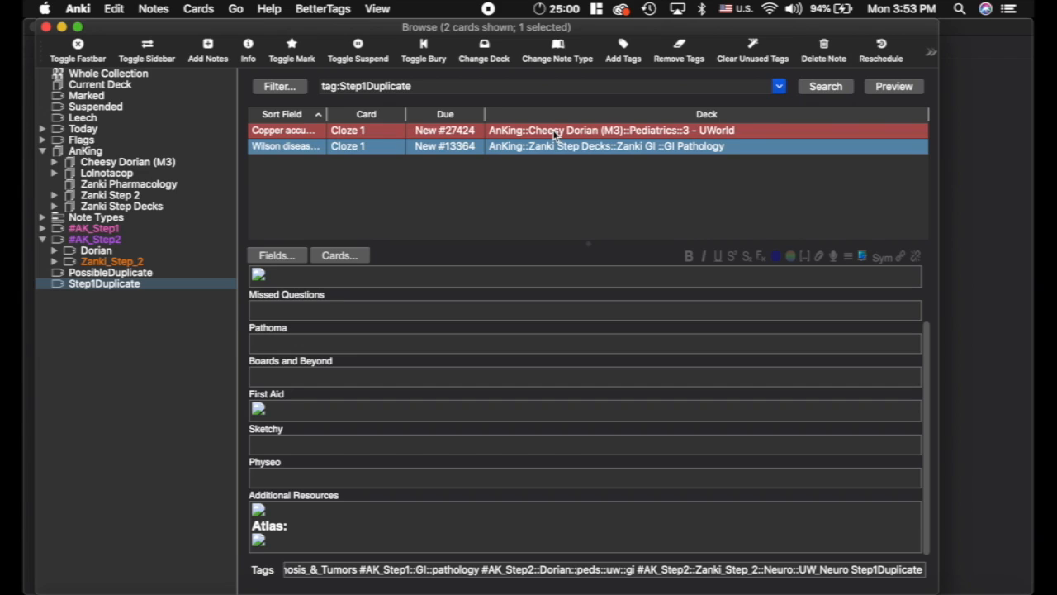
{"action": "mouse_move", "coordinate": [334, 129]}
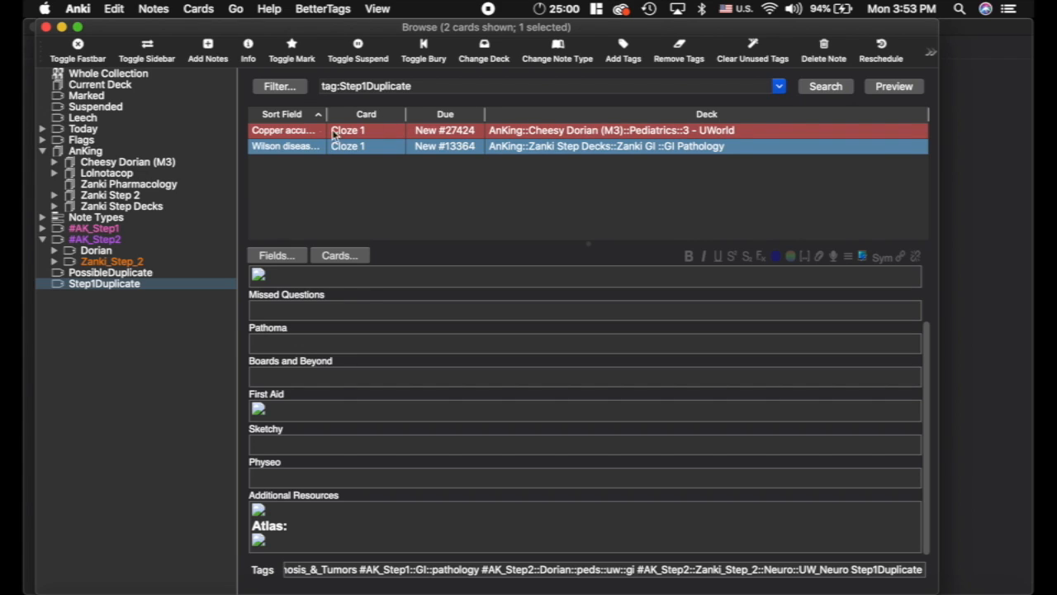
{"action": "mouse_move", "coordinate": [648, 139]}
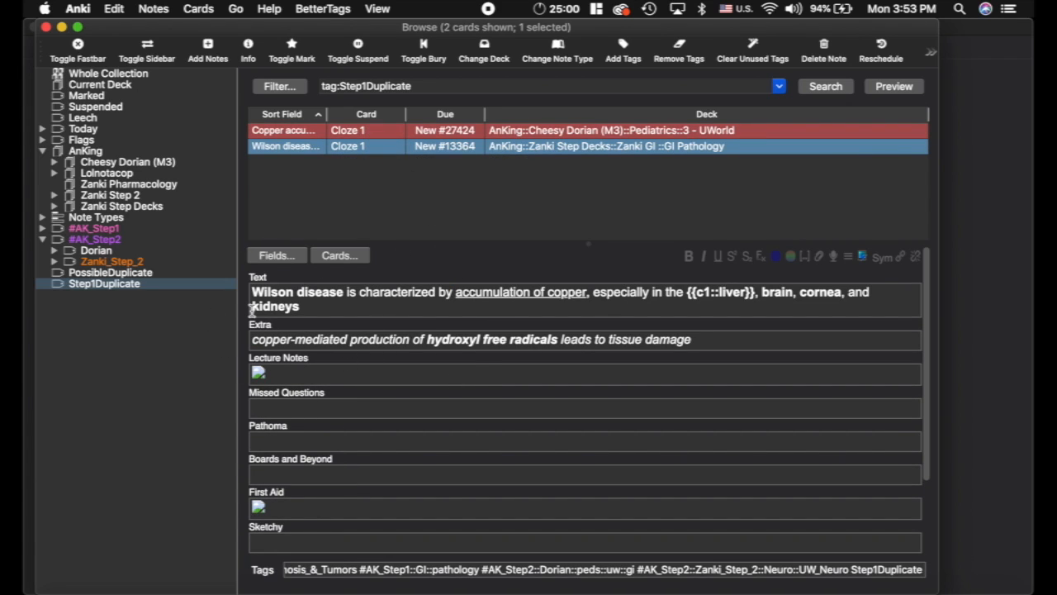
{"action": "left_click", "coordinate": [284, 129]}
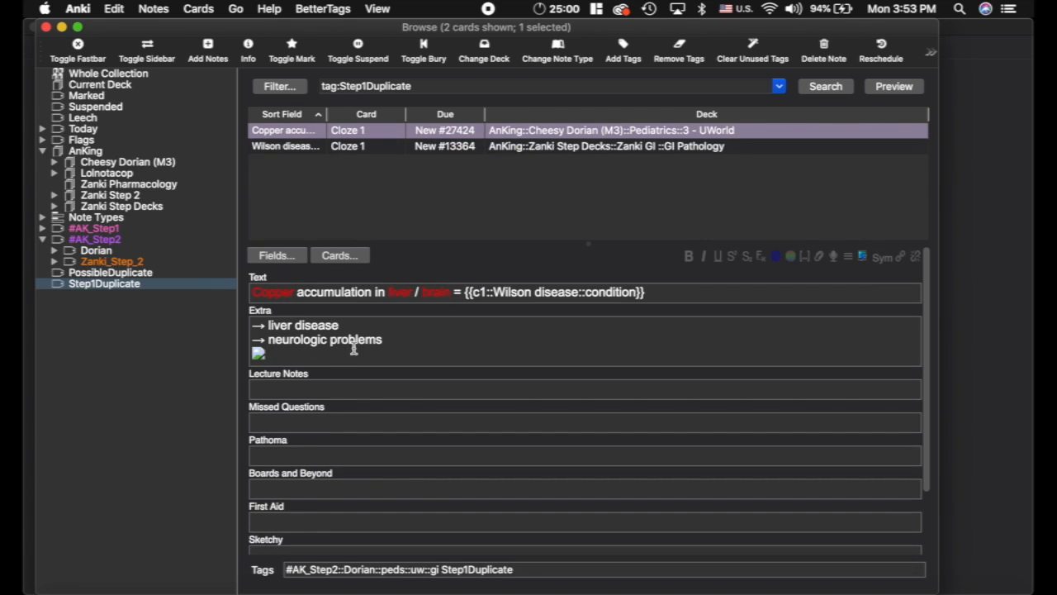
{"action": "left_click", "coordinate": [284, 146]}
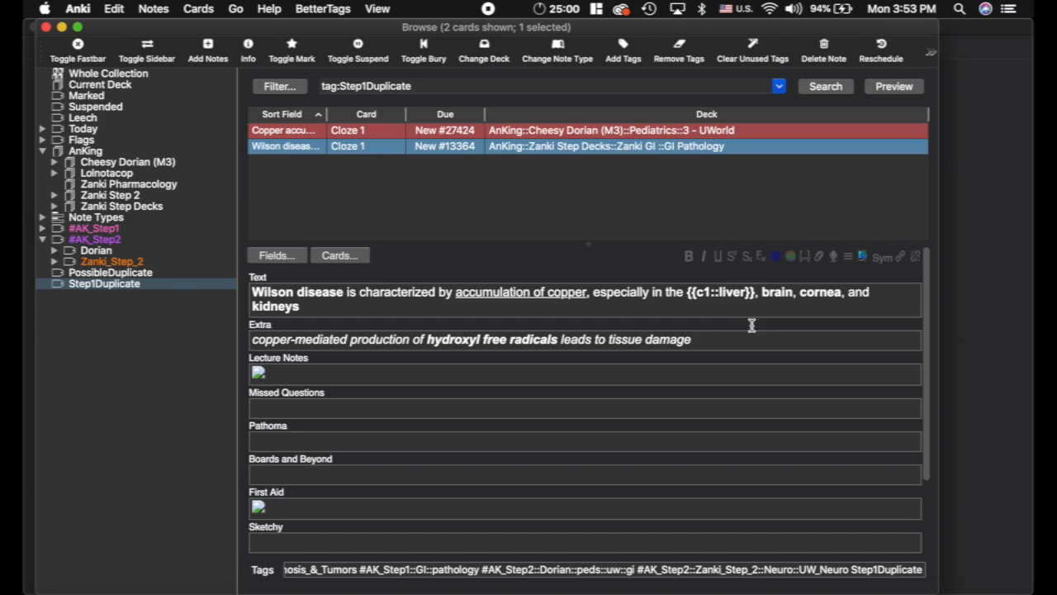
{"action": "mouse_move", "coordinate": [430, 305]}
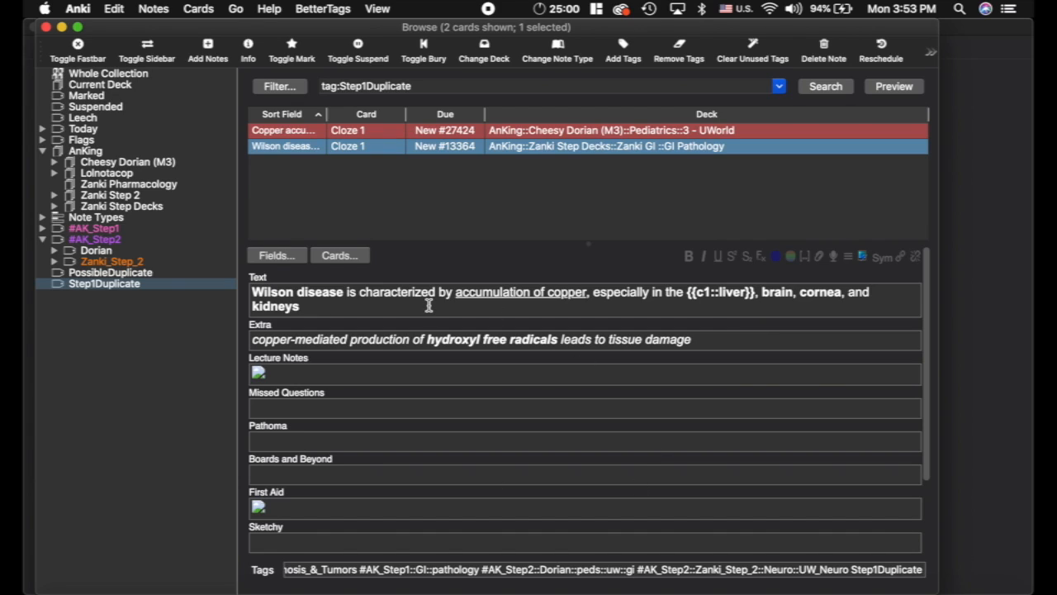
{"action": "mouse_move", "coordinate": [631, 307]}
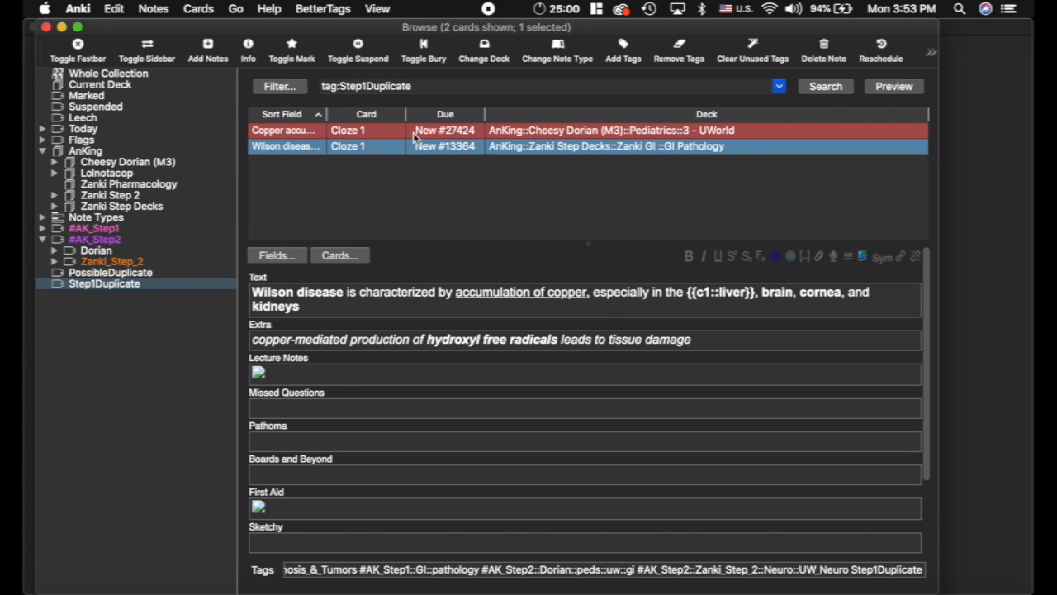
{"action": "scroll", "scroll_direction": "down", "scroll_amount": 3}
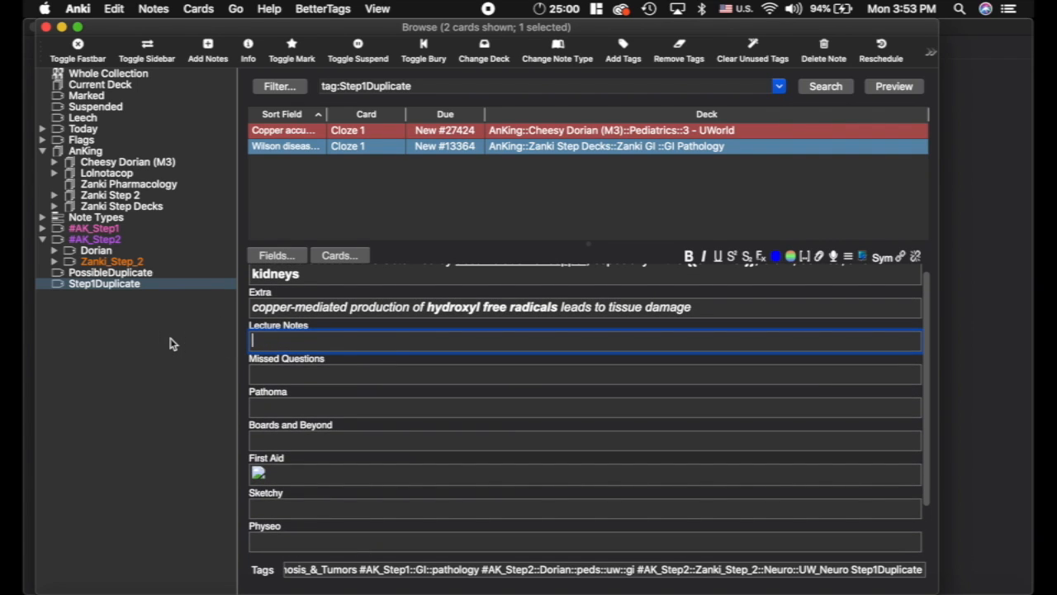
{"action": "scroll", "scroll_direction": "down", "scroll_amount": 3}
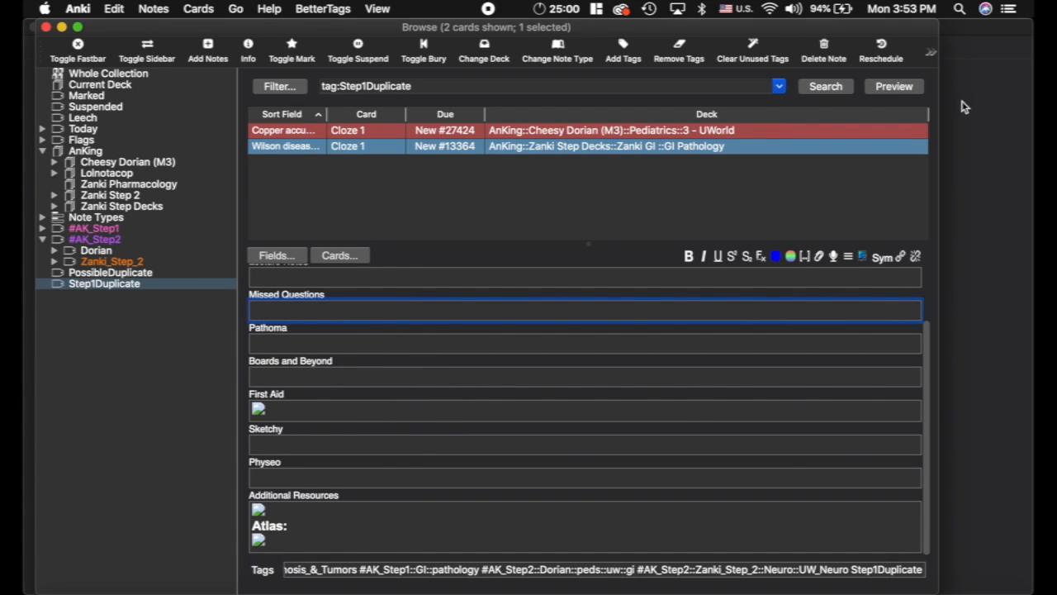
{"action": "left_click", "coordinate": [894, 86]}
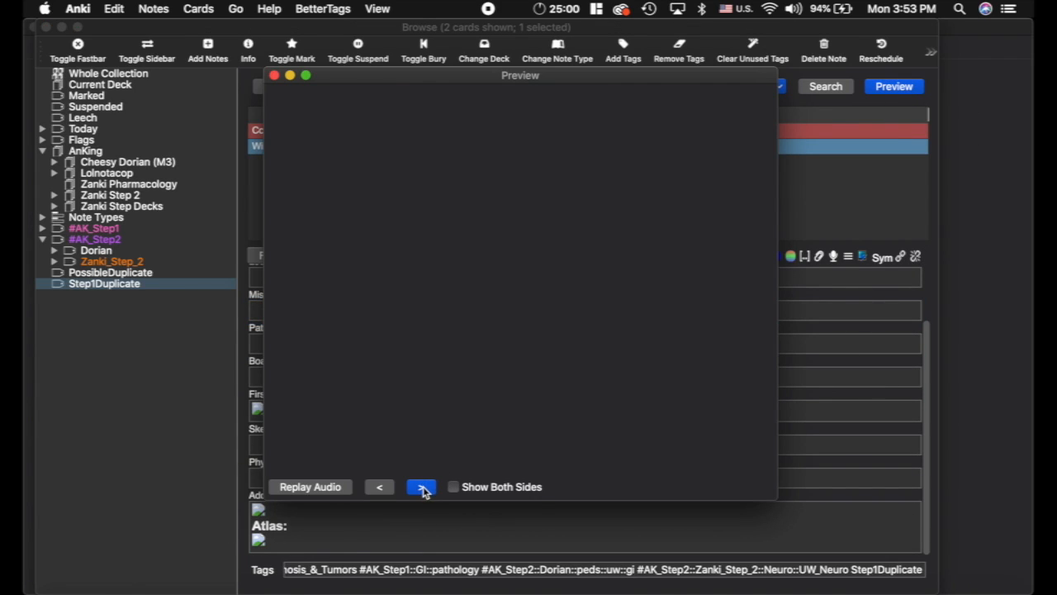
{"action": "left_click", "coordinate": [420, 486]}
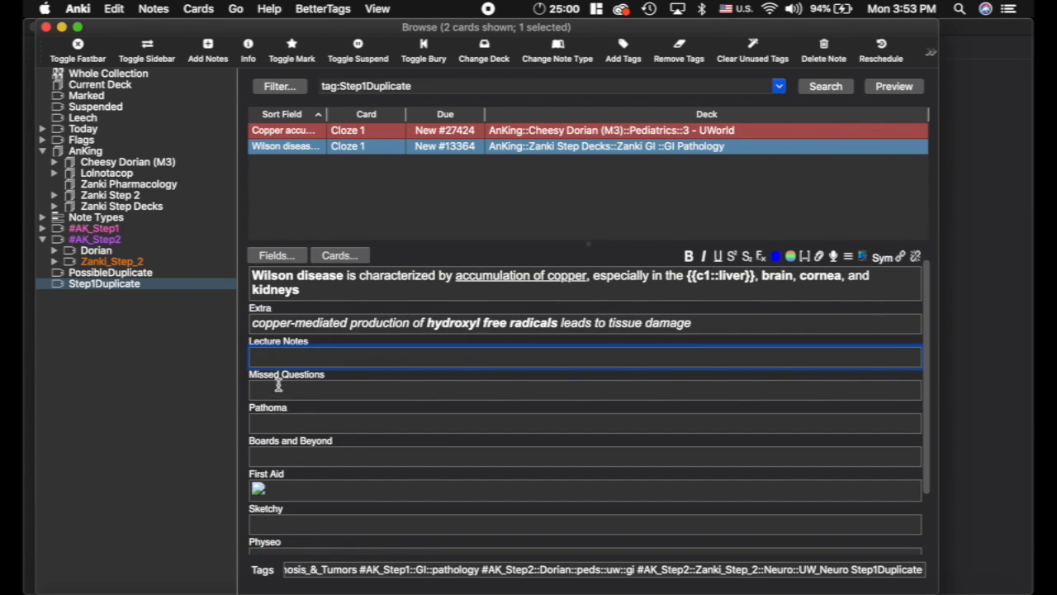
{"action": "left_click", "coordinate": [585, 456]}
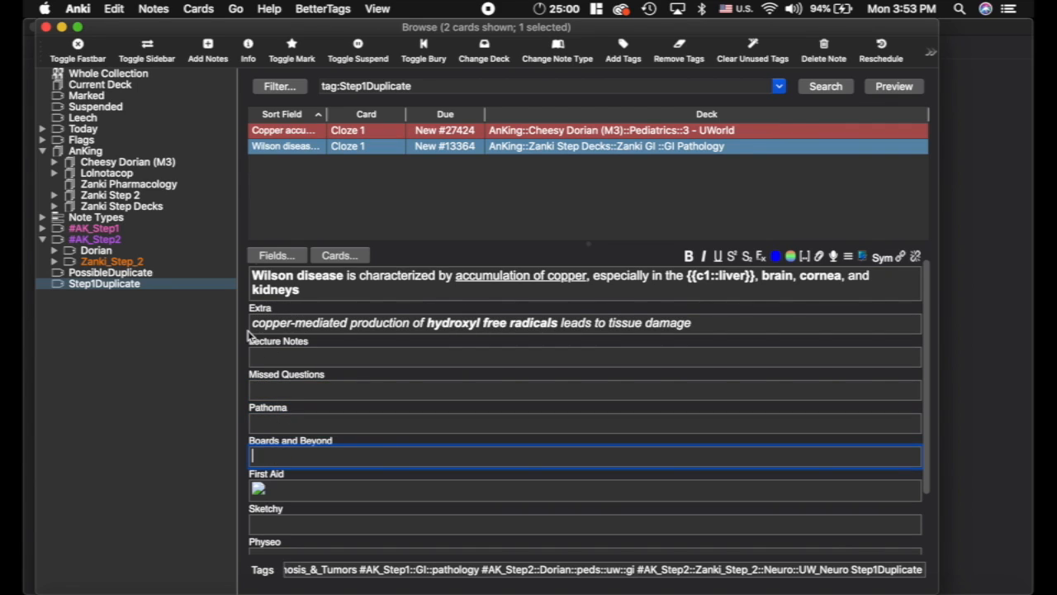
{"action": "mouse_move", "coordinate": [300, 380]}
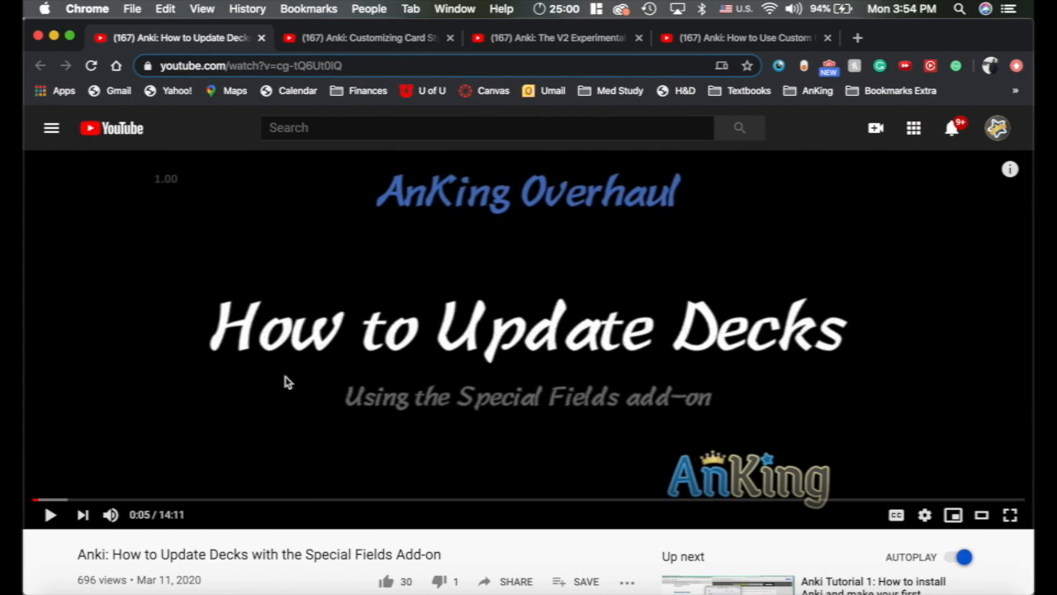
{"action": "mouse_move", "coordinate": [867, 342]}
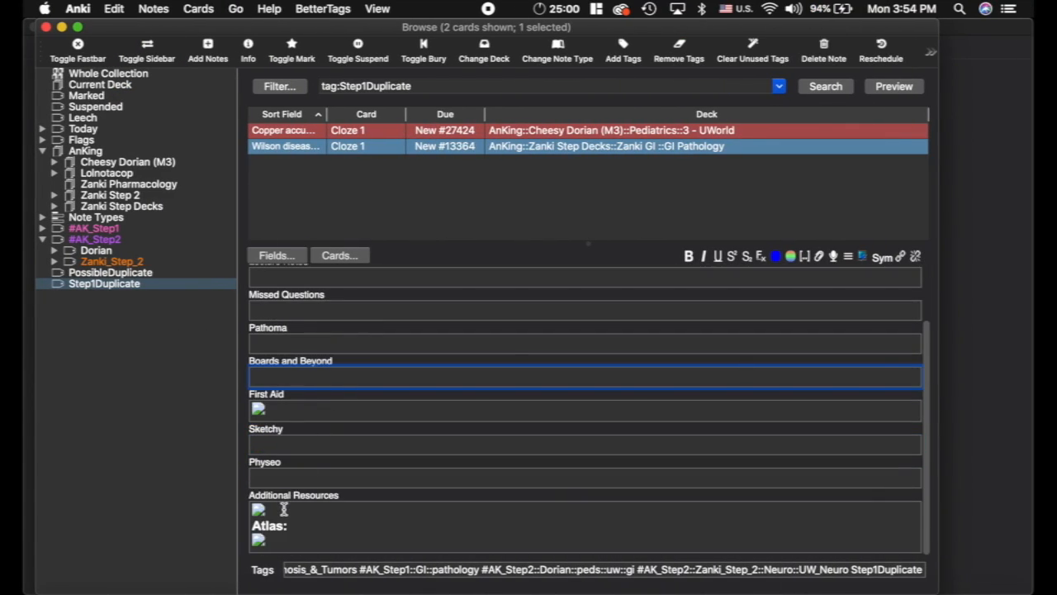
Bring up the Cloze-AnKingMaster card templates from the Wilson note's Lecture Notes field
{"action": "left_click", "coordinate": [586, 528]}
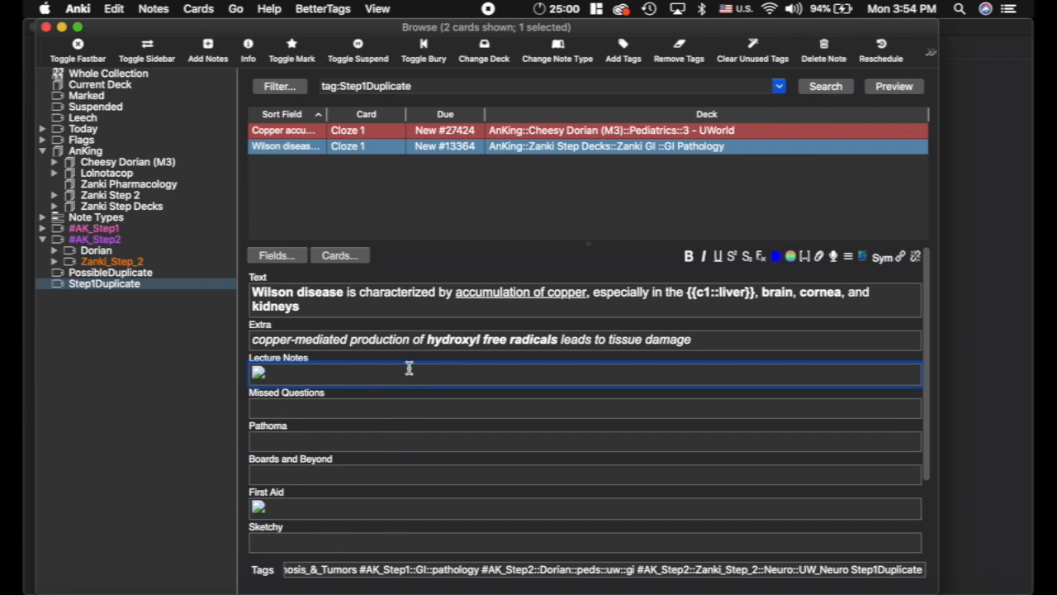
{"action": "mouse_move", "coordinate": [311, 379]}
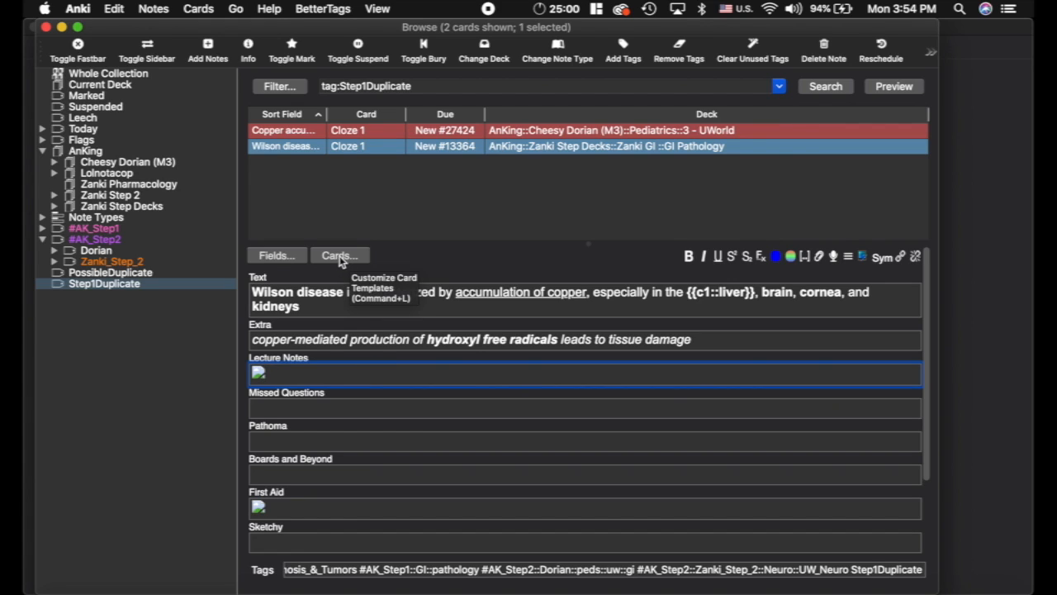
{"action": "left_click", "coordinate": [340, 255]}
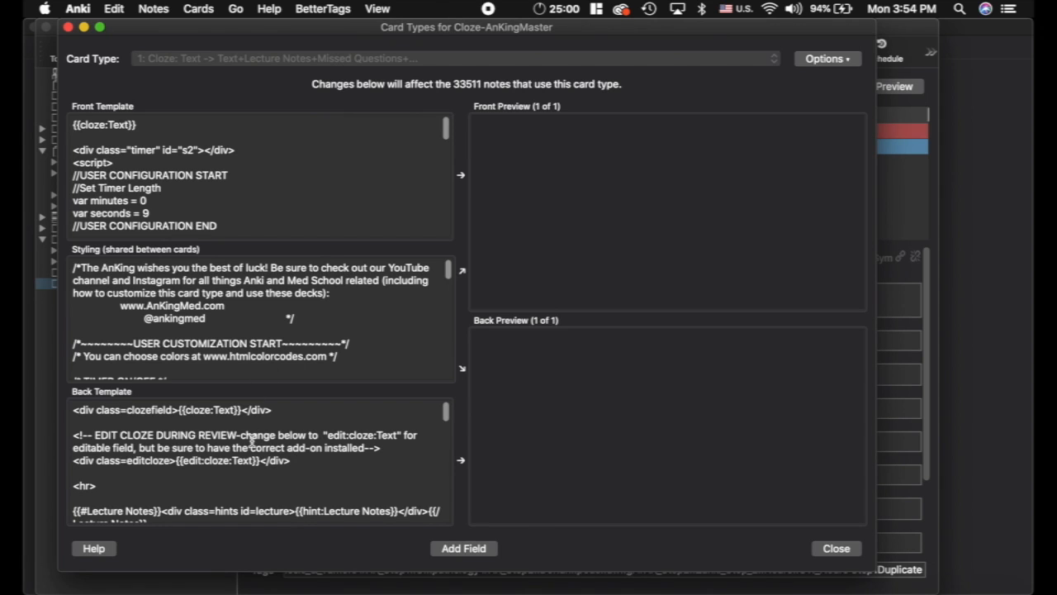
Scroll through the cloze card type's back template and preview
{"action": "scroll", "scroll_direction": "down", "scroll_amount": 3}
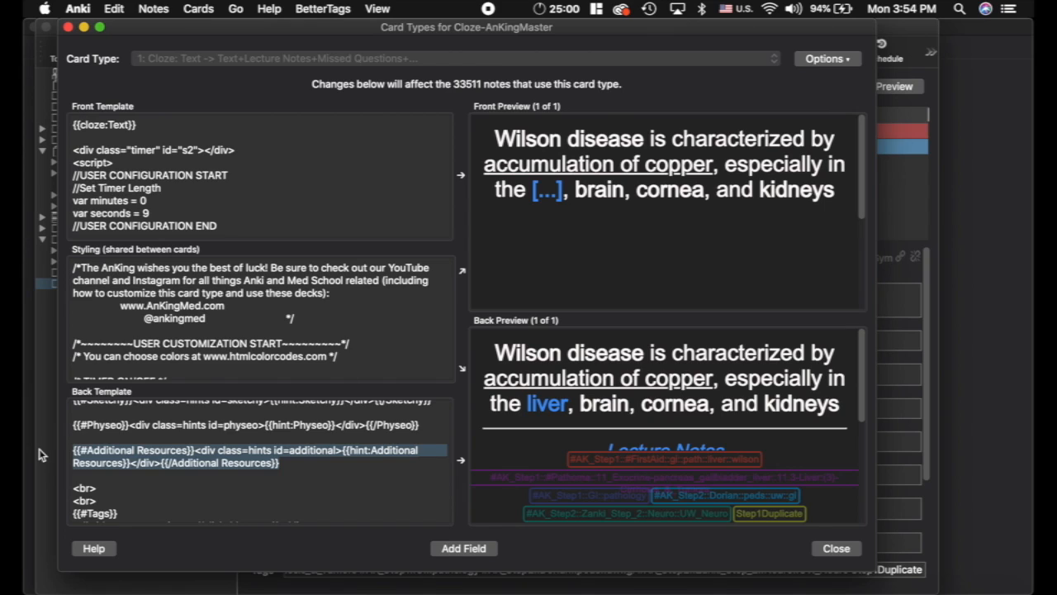
{"action": "scroll", "scroll_direction": "down", "scroll_amount": 3}
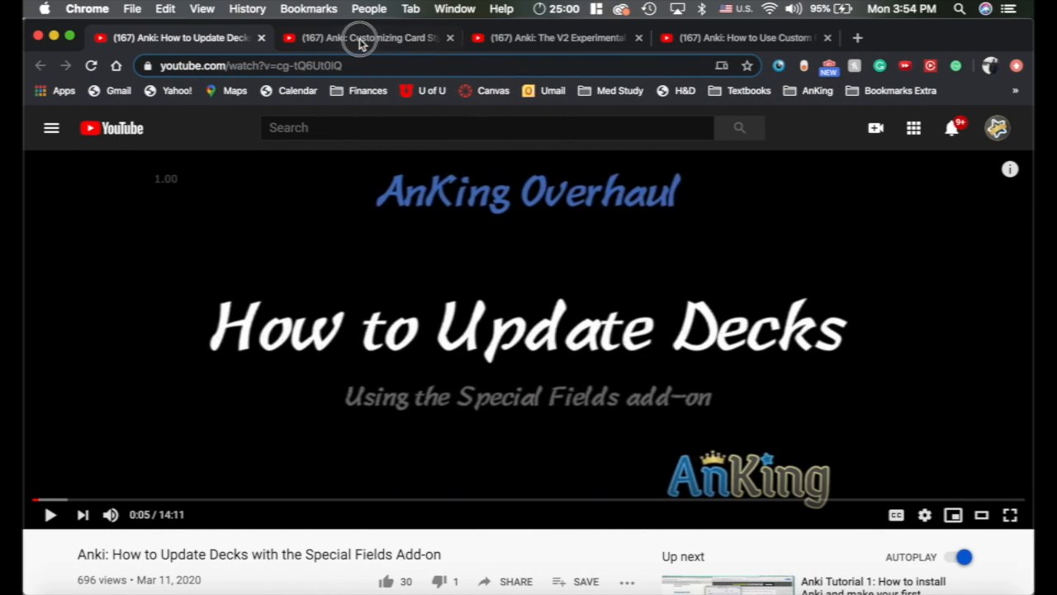
Switch Chrome to the 'Anki: Customizing Card Style' video tab
{"action": "left_click", "coordinate": [363, 37]}
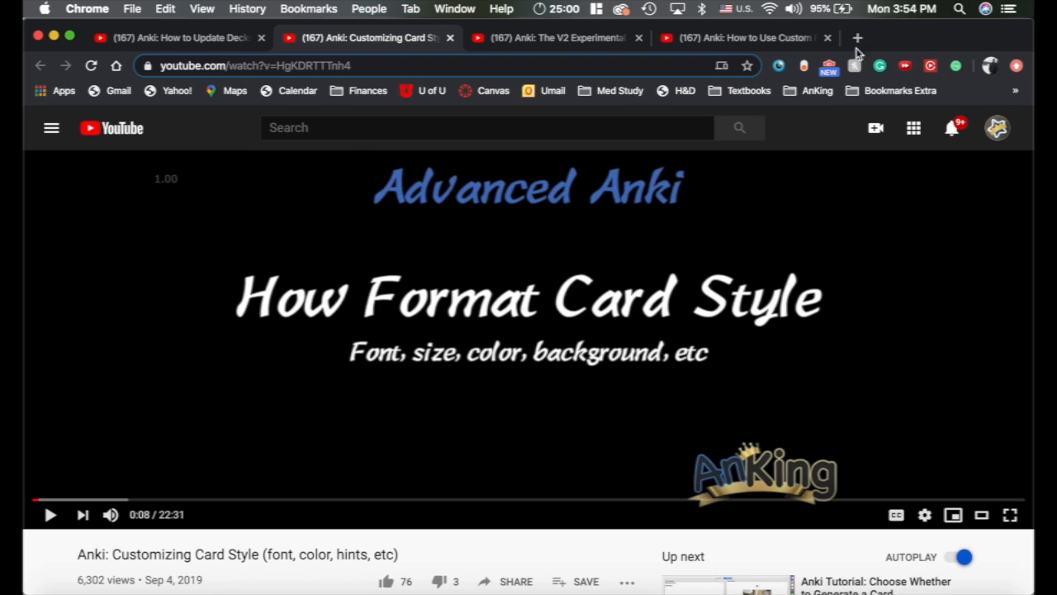
{"action": "mouse_move", "coordinate": [106, 303]}
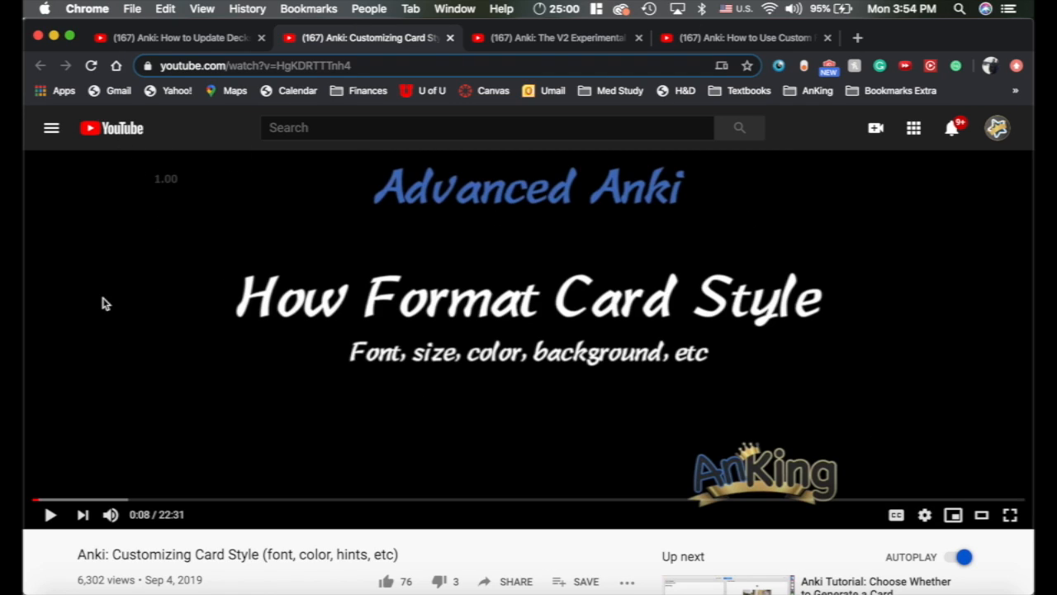
{"action": "mouse_move", "coordinate": [758, 459]}
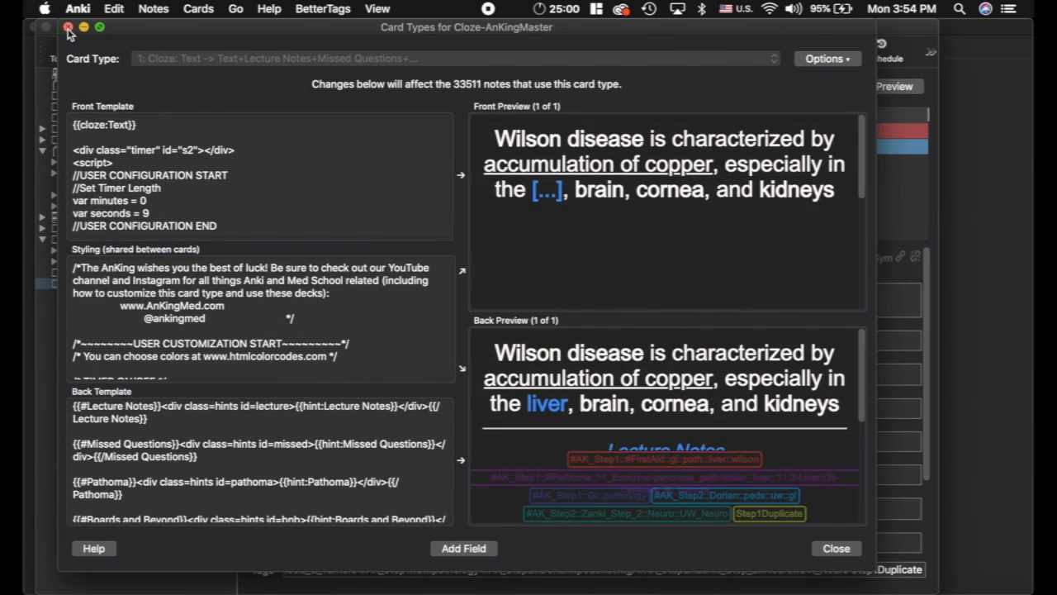
{"action": "left_click", "coordinate": [836, 549]}
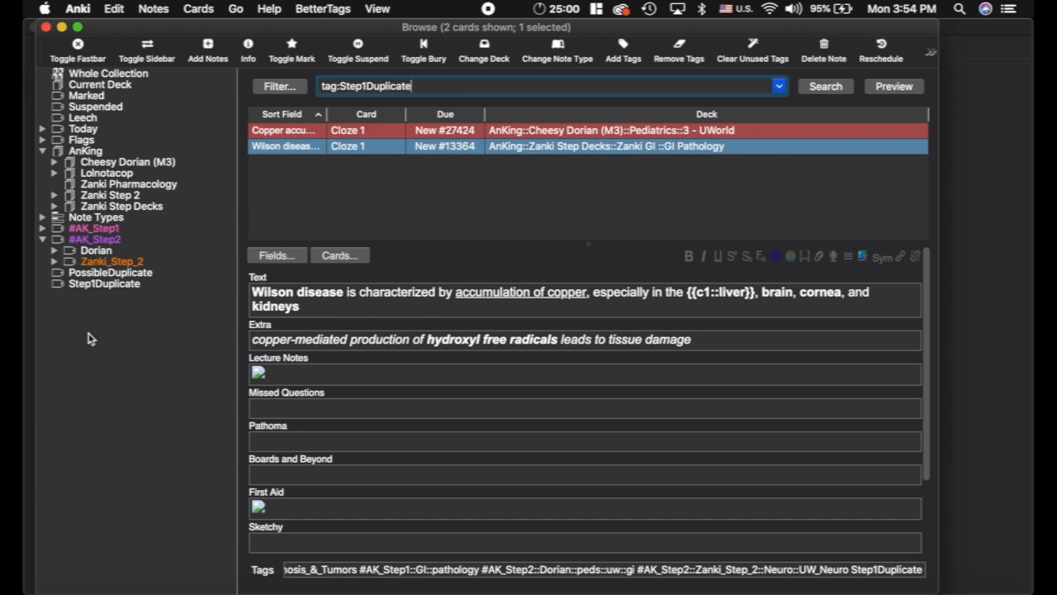
{"action": "mouse_move", "coordinate": [97, 279]}
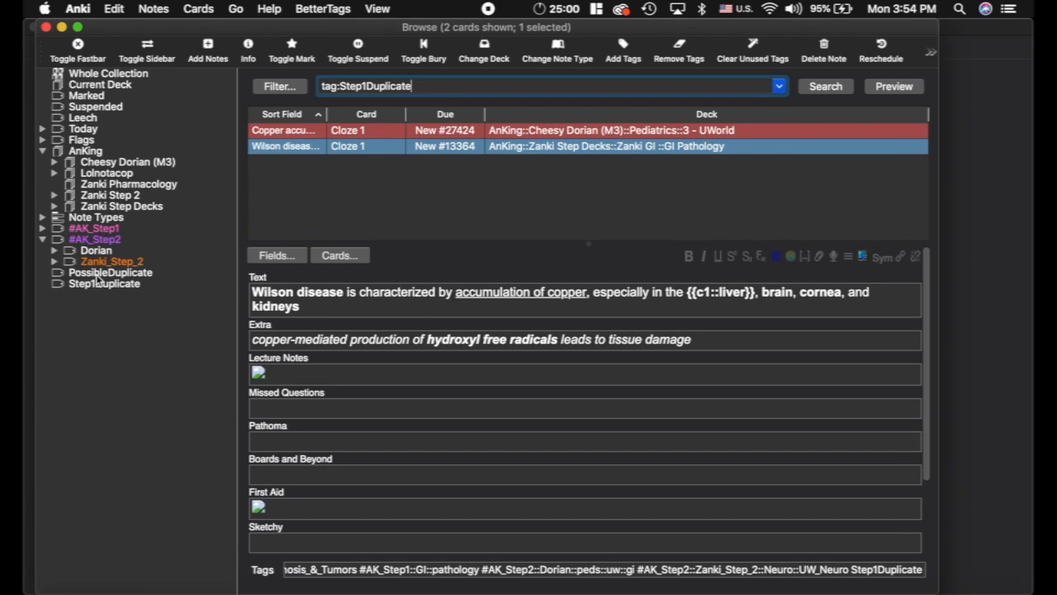
{"action": "left_click", "coordinate": [111, 271]}
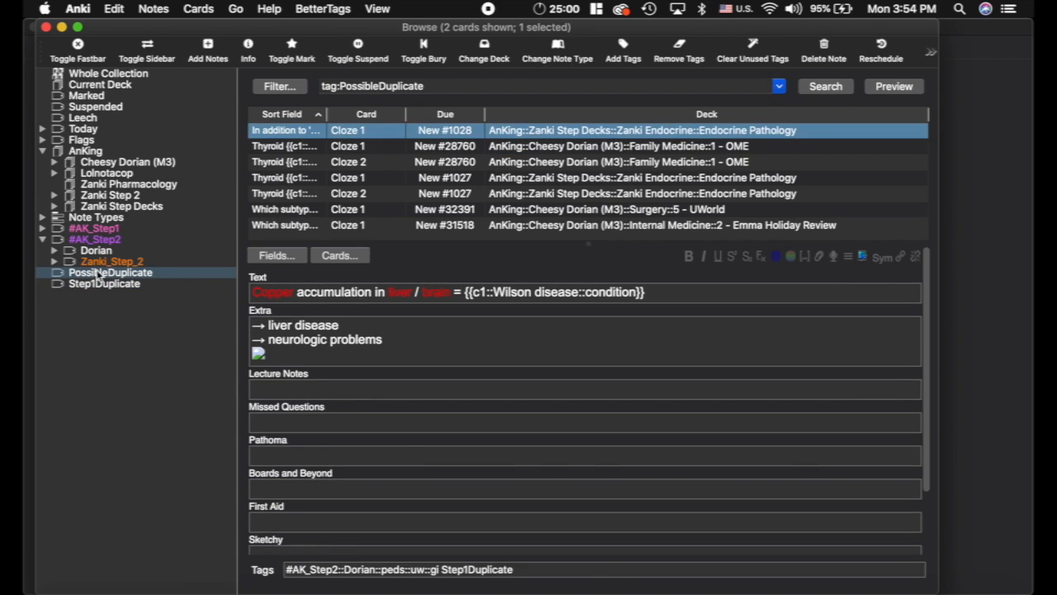
{"action": "left_click", "coordinate": [104, 285]}
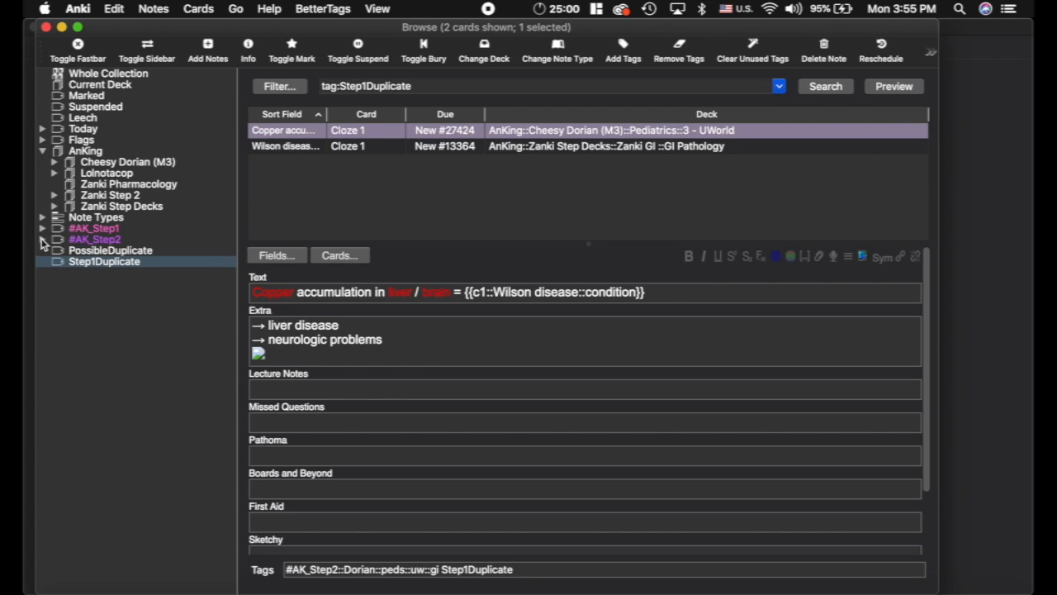
{"action": "mouse_move", "coordinate": [122, 166]}
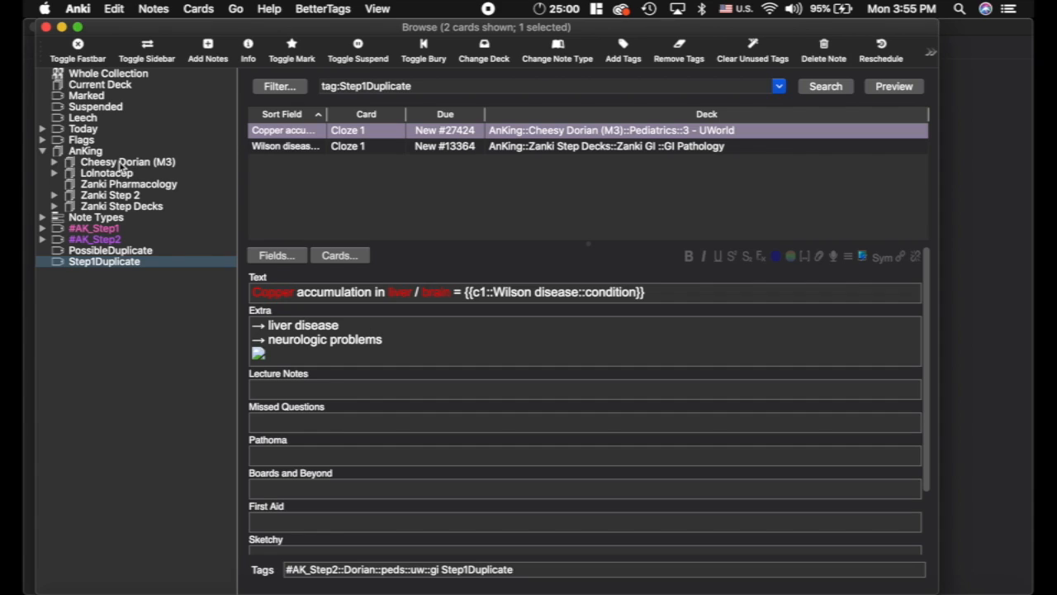
List the Cheesy Dorian (M3) and Zanki Step 2 decks, expanding and collapsing the deck tree
{"action": "left_click", "coordinate": [129, 162]}
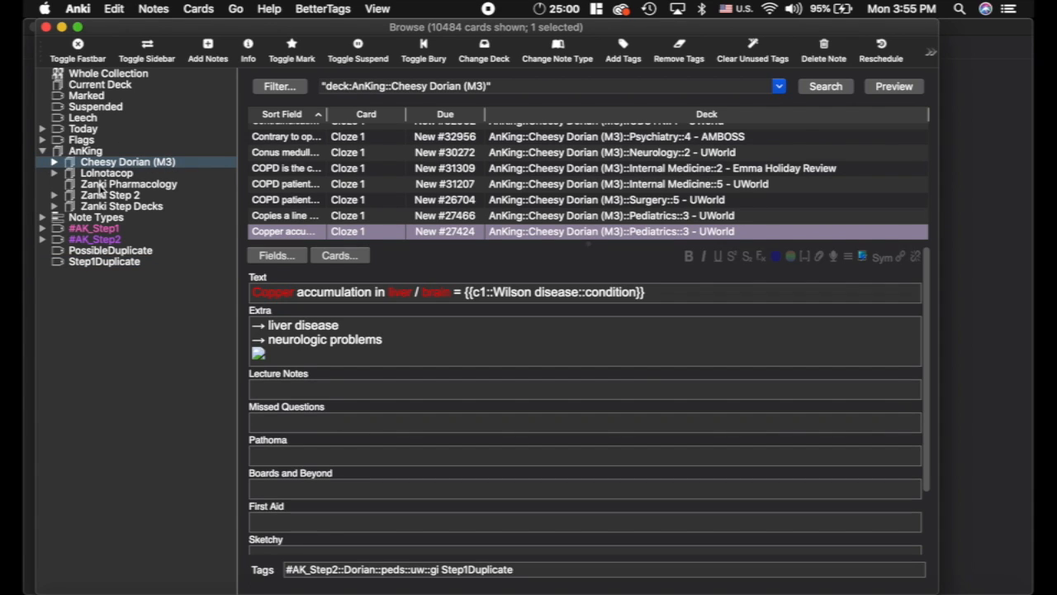
{"action": "left_click", "coordinate": [109, 195]}
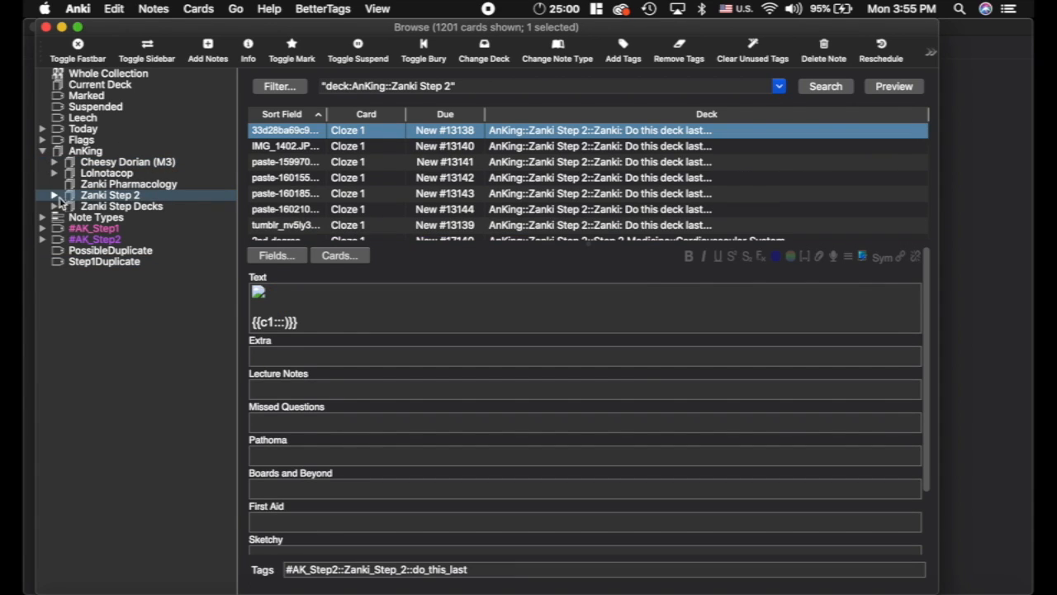
{"action": "left_click", "coordinate": [53, 195]}
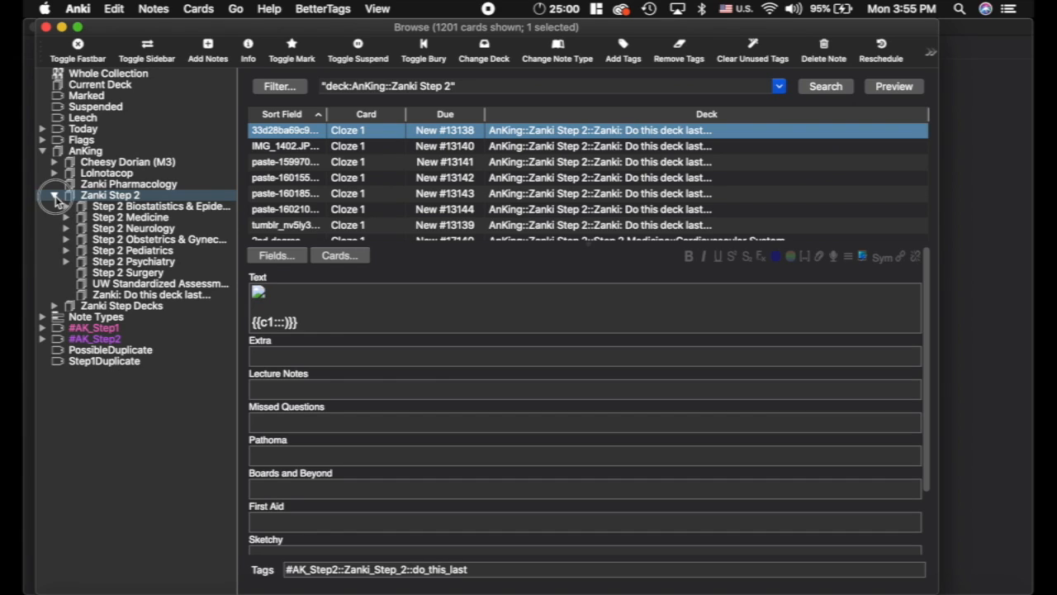
{"action": "left_click", "coordinate": [53, 195]}
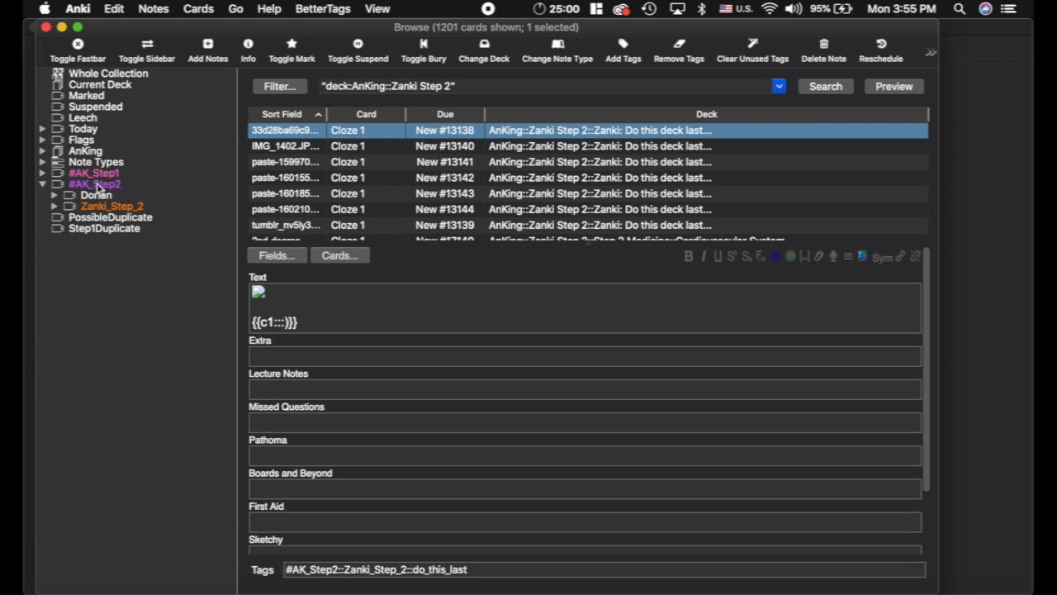
Expand Dorian's subject subtags and browse the fam and im subtags, ending on the Cheesy Dorian deck
{"action": "left_click", "coordinate": [66, 195]}
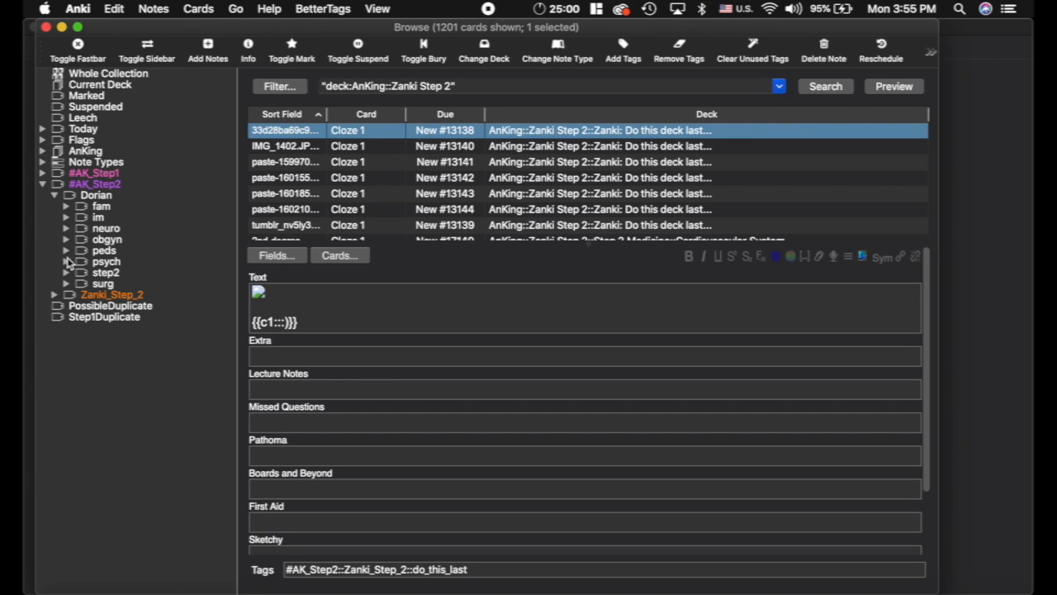
{"action": "left_click", "coordinate": [101, 205]}
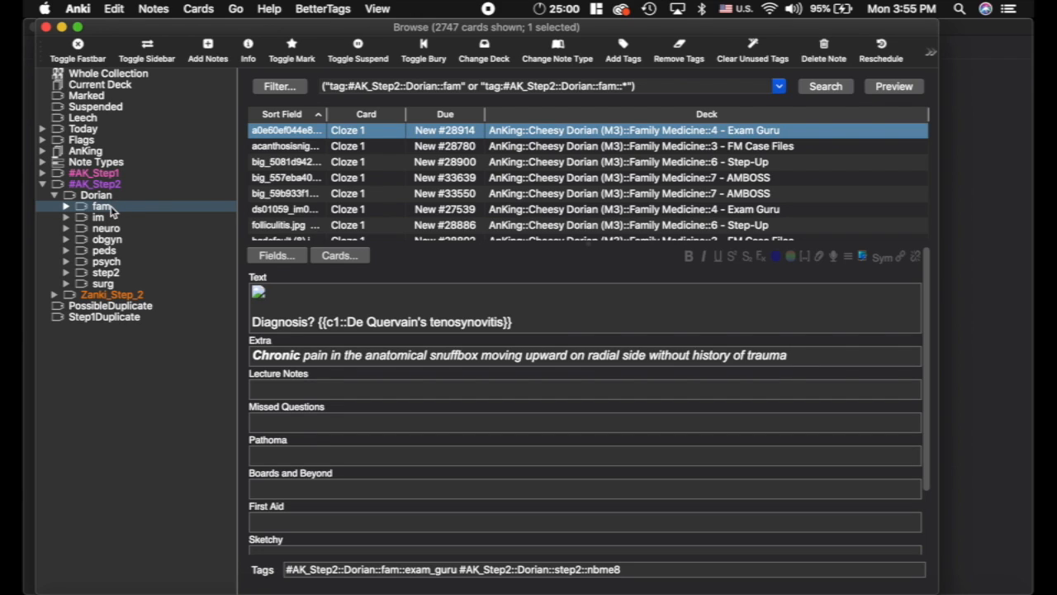
{"action": "left_click", "coordinate": [99, 219]}
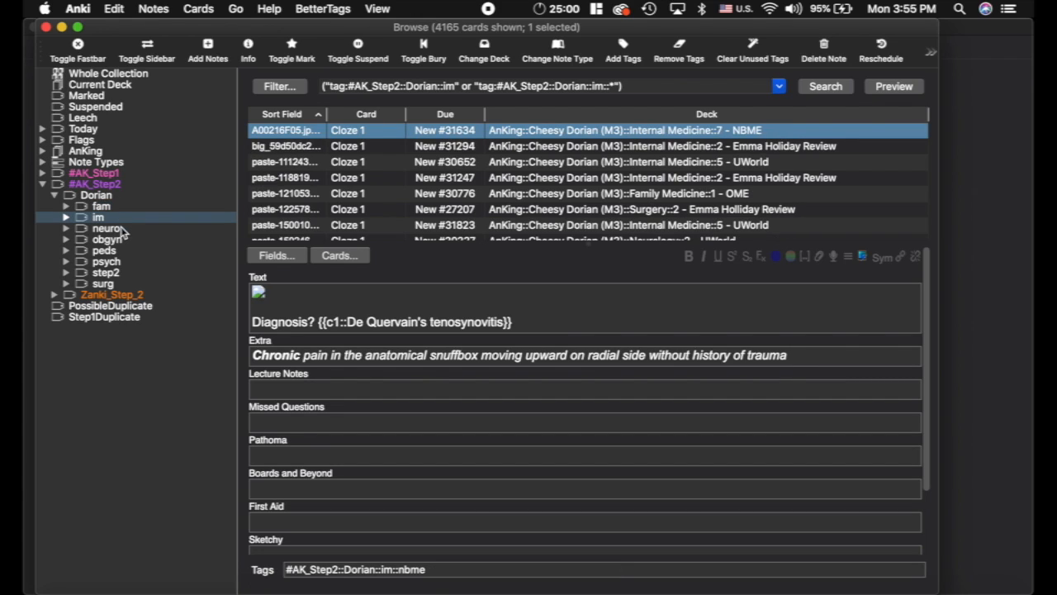
{"action": "left_click", "coordinate": [106, 228]}
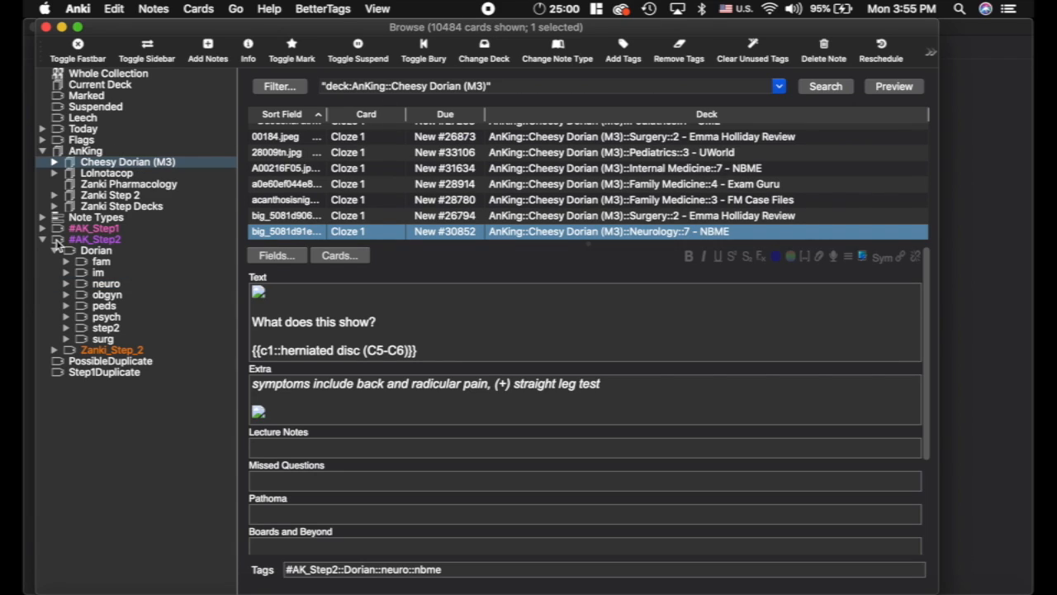
List all 11,303 Dorian-tagged cards, expand Zanki_Step_2 subtags, then switch to Chrome's tutorials
{"action": "left_click", "coordinate": [96, 252]}
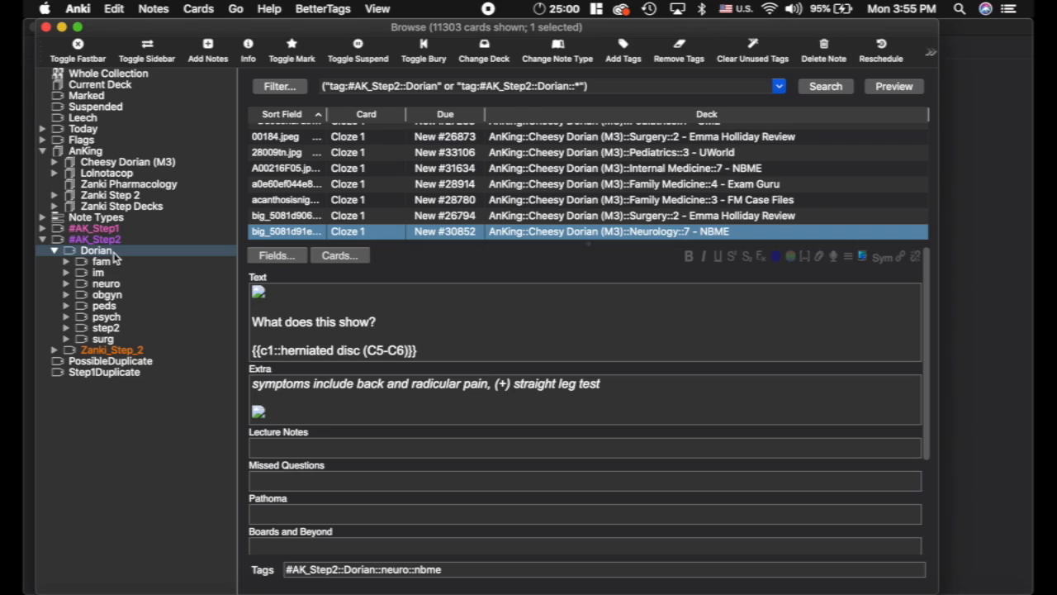
{"action": "mouse_move", "coordinate": [129, 290]}
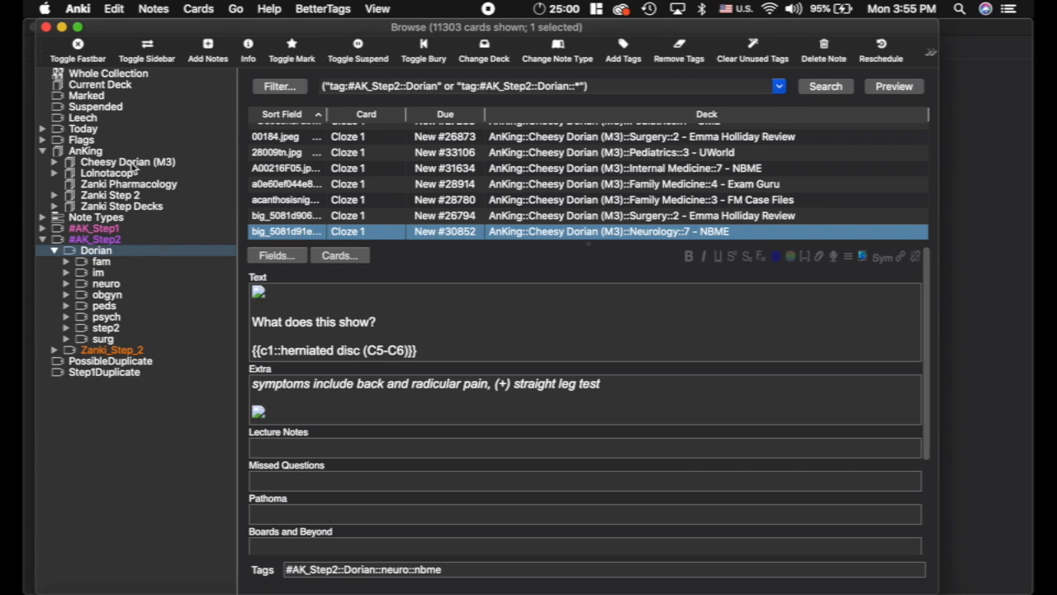
{"action": "mouse_move", "coordinate": [140, 281]}
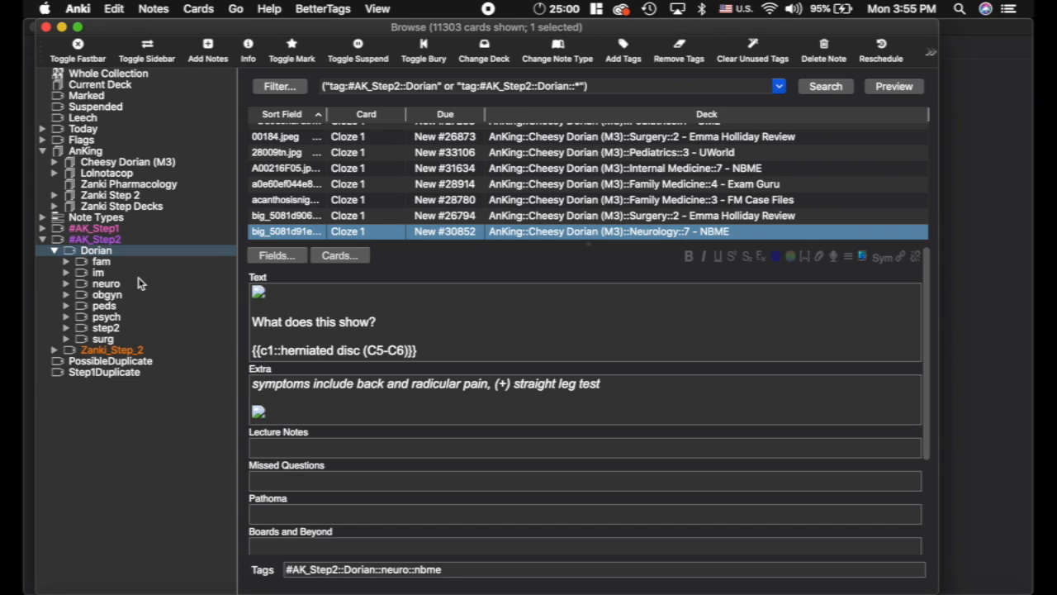
{"action": "left_click", "coordinate": [55, 351]}
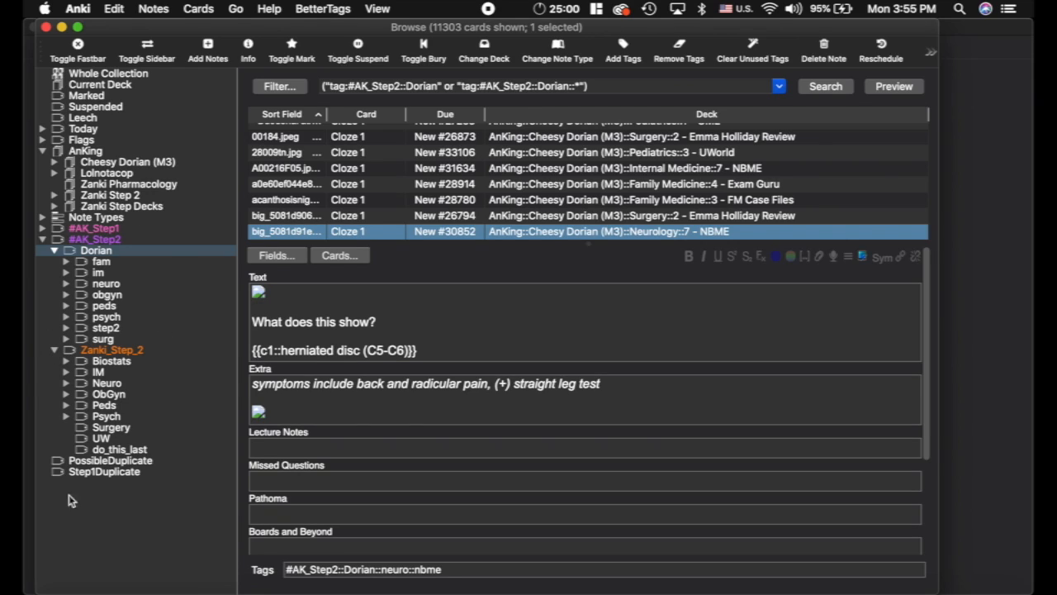
{"action": "mouse_move", "coordinate": [112, 278]}
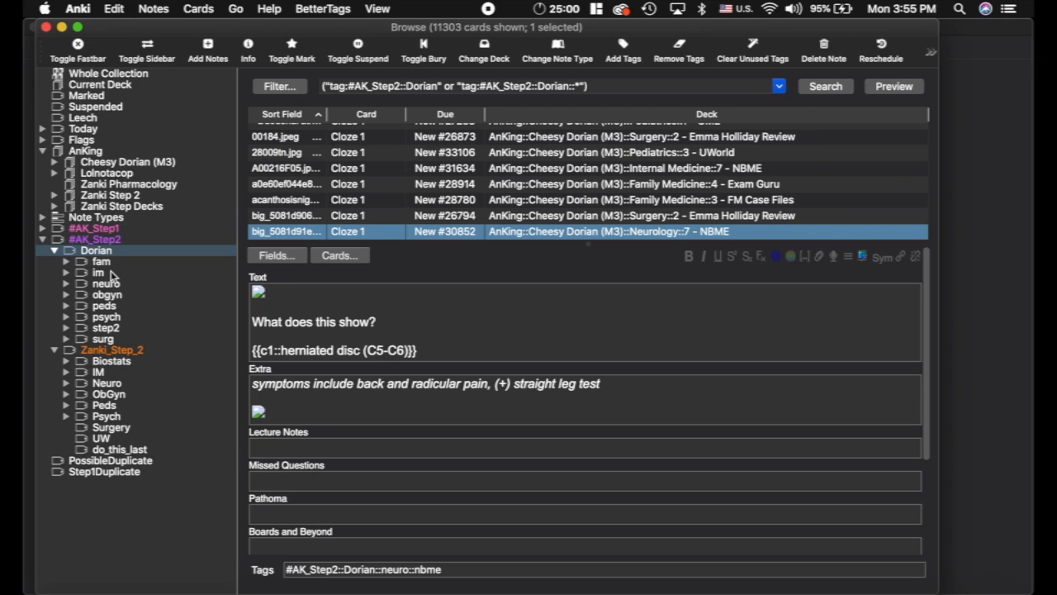
{"action": "left_click", "coordinate": [99, 272]}
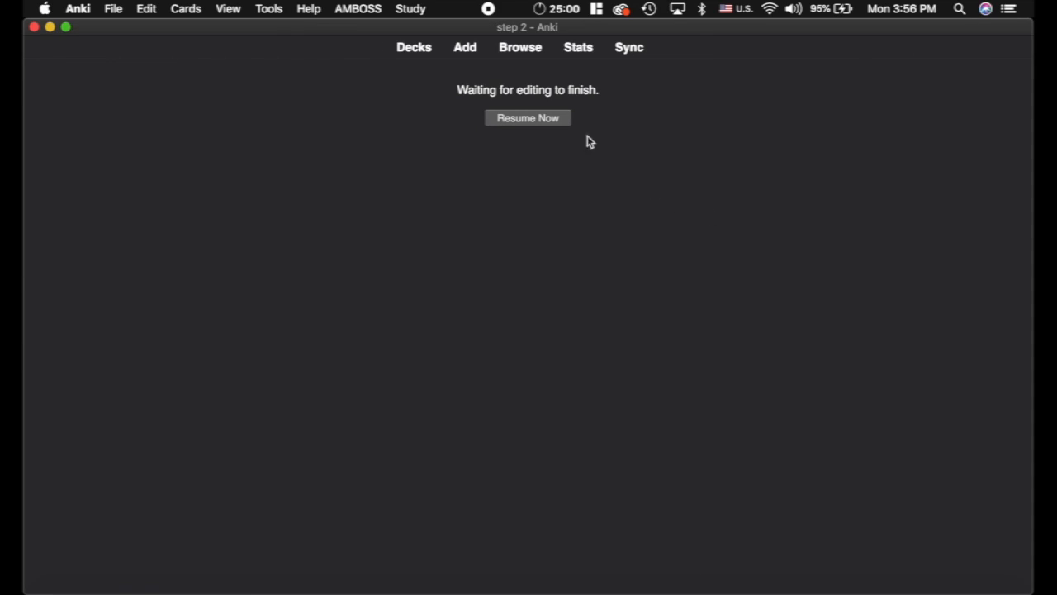
{"action": "left_click", "coordinate": [527, 117]}
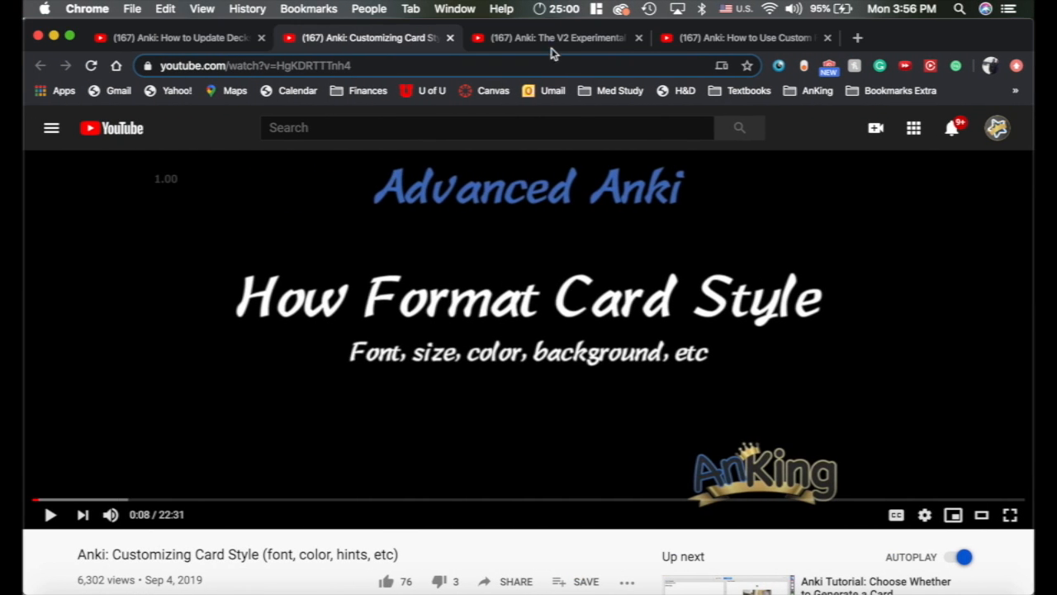
Switch through the V2 Experimental Scheduler tab to the How to Use Custom Filtered Decks video
{"action": "left_click", "coordinate": [555, 38]}
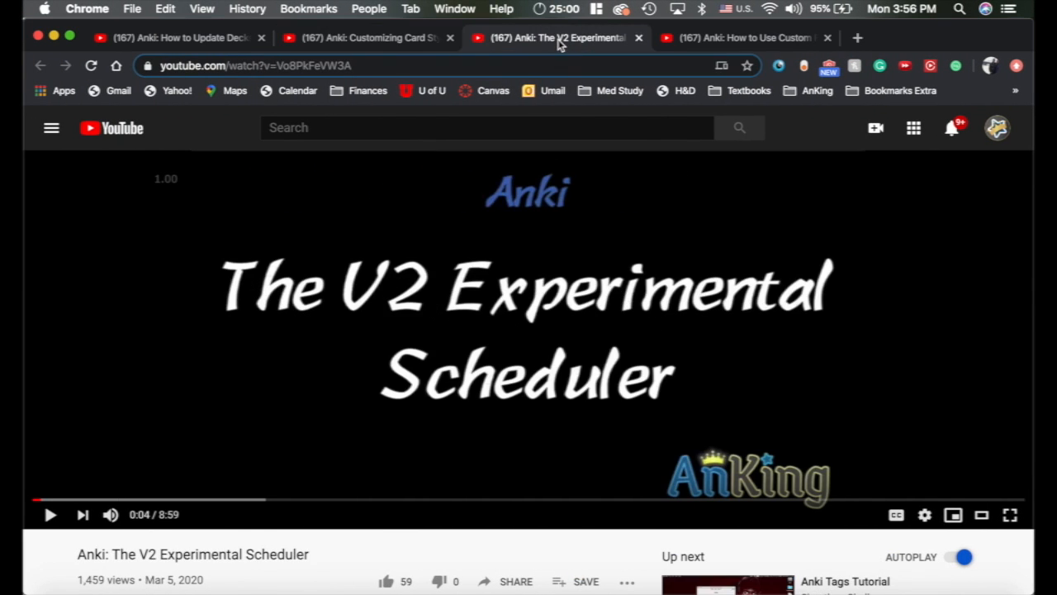
{"action": "mouse_move", "coordinate": [586, 323]}
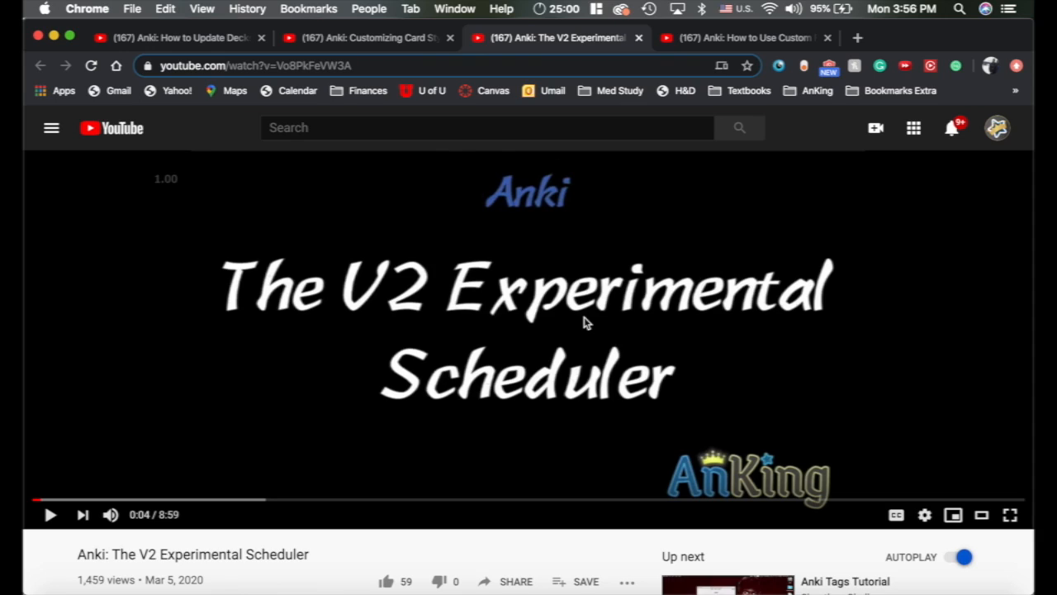
{"action": "mouse_move", "coordinate": [758, 450]}
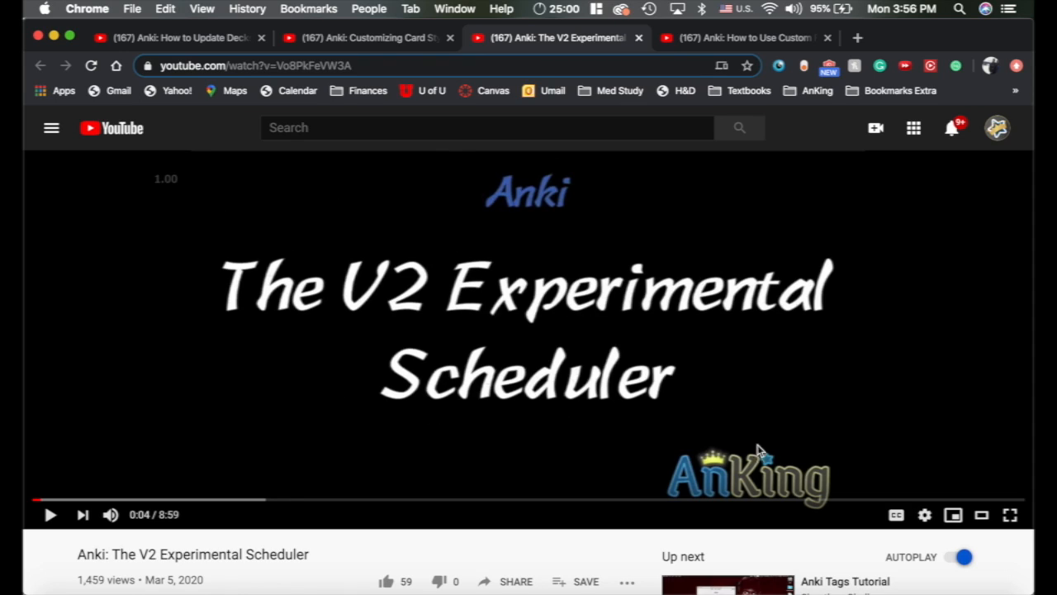
{"action": "mouse_move", "coordinate": [465, 339]}
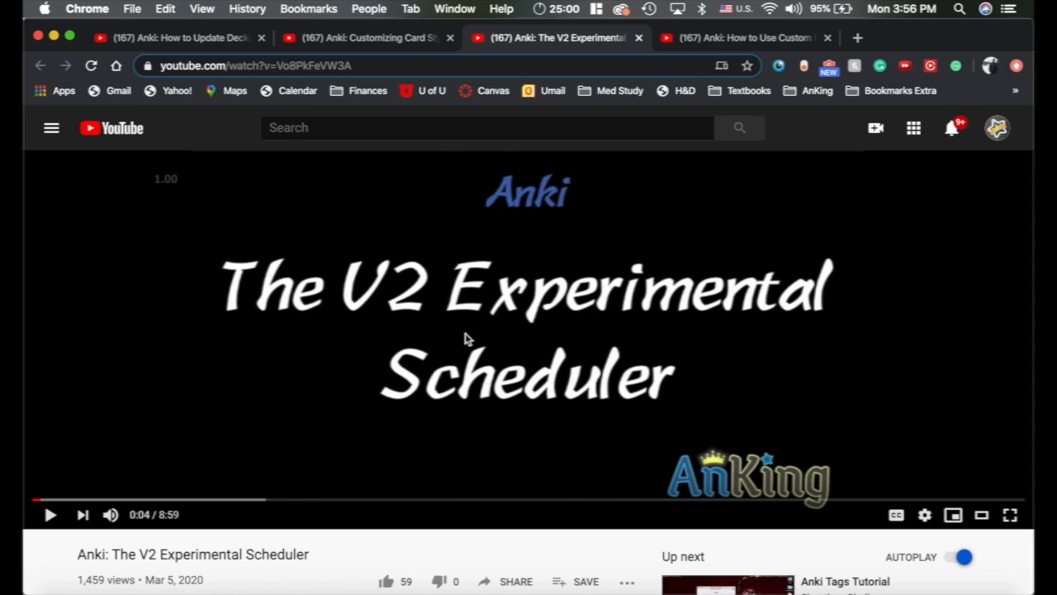
{"action": "mouse_move", "coordinate": [559, 339]}
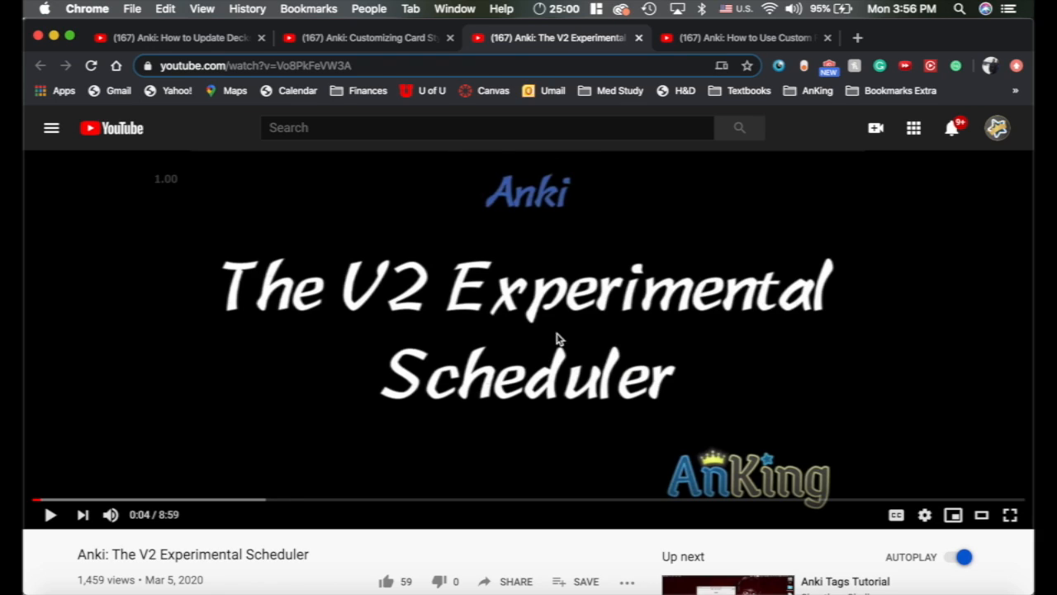
{"action": "mouse_move", "coordinate": [751, 41]}
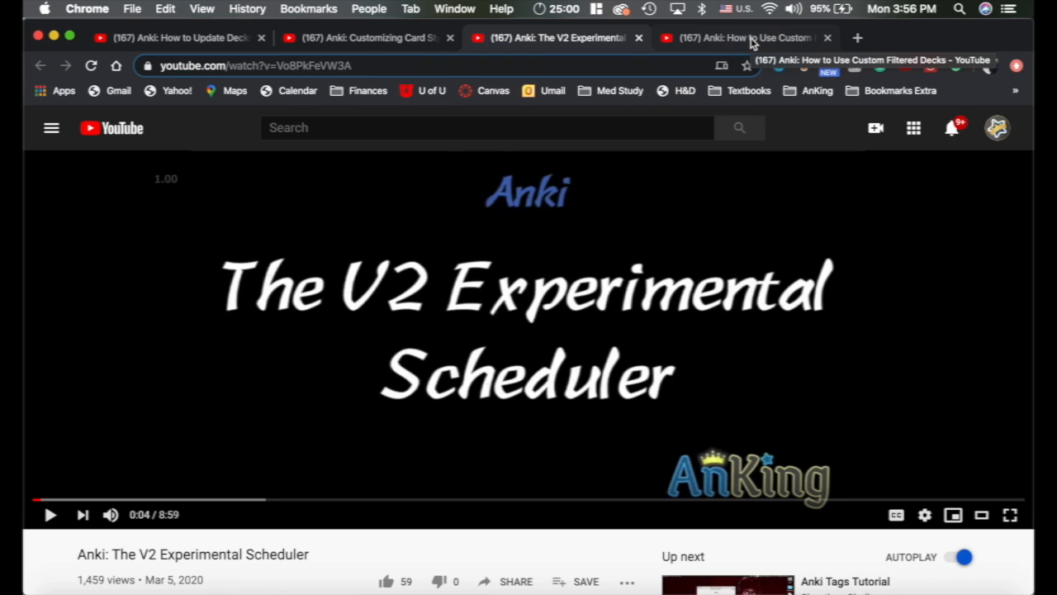
{"action": "left_click", "coordinate": [735, 38]}
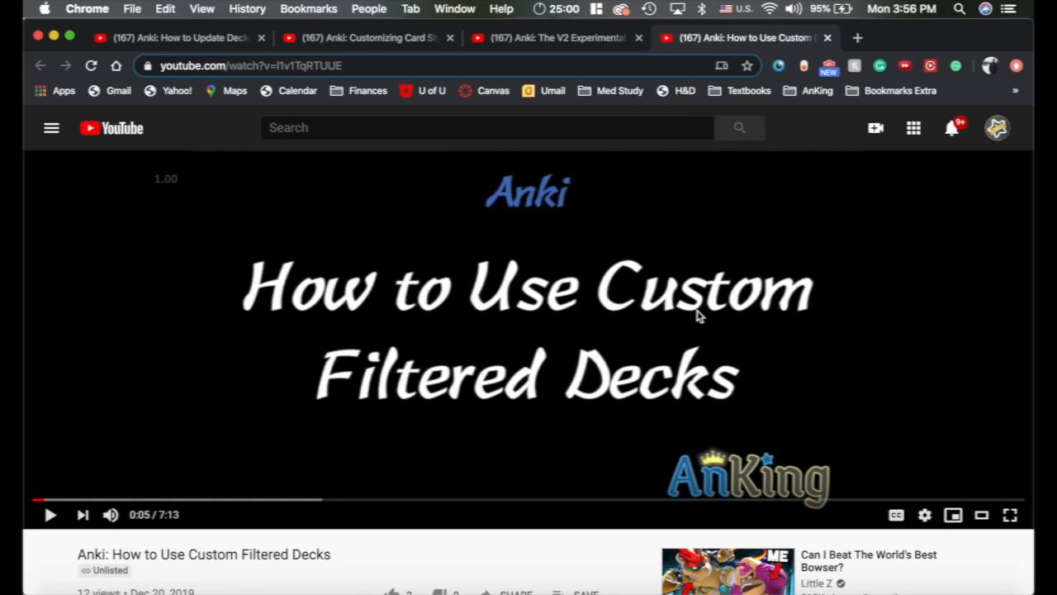
{"action": "mouse_move", "coordinate": [413, 261]}
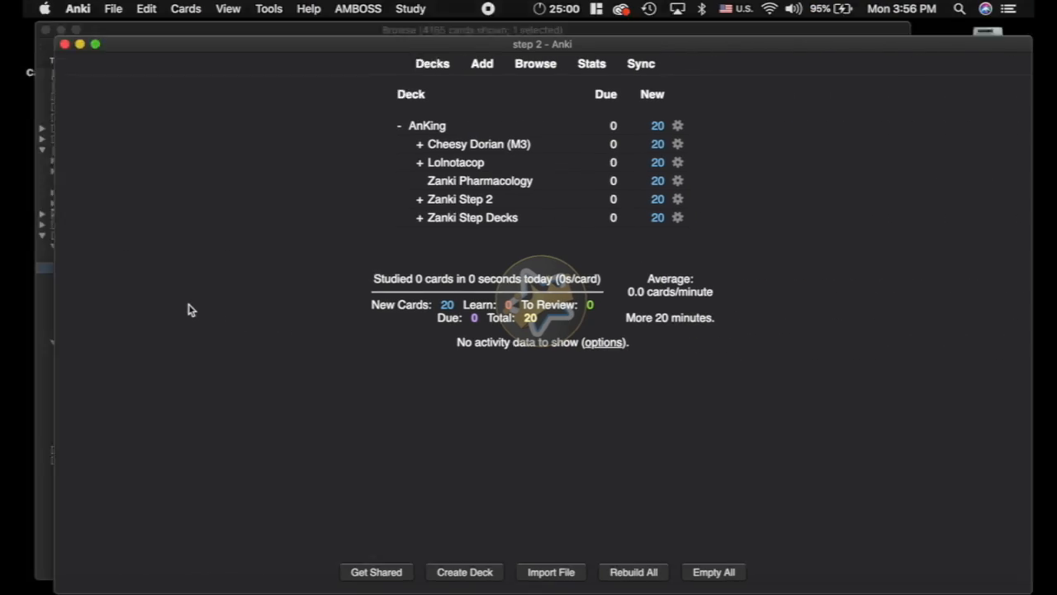
Run the combined Internal Medicine tag search (4,570 cards) and reach the filtered-deck option in Edit
{"action": "left_click", "coordinate": [535, 63]}
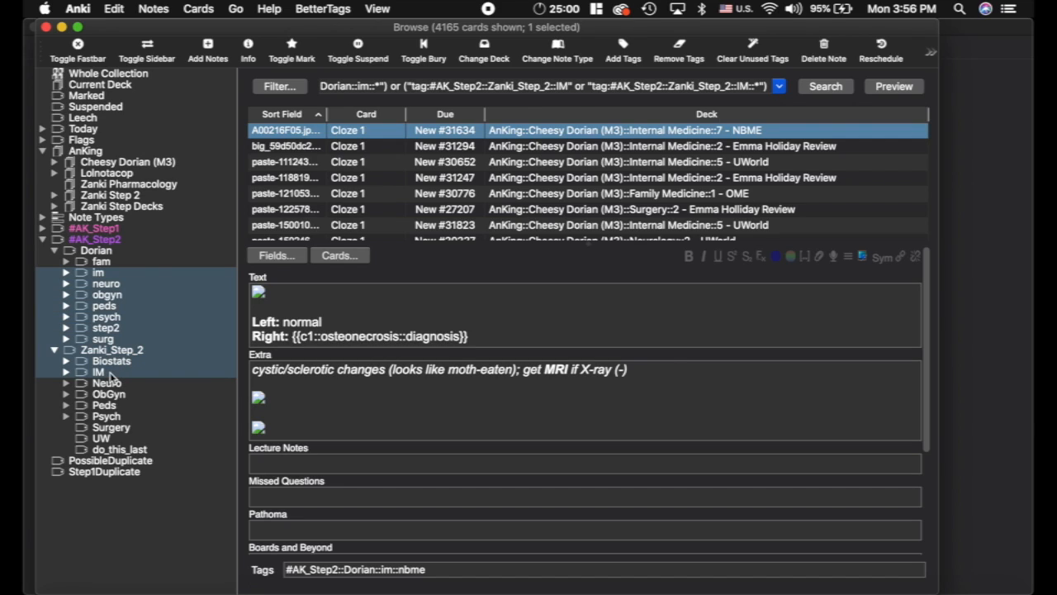
{"action": "left_click", "coordinate": [393, 86]}
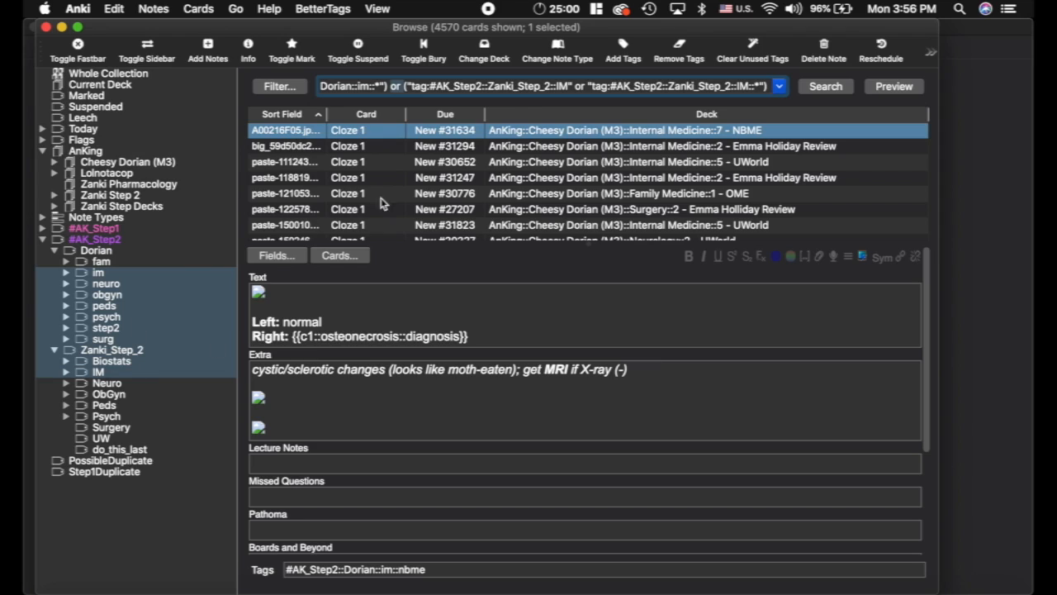
{"action": "mouse_move", "coordinate": [261, 156]}
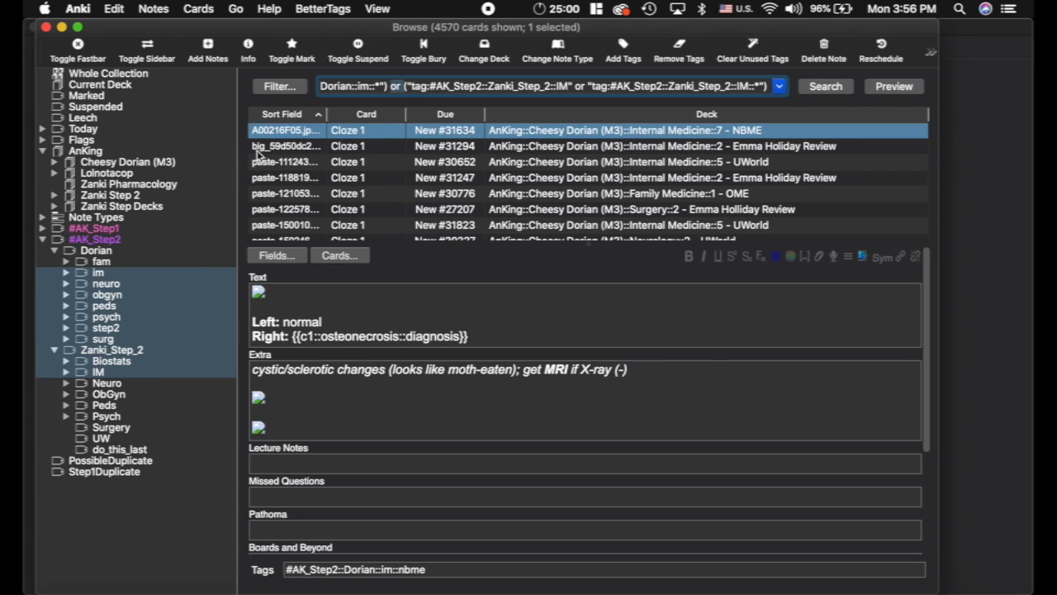
{"action": "mouse_move", "coordinate": [116, 390]}
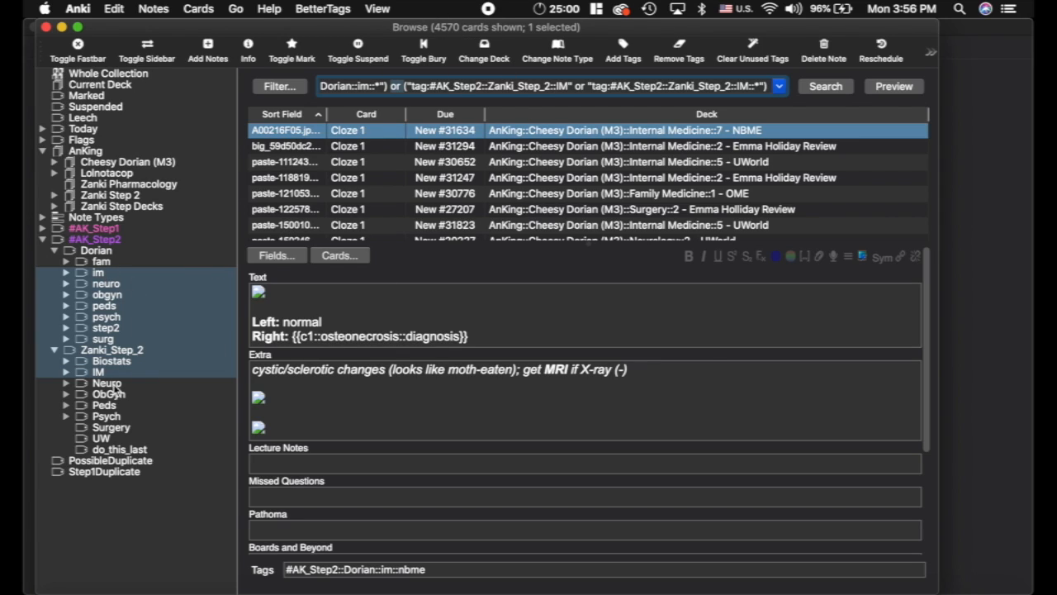
{"action": "mouse_move", "coordinate": [211, 60]}
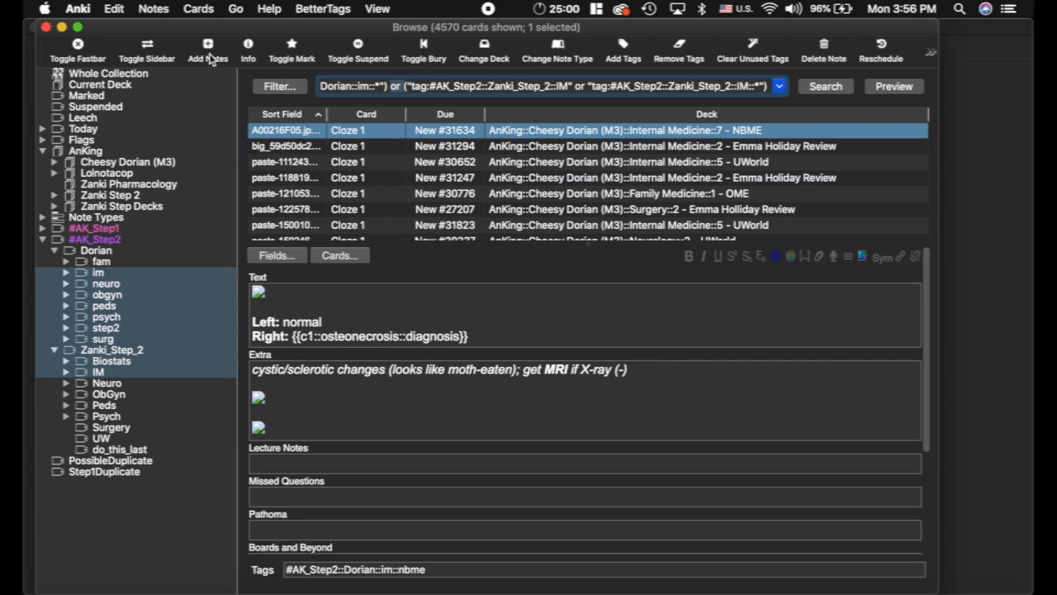
{"action": "left_click", "coordinate": [114, 10]}
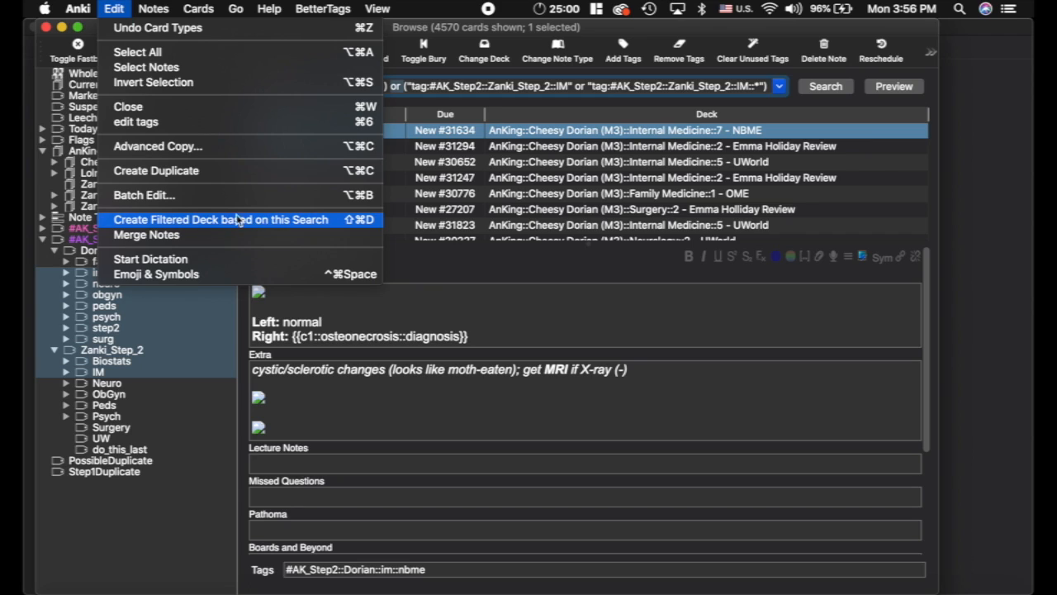
{"action": "mouse_move", "coordinate": [609, 85]}
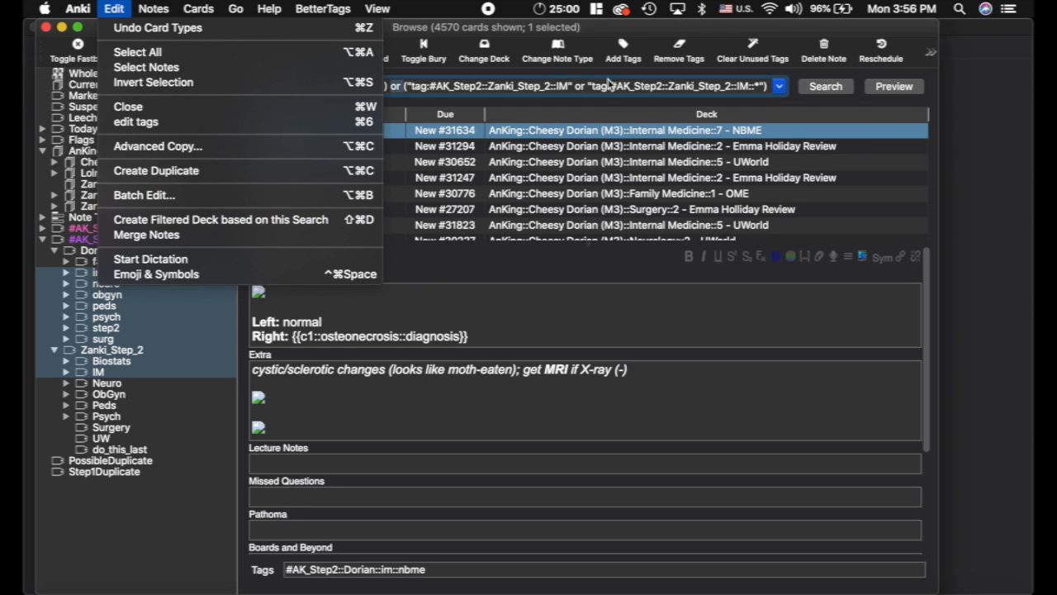
Build Filtered Deck 1 from the search with limit 99999 and Random card order
{"action": "left_click", "coordinate": [220, 218]}
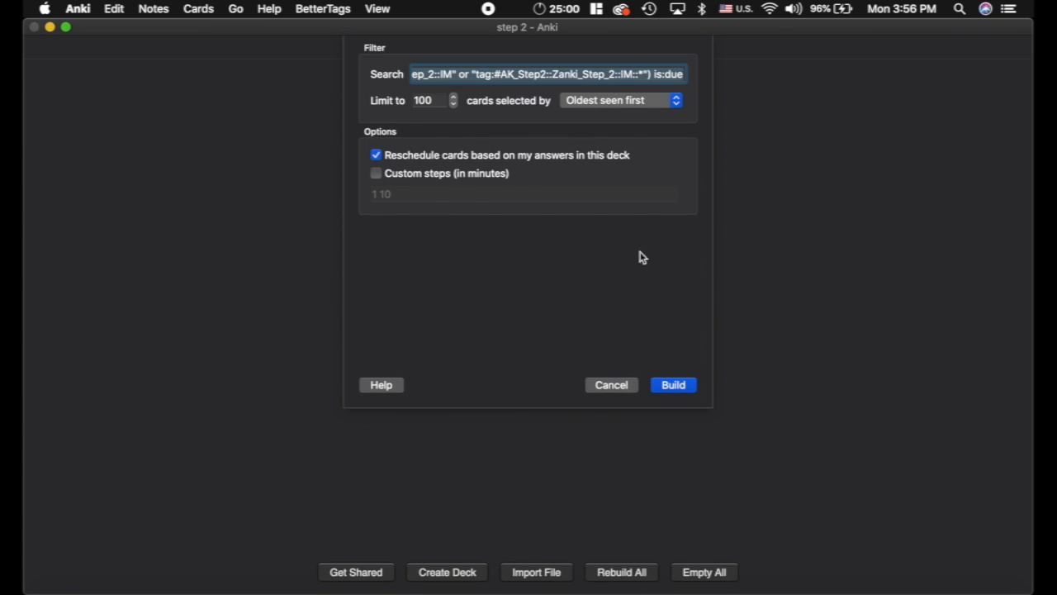
{"action": "left_click", "coordinate": [430, 101]}
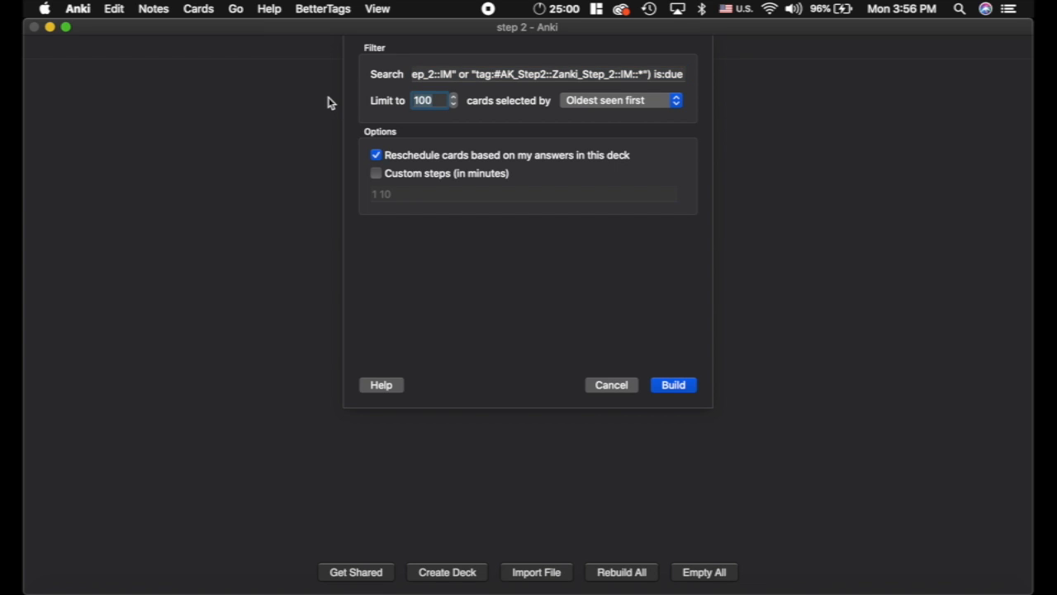
{"action": "type", "text": "99999"}
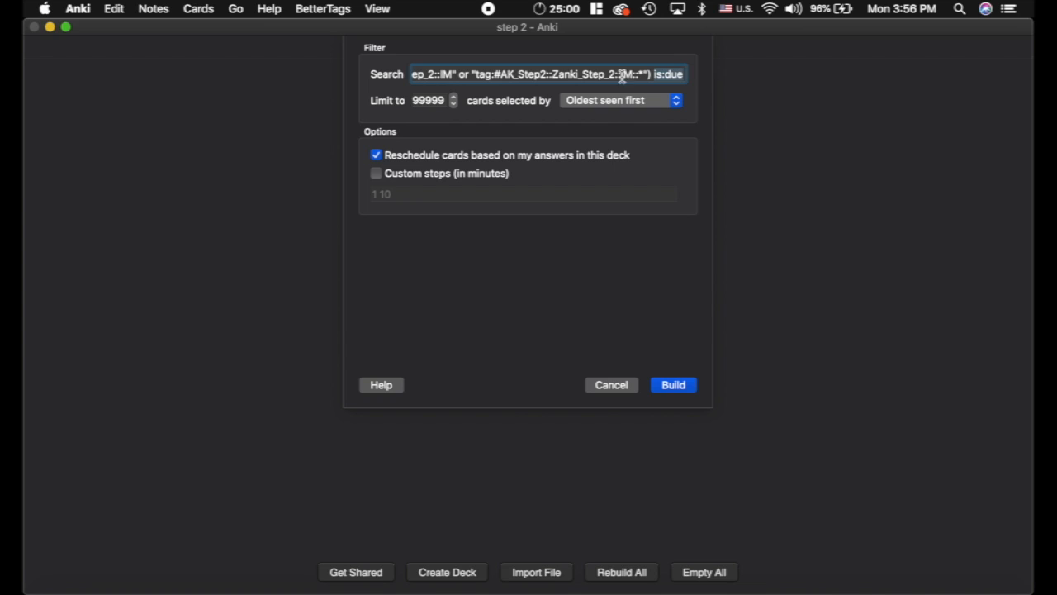
{"action": "left_click", "coordinate": [618, 100]}
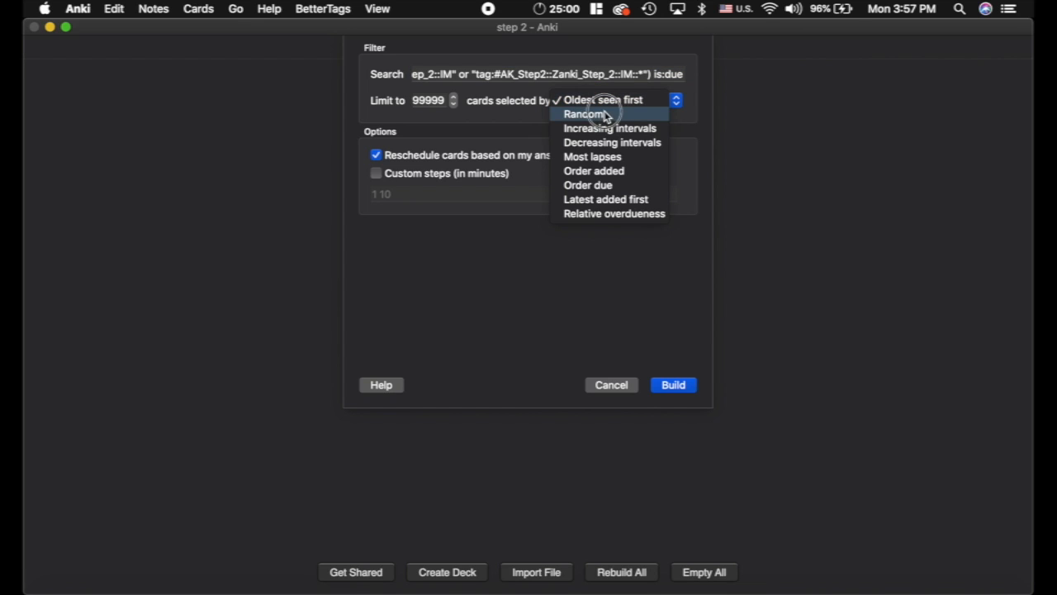
{"action": "left_click", "coordinate": [585, 114]}
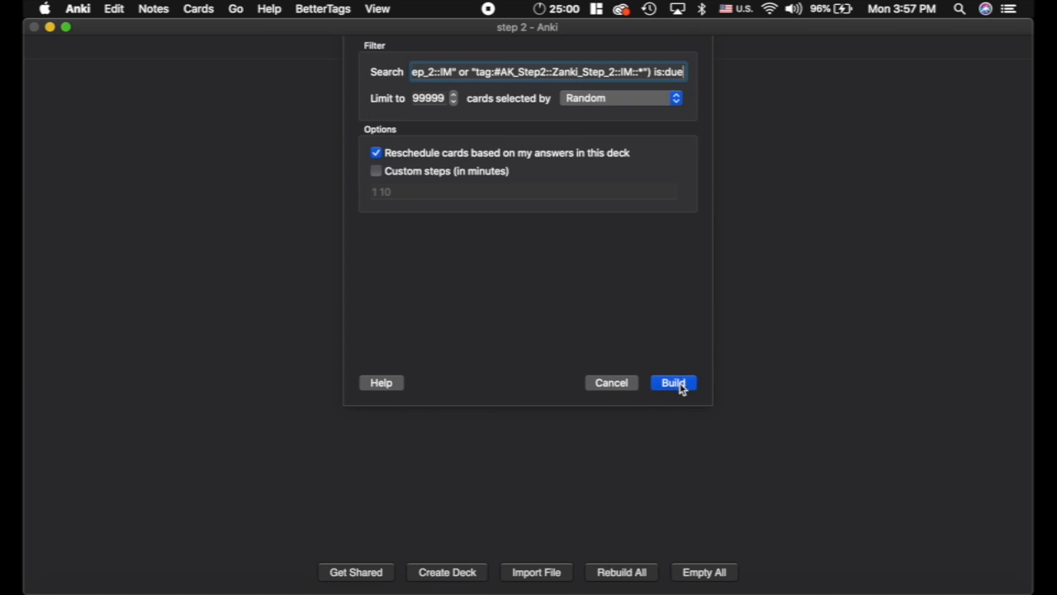
{"action": "left_click", "coordinate": [673, 384]}
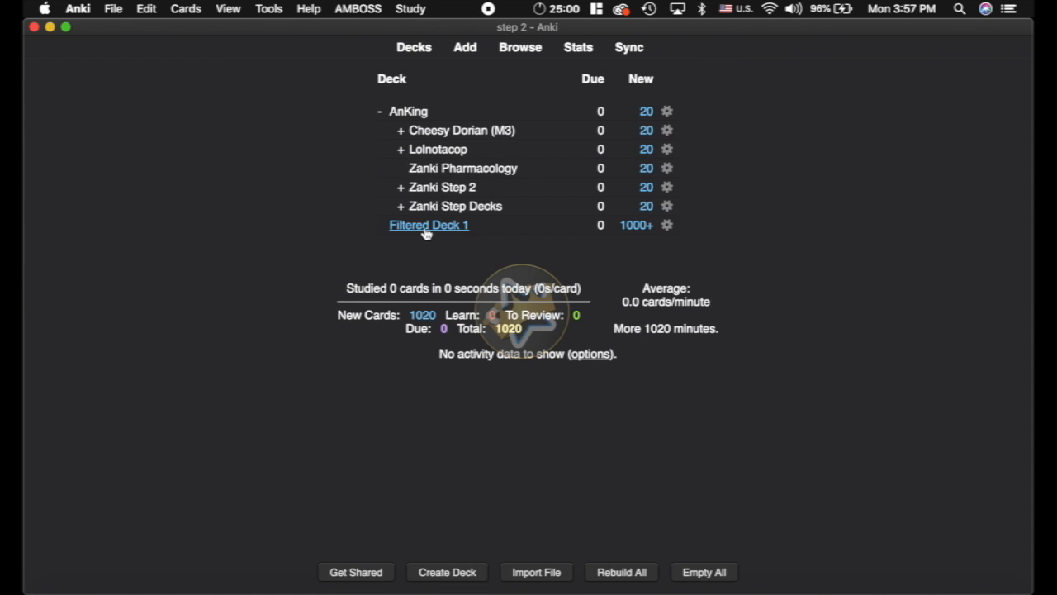
Rename 'Filtered Deck 1' to 'IM' in the deck list
{"action": "left_click", "coordinate": [429, 225]}
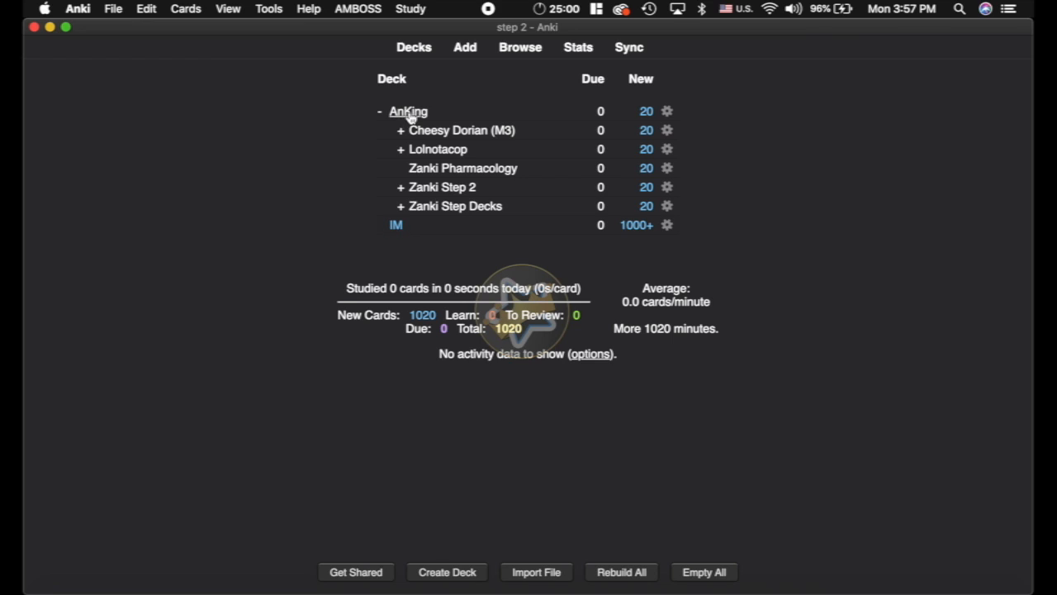
{"action": "mouse_move", "coordinate": [403, 119]}
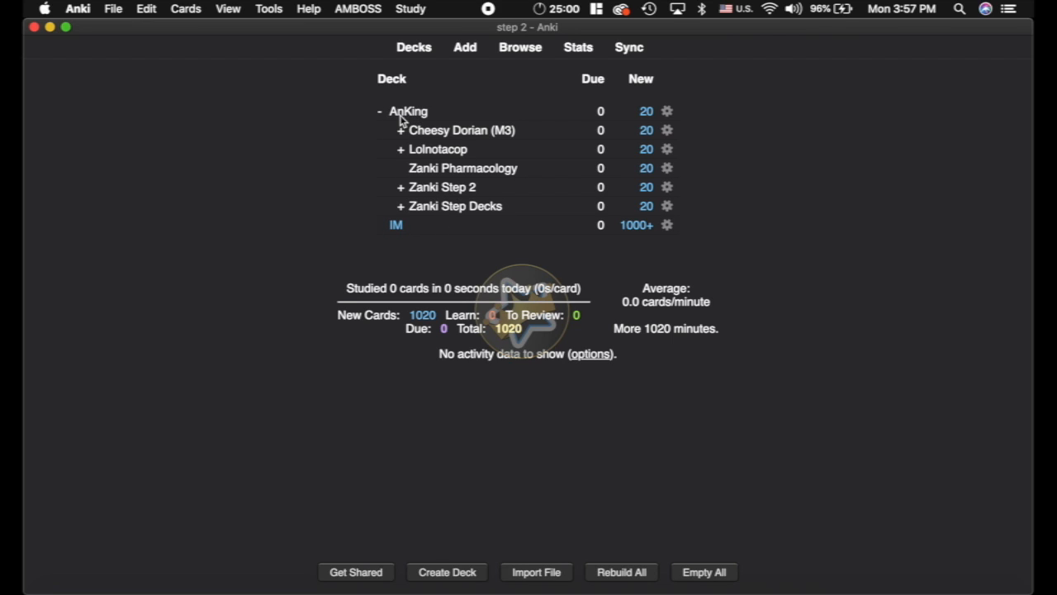
{"action": "mouse_move", "coordinate": [354, 175]}
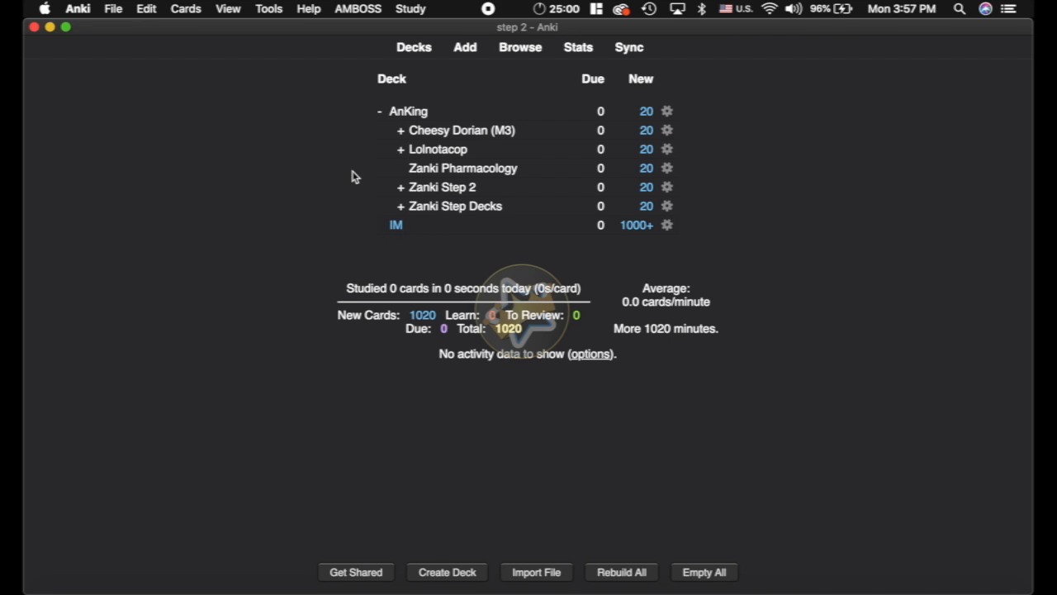
{"action": "mouse_move", "coordinate": [682, 241]}
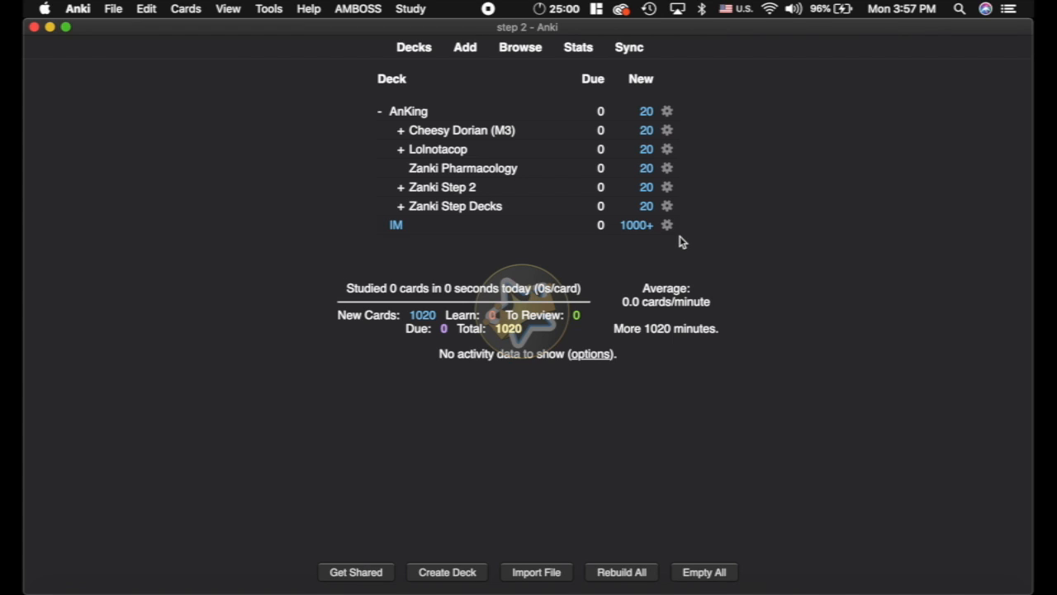
{"action": "mouse_move", "coordinate": [668, 225]}
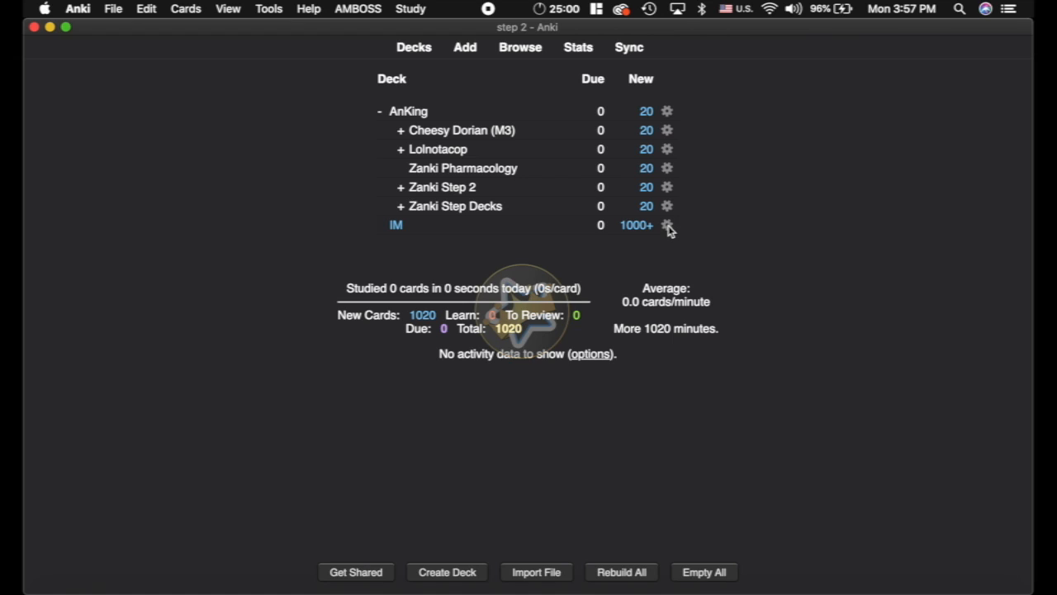
{"action": "mouse_move", "coordinate": [400, 231]}
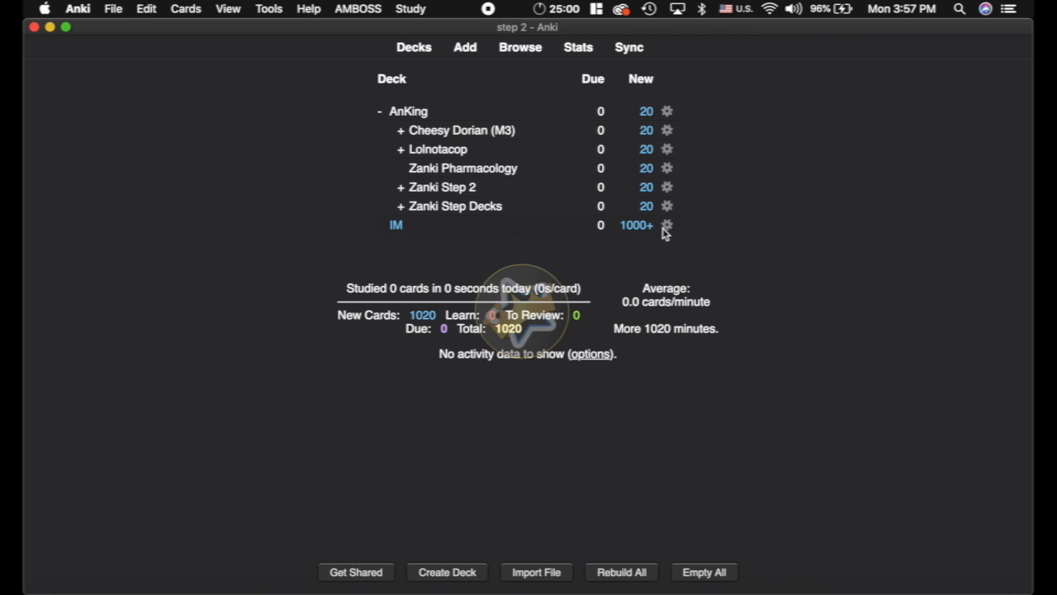
In IM's options, turn off rescheduling from answers, enable custom steps (1440), and rebuild
{"action": "left_click", "coordinate": [667, 225]}
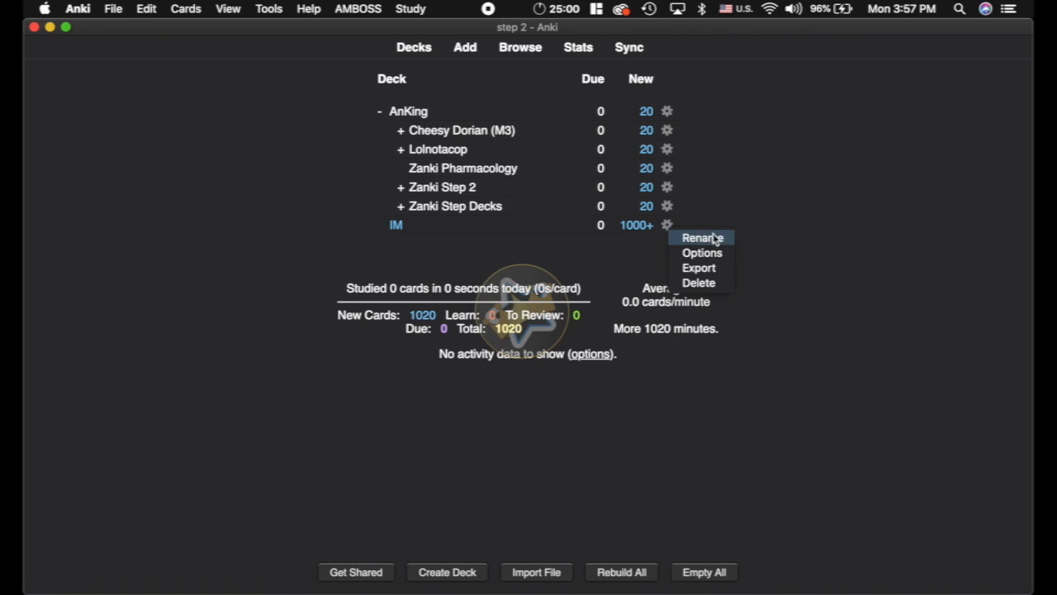
{"action": "mouse_move", "coordinate": [701, 253]}
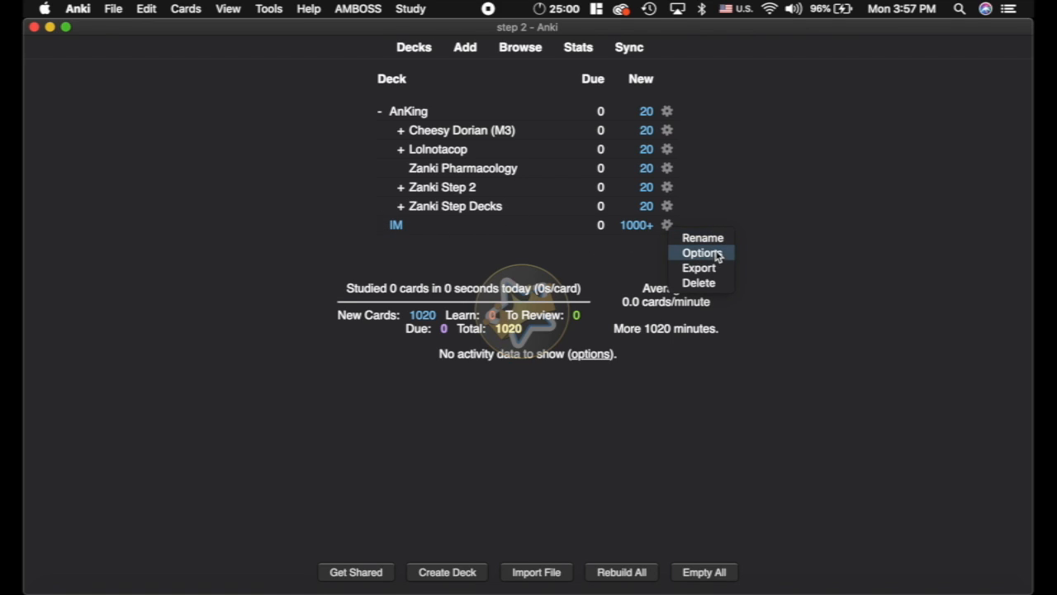
{"action": "left_click", "coordinate": [701, 253]}
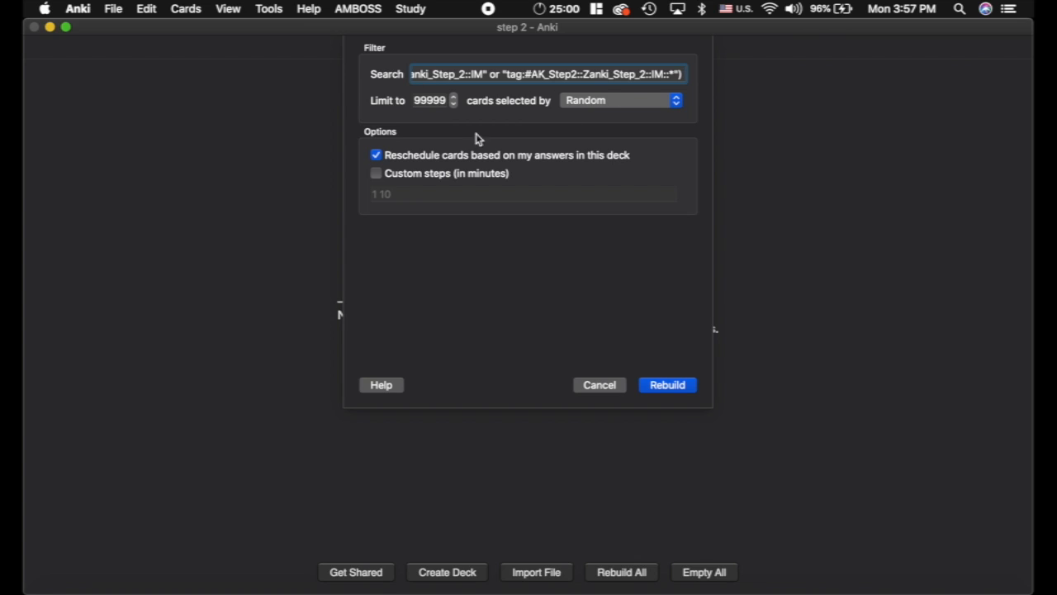
{"action": "left_click", "coordinate": [377, 156]}
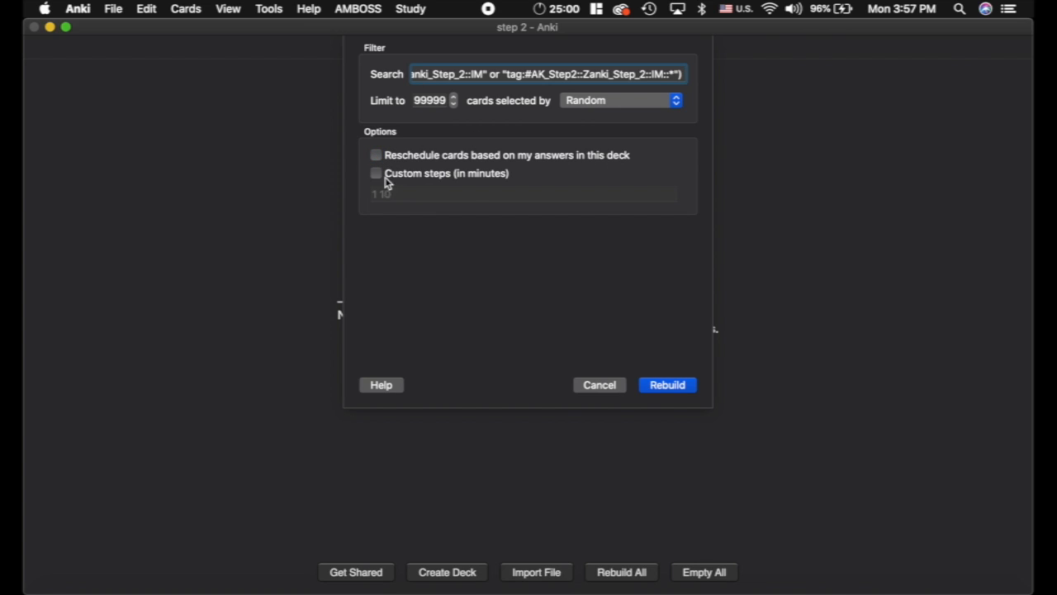
{"action": "left_click", "coordinate": [377, 173]}
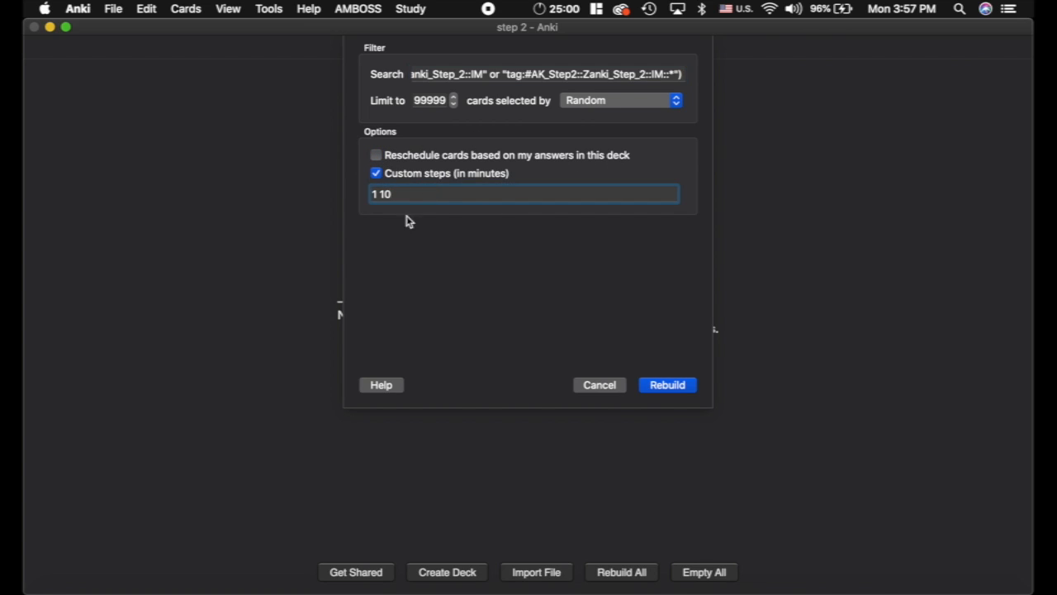
{"action": "type", "text": "1440"}
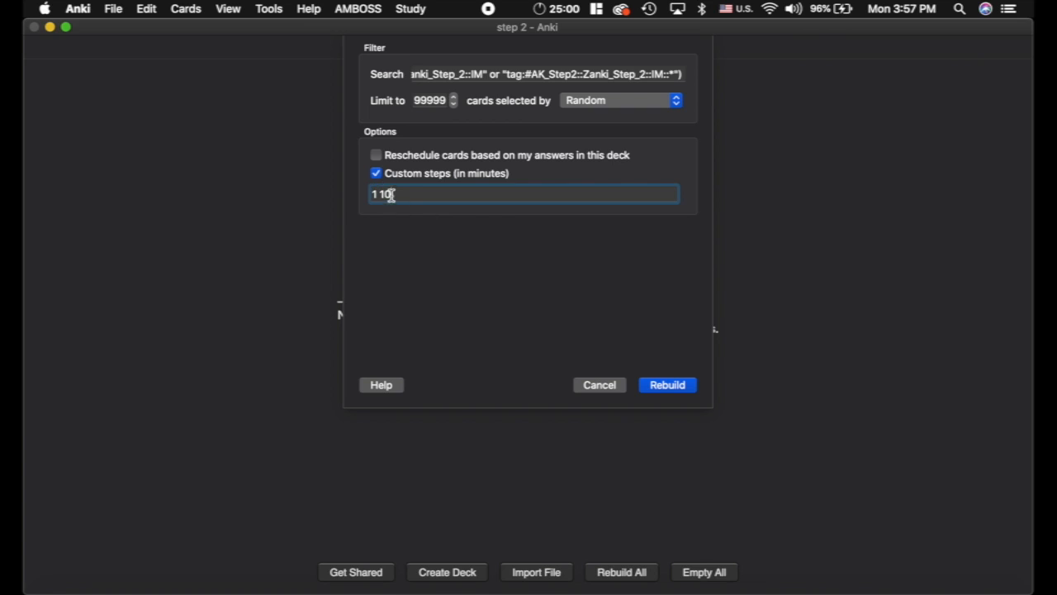
{"action": "left_click", "coordinate": [667, 384]}
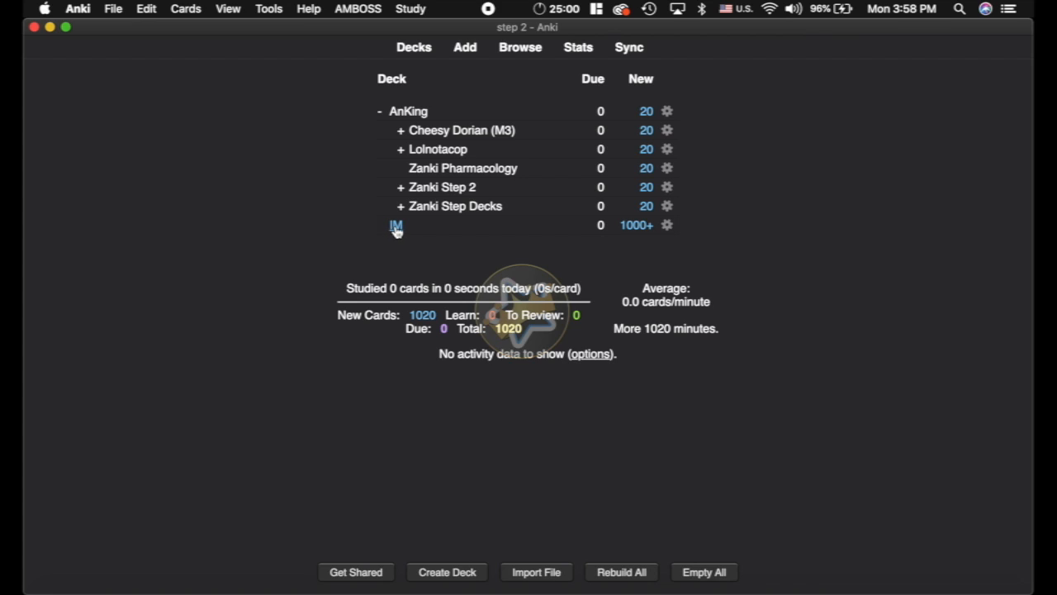
{"action": "mouse_move", "coordinate": [439, 169]}
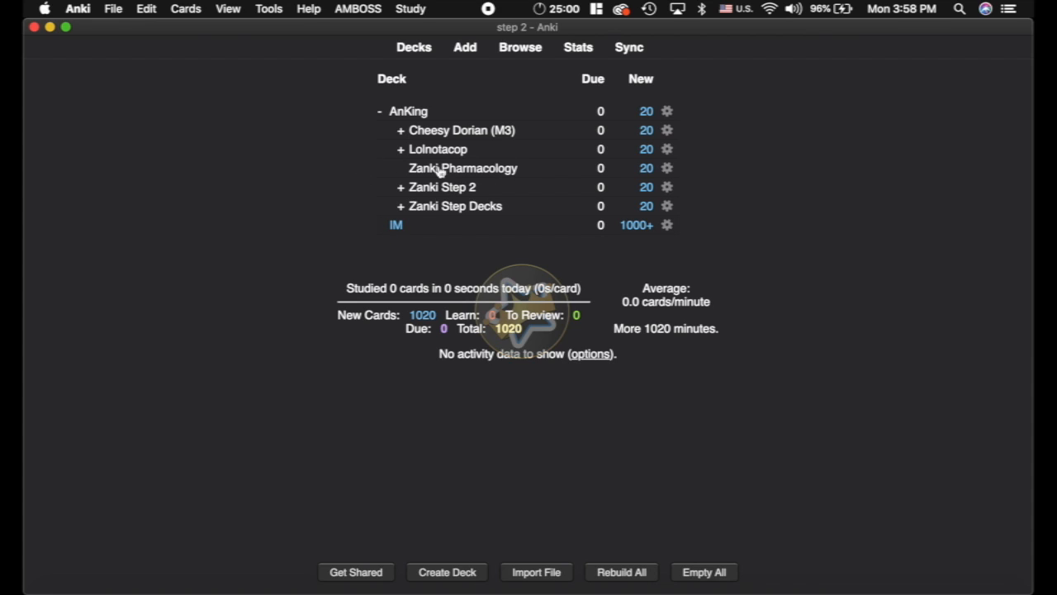
{"action": "mouse_move", "coordinate": [388, 213]}
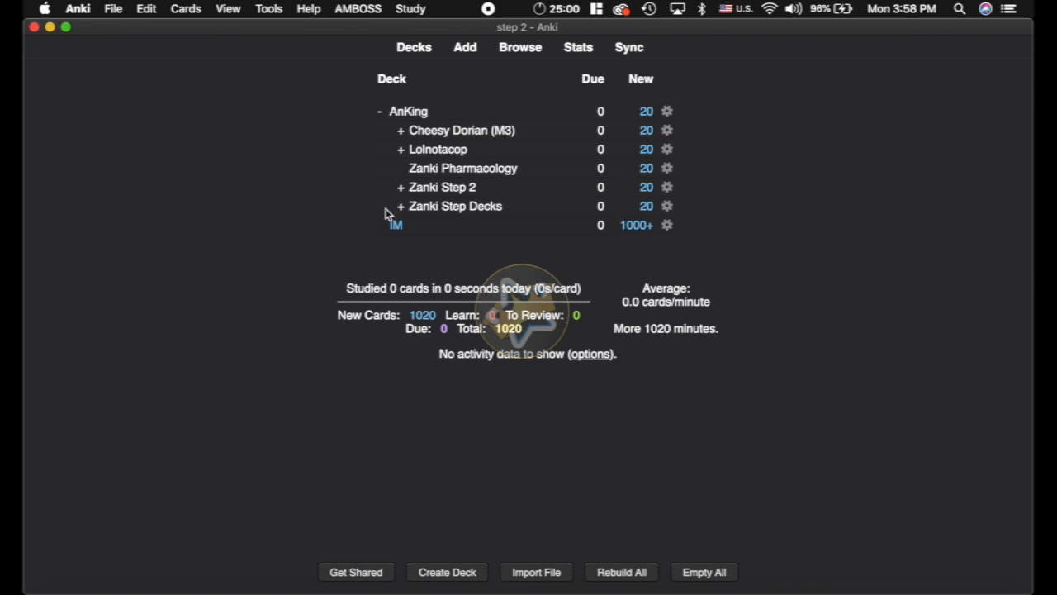
{"action": "mouse_move", "coordinate": [546, 128]}
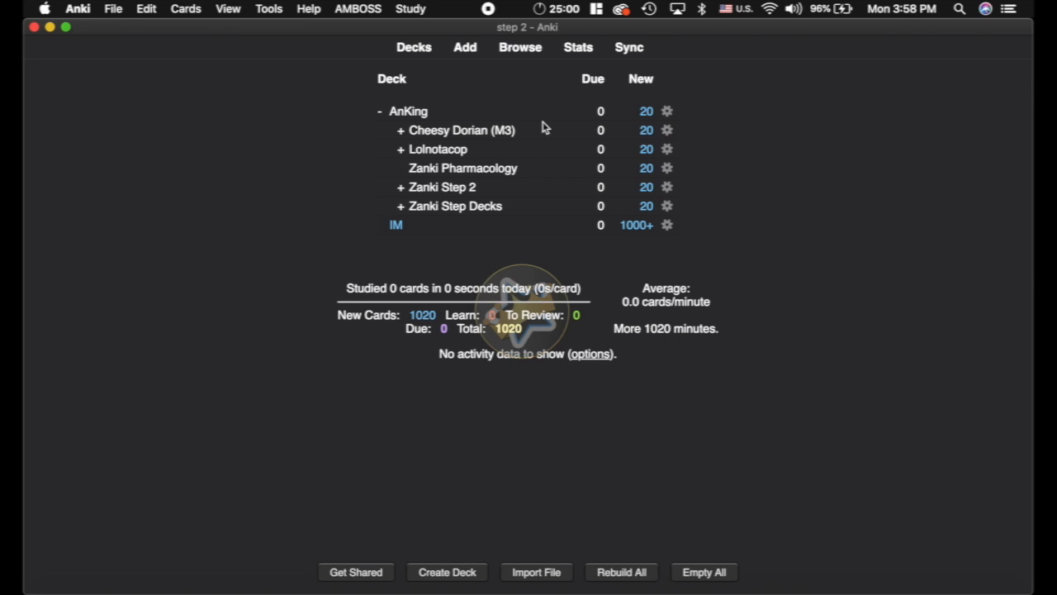
{"action": "mouse_move", "coordinate": [347, 239]}
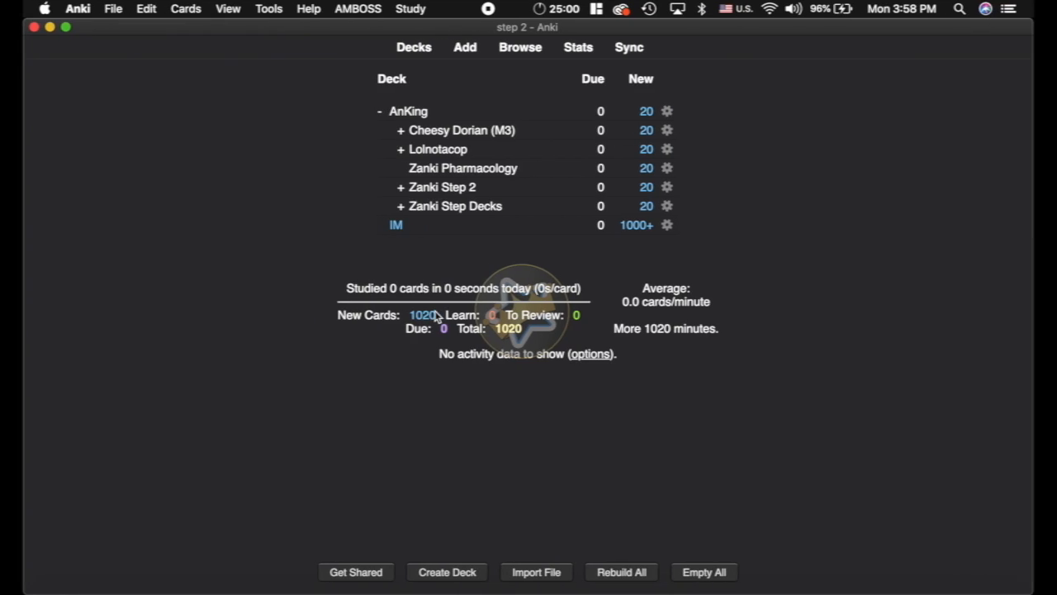
{"action": "mouse_move", "coordinate": [314, 234]}
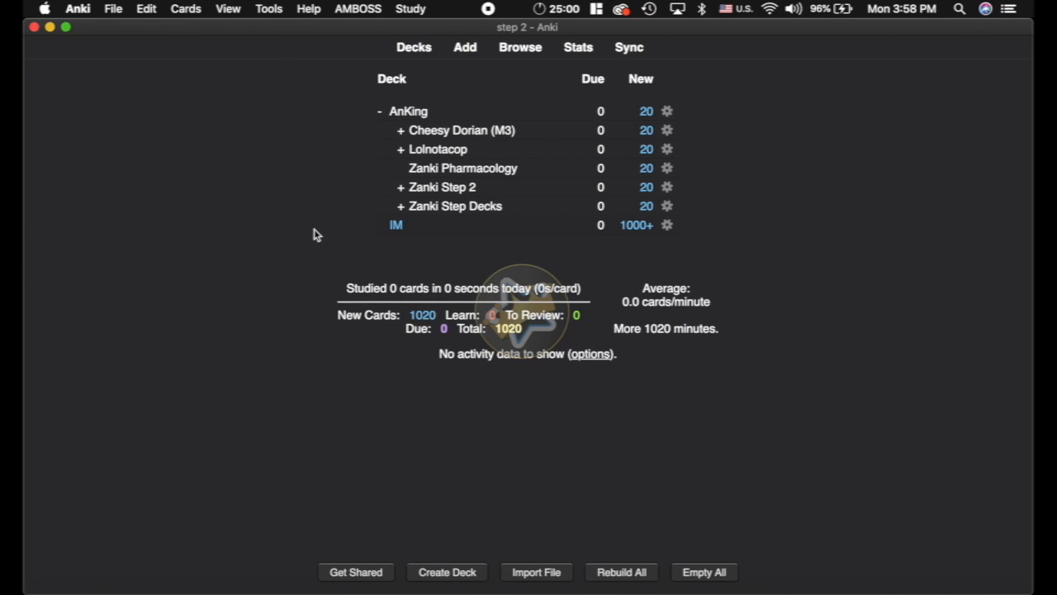